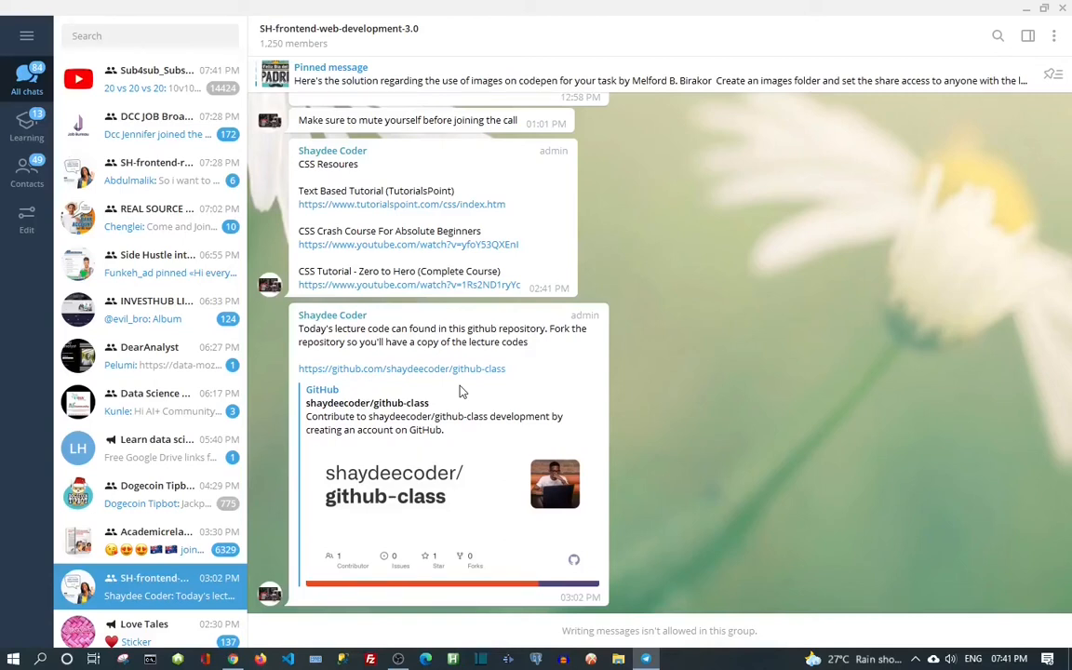
pyautogui.moveTo(433, 382)
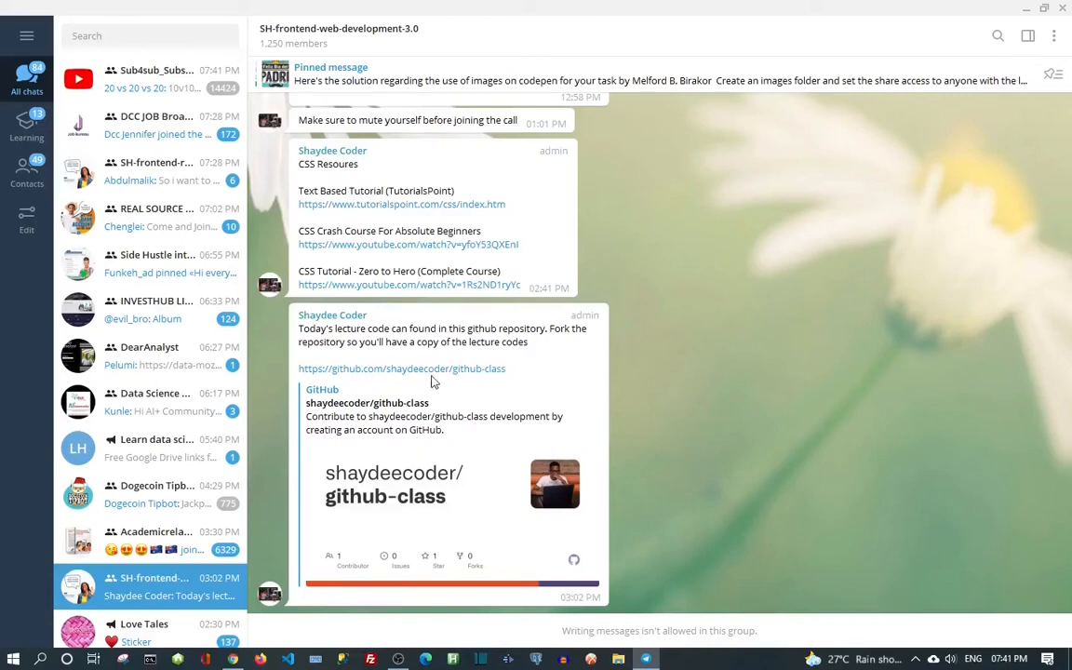
pyautogui.moveTo(382, 375)
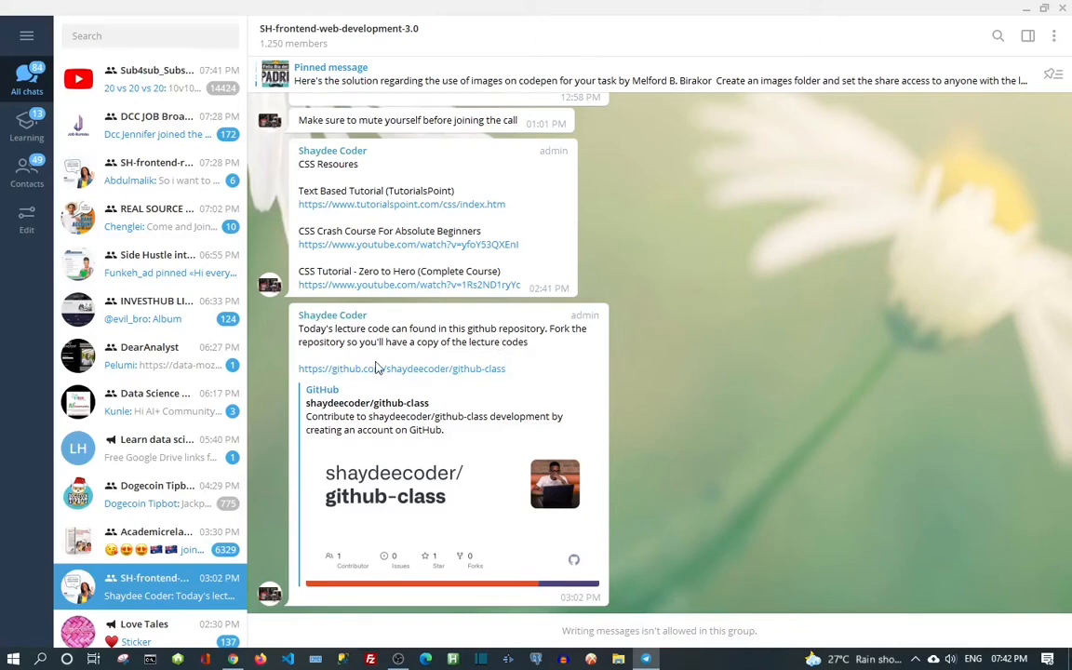
pyautogui.moveTo(377, 375)
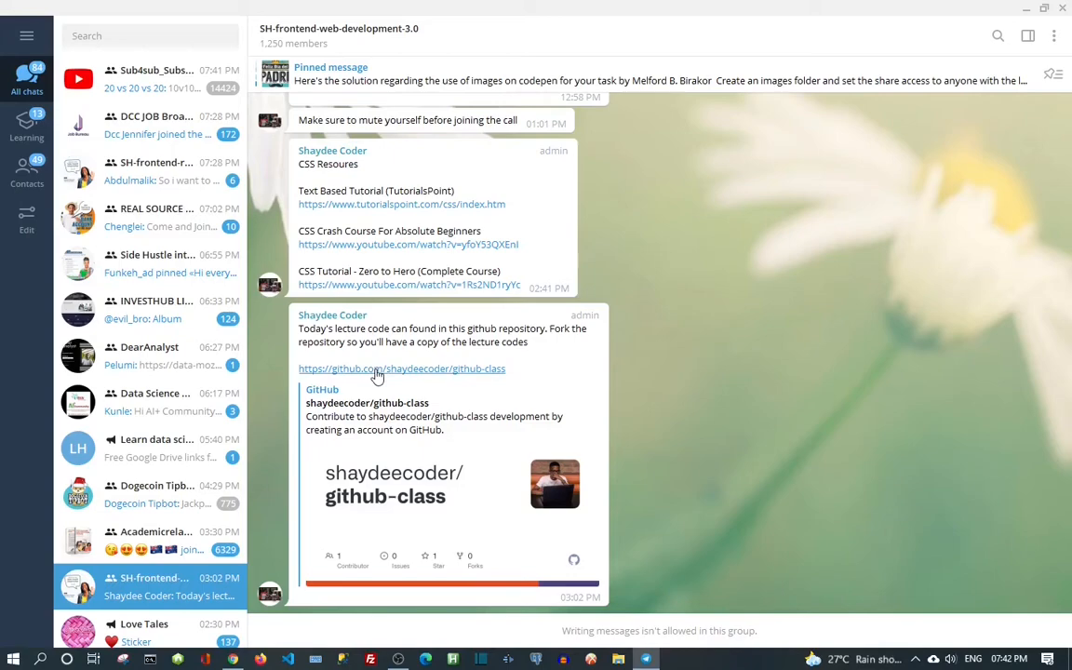
# Open the shaydeecoder/github-class repository from the Telegram link and start forking it
pyautogui.click(401, 369)
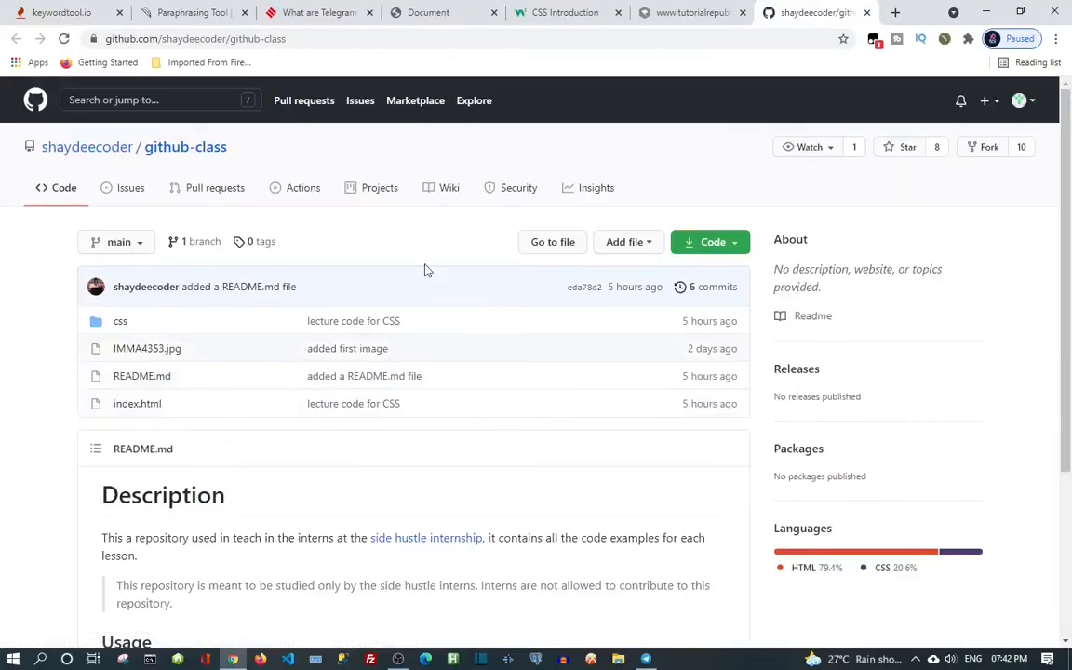
pyautogui.moveTo(556, 212)
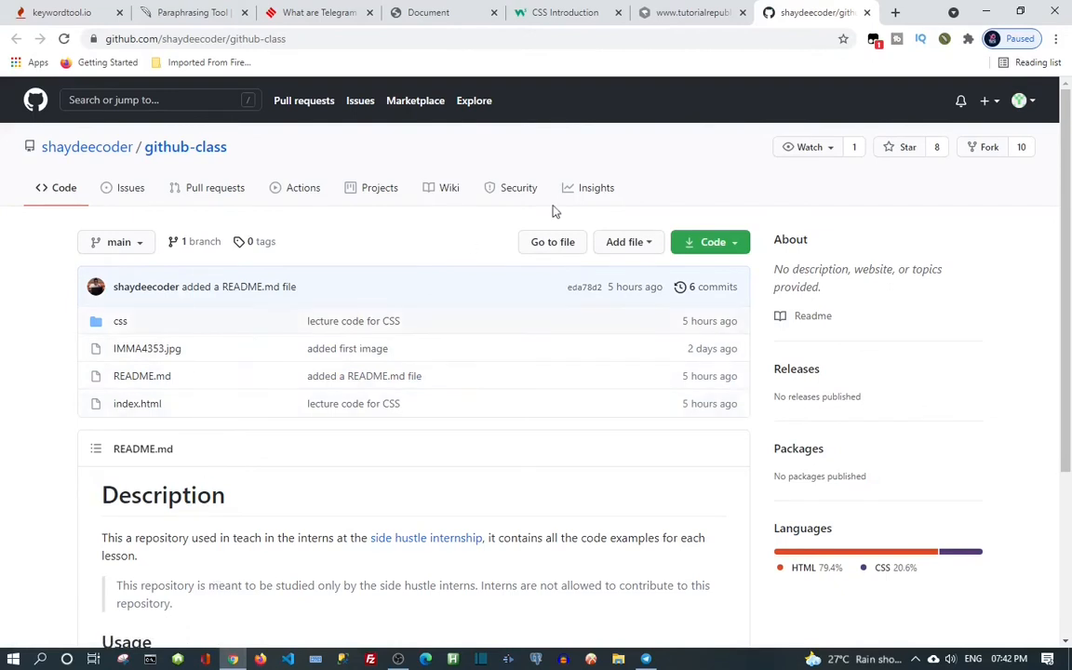
pyautogui.moveTo(770, 580)
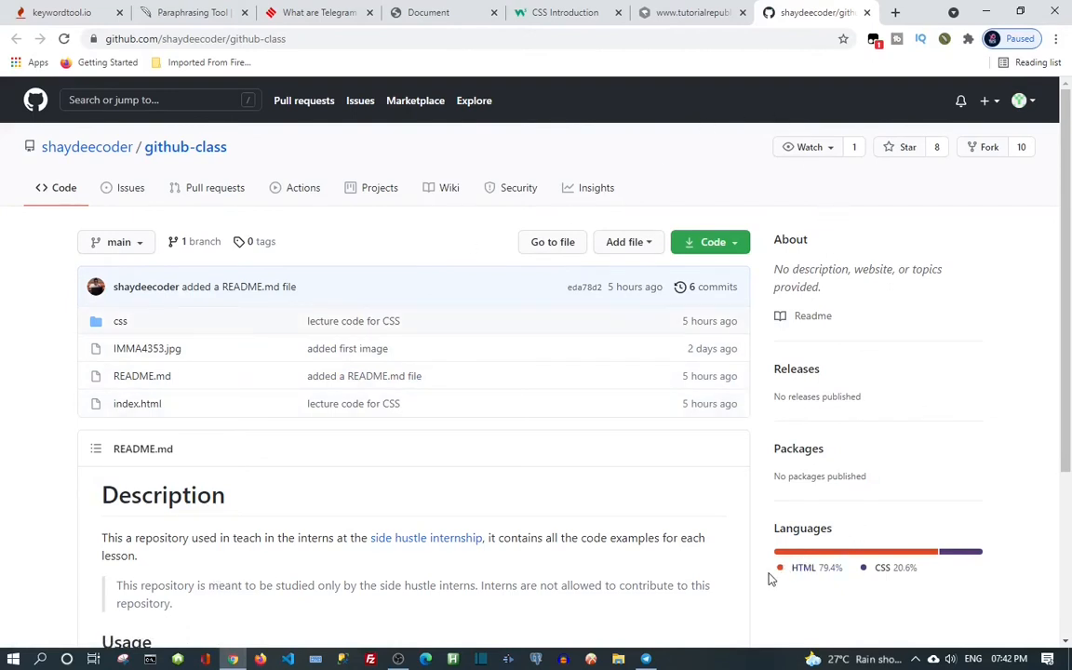
pyautogui.moveTo(781, 565)
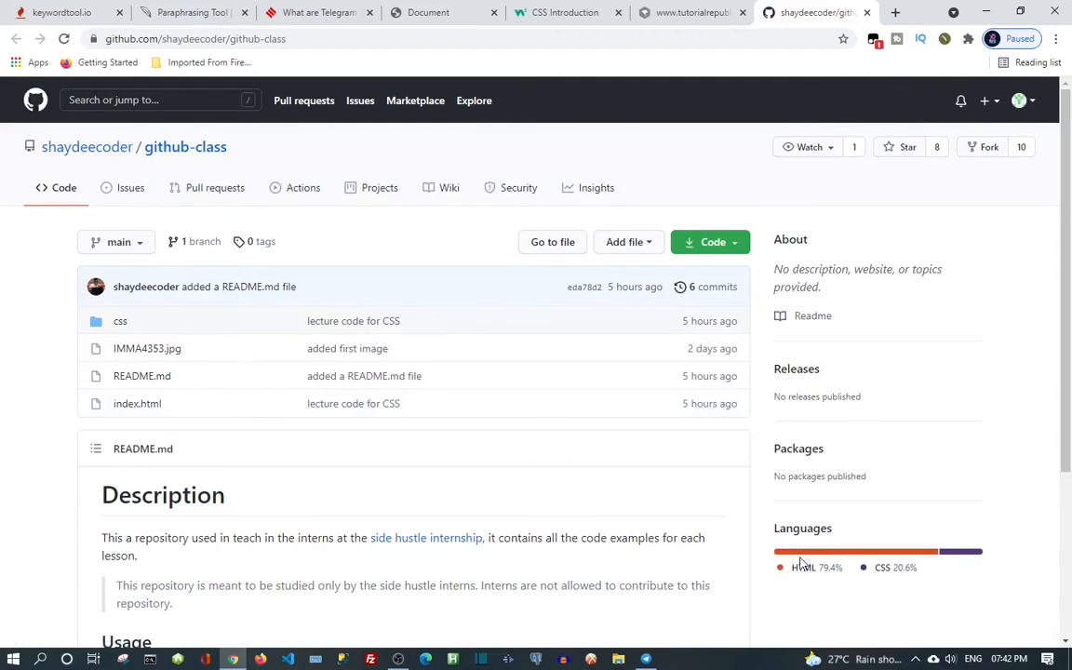
pyautogui.moveTo(926, 563)
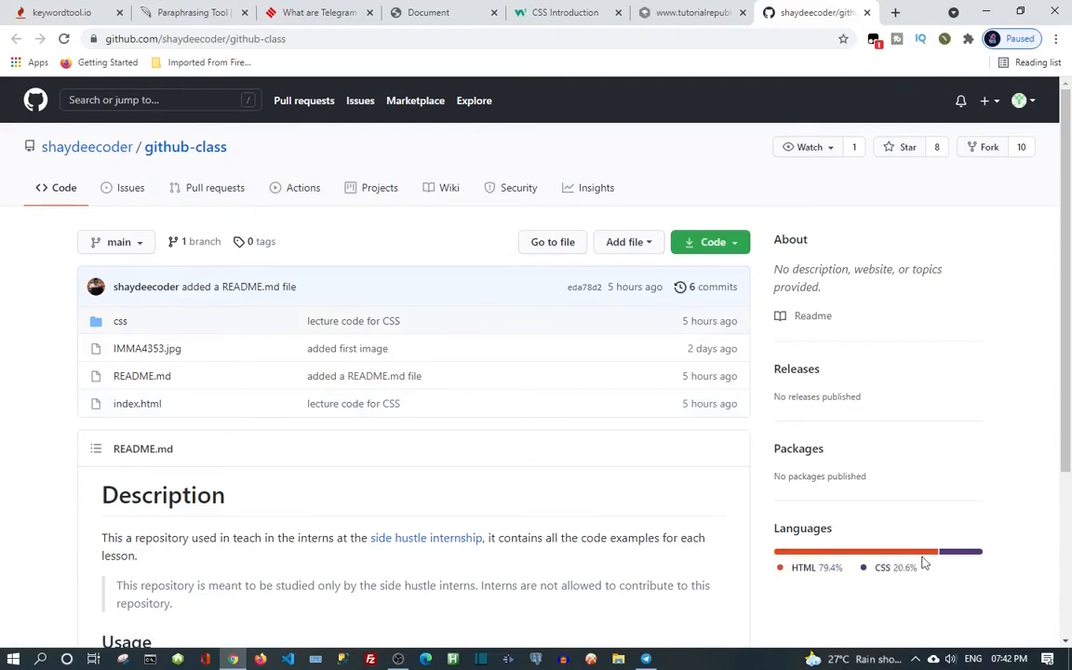
pyautogui.moveTo(948, 11)
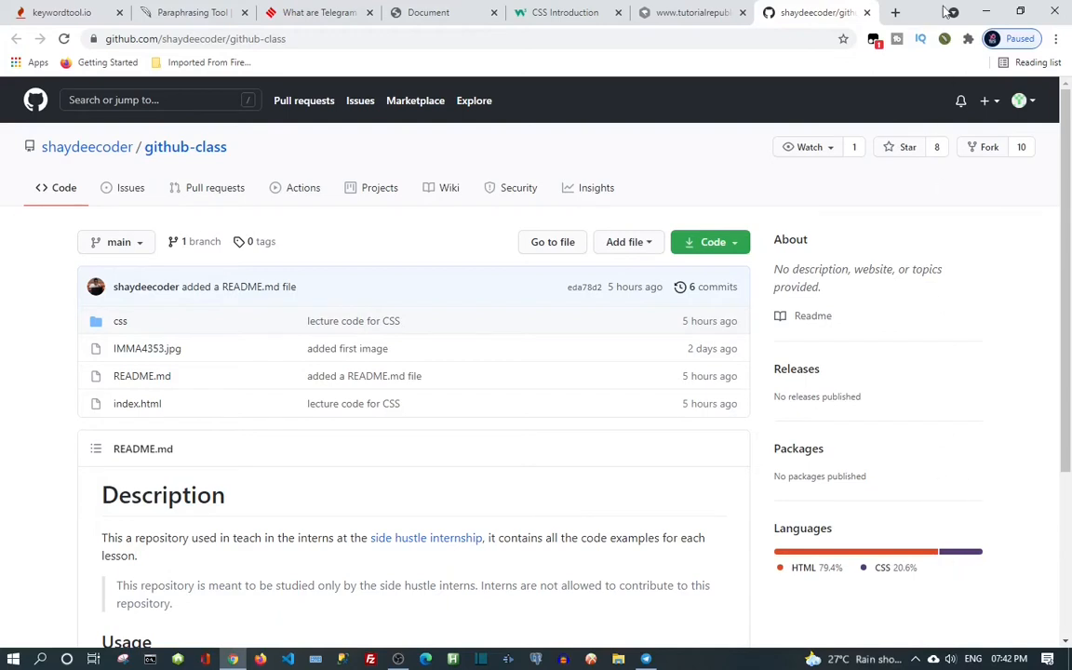
pyautogui.moveTo(989, 154)
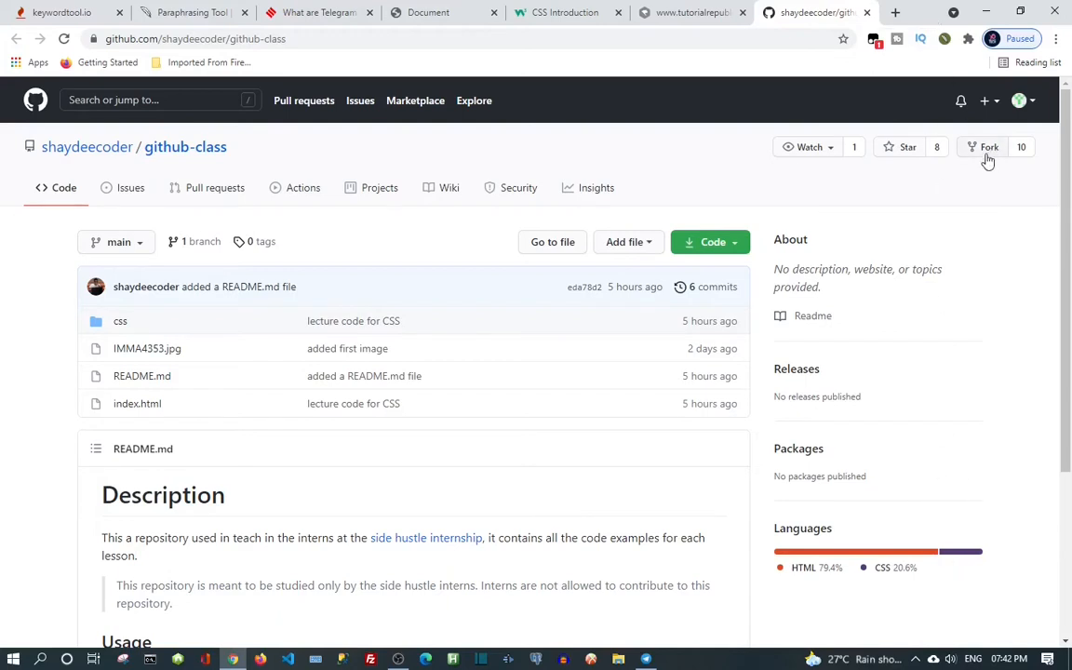
pyautogui.moveTo(988, 147)
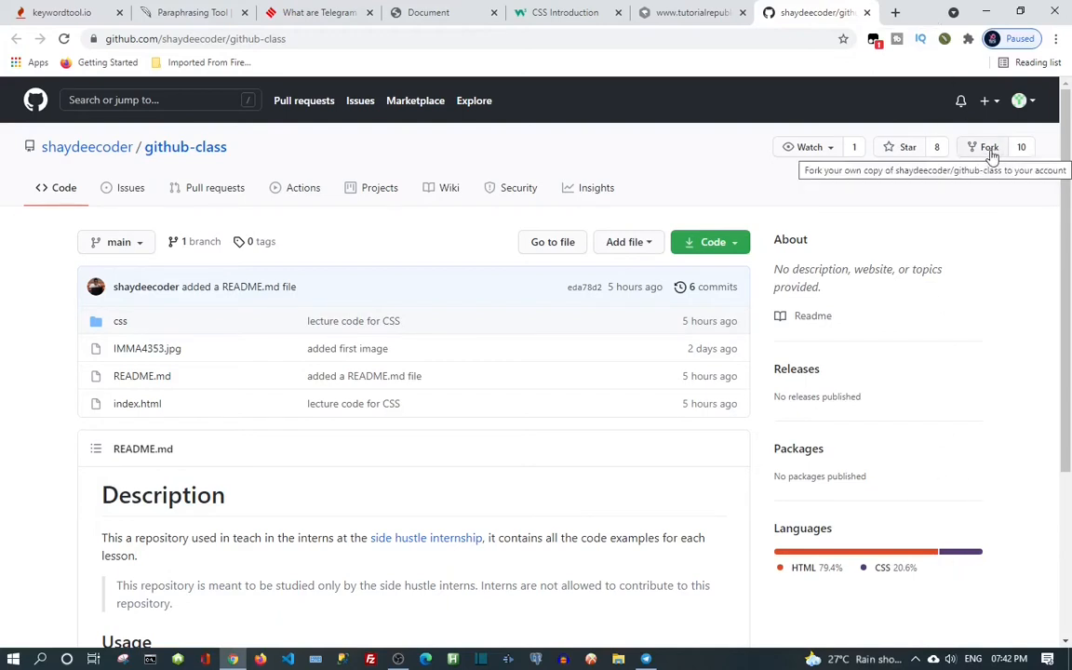
pyautogui.moveTo(1022, 147)
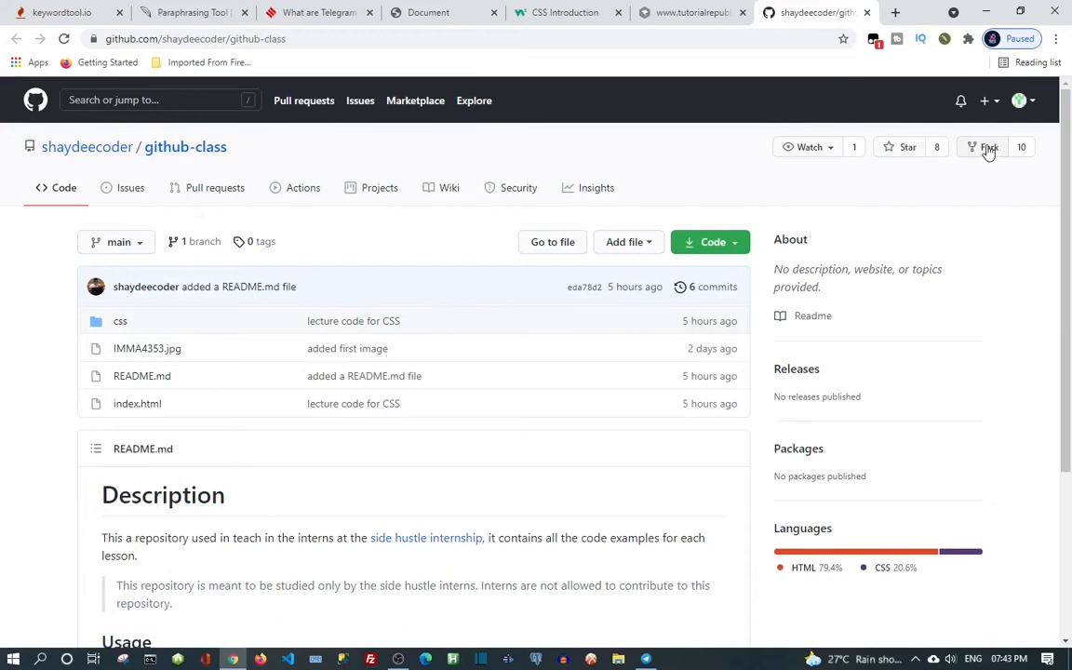
pyautogui.moveTo(987, 147)
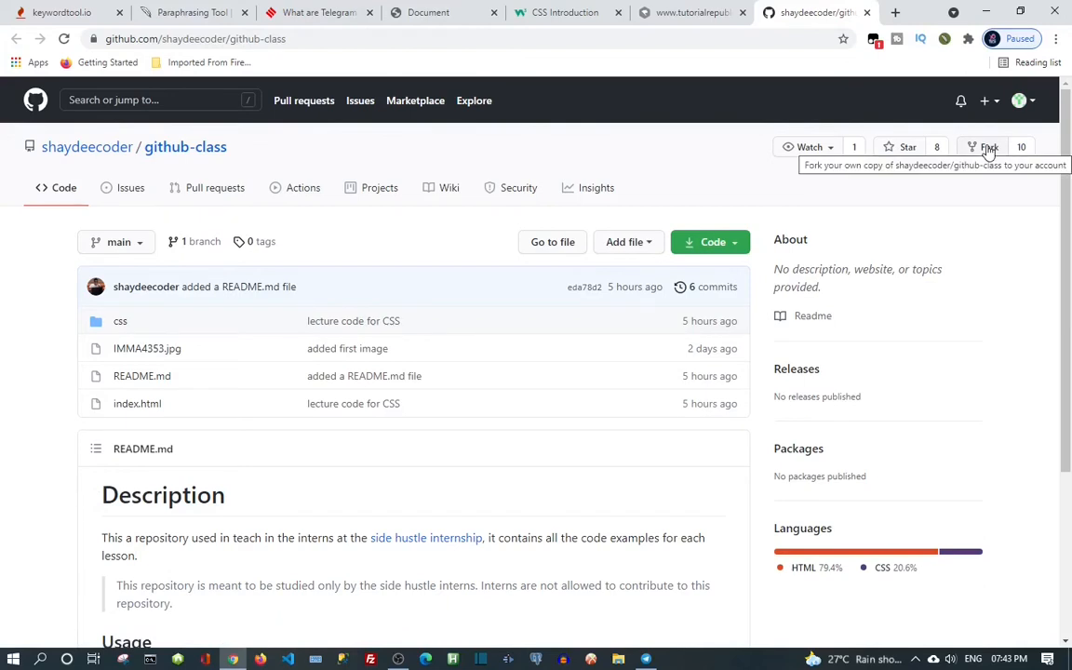
pyautogui.click(989, 147)
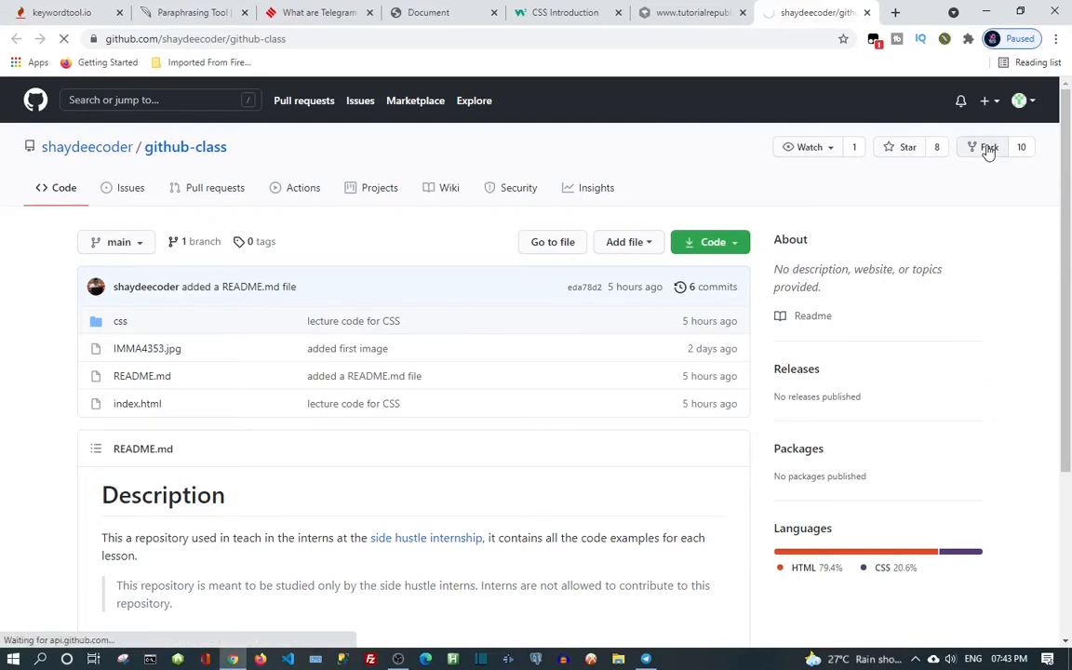
# Let the esomeme1/github-class fork finish, then scroll through its README and back up
pyautogui.click(988, 147)
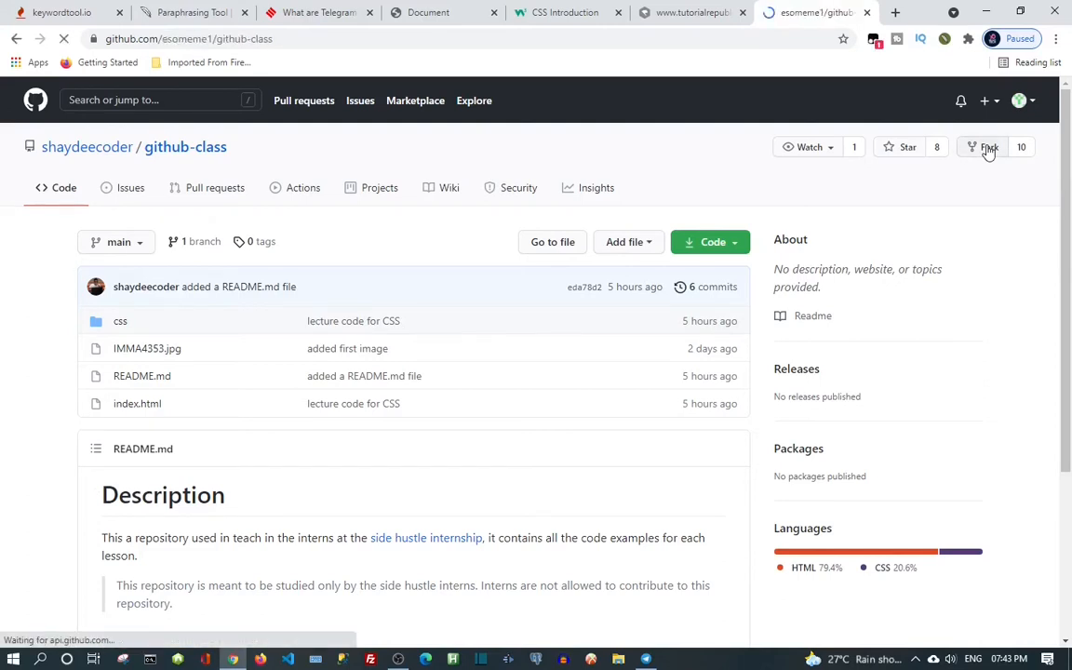
pyautogui.click(984, 147)
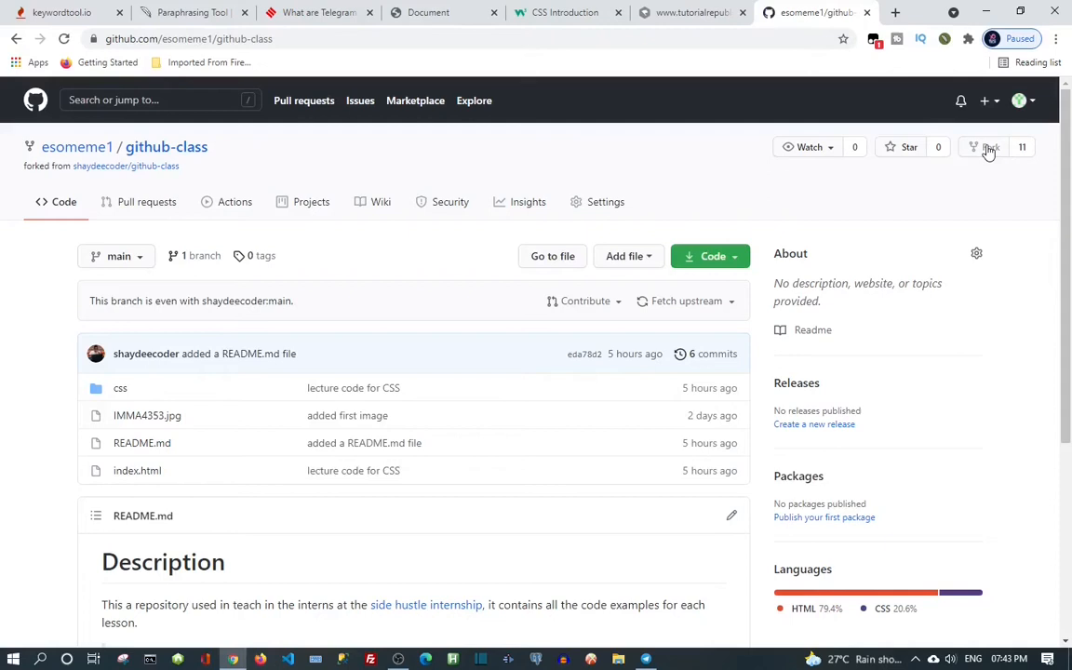
pyautogui.moveTo(990, 174)
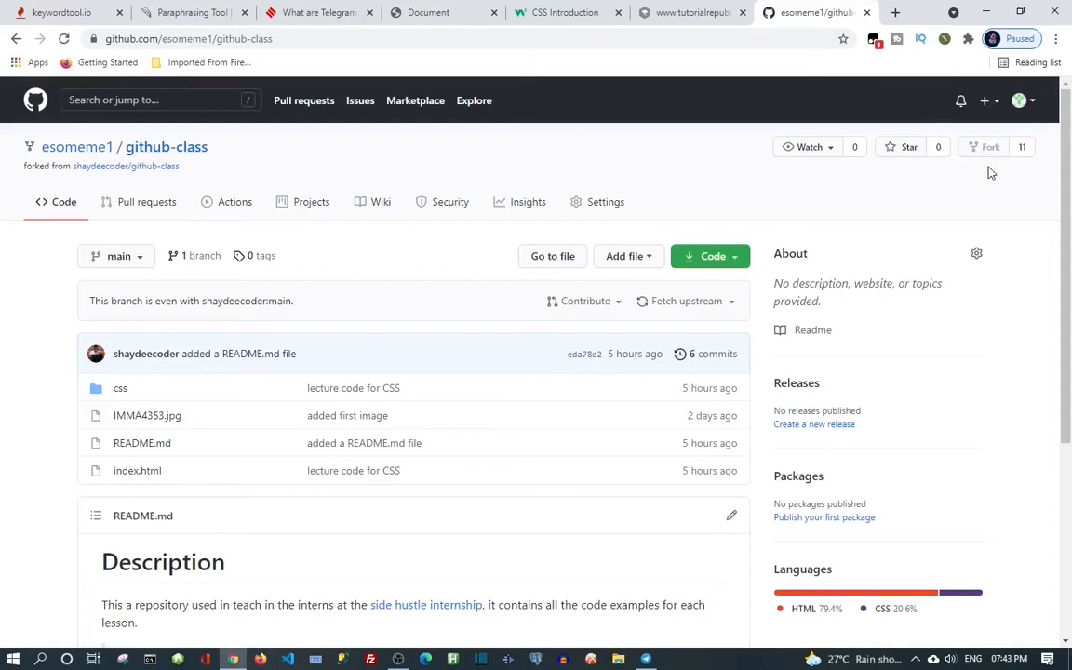
pyautogui.moveTo(1022, 147)
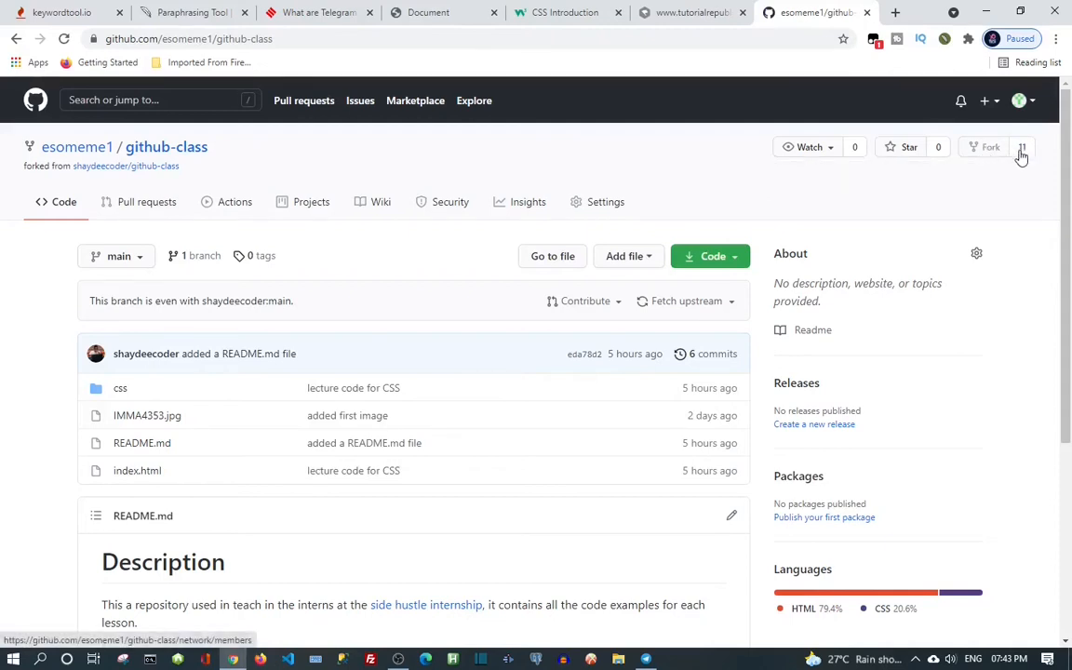
pyautogui.click(989, 146)
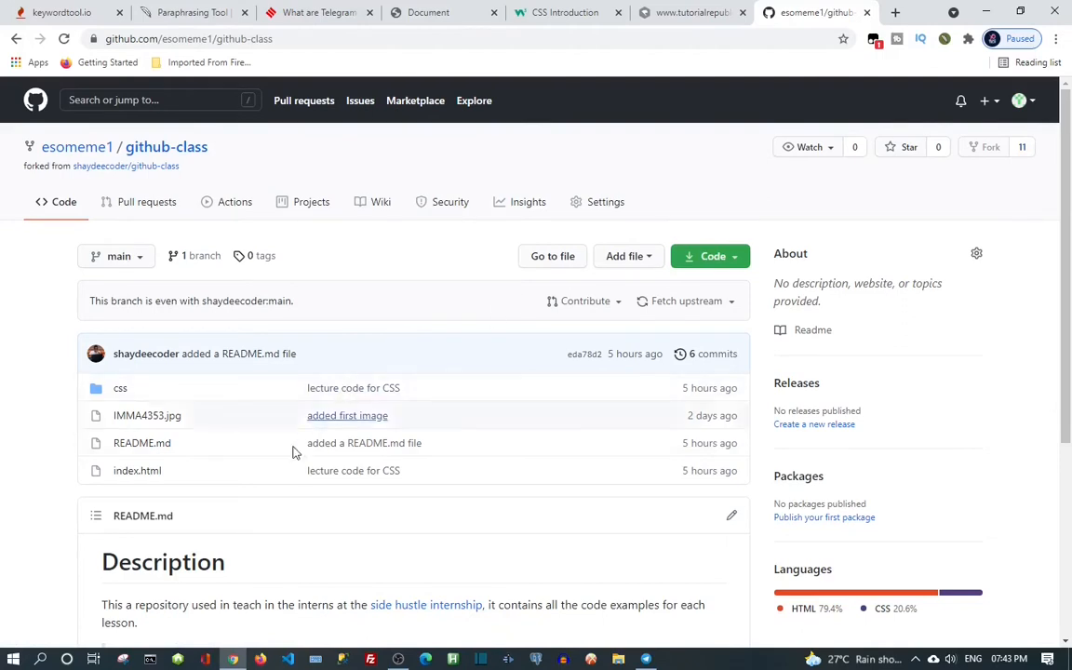
pyautogui.moveTo(260, 464)
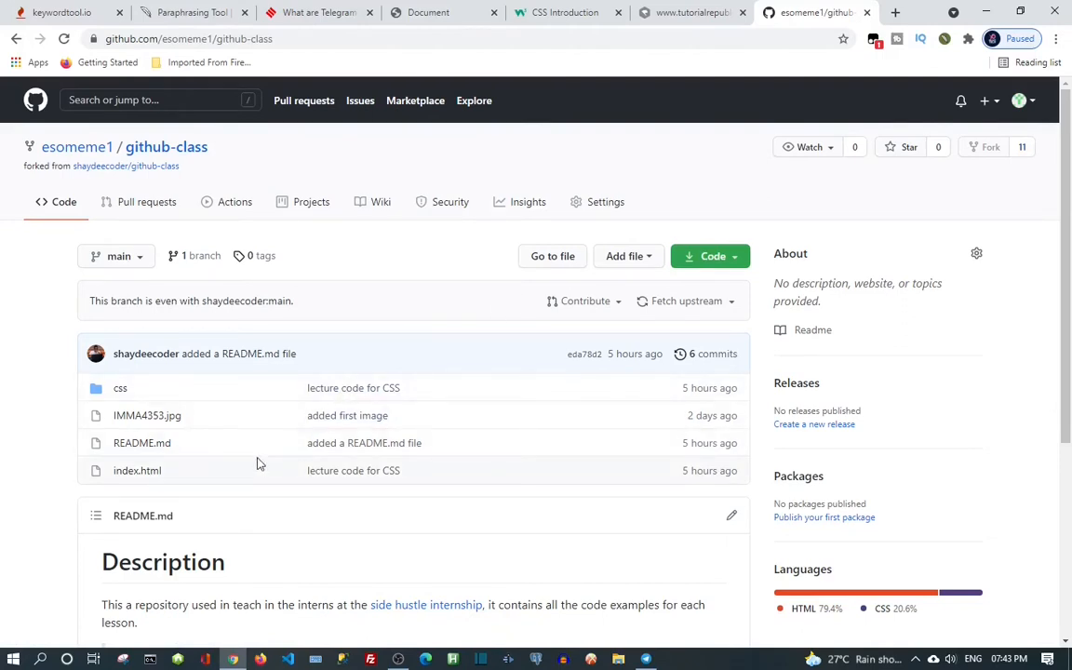
pyautogui.scroll(-3)
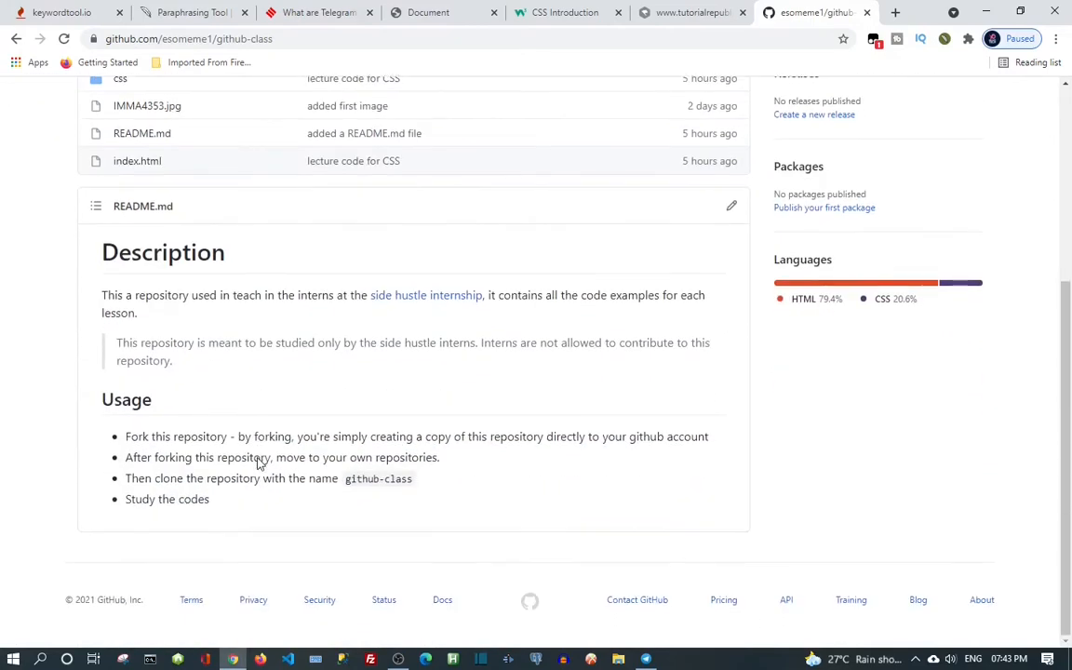
pyautogui.scroll(3)
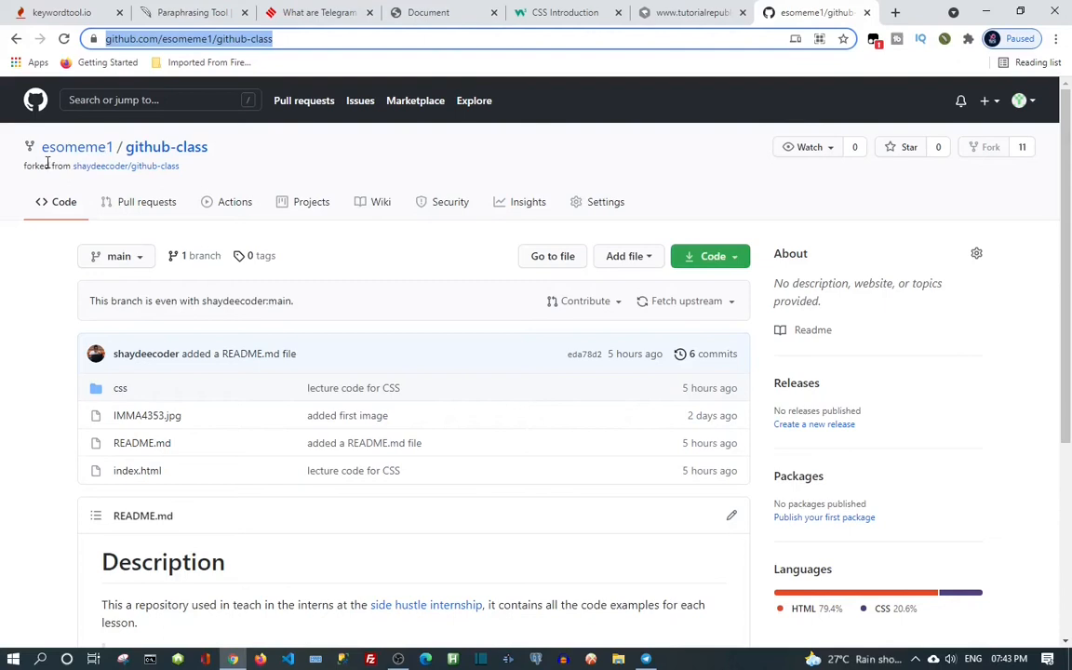
pyautogui.moveTo(77, 146)
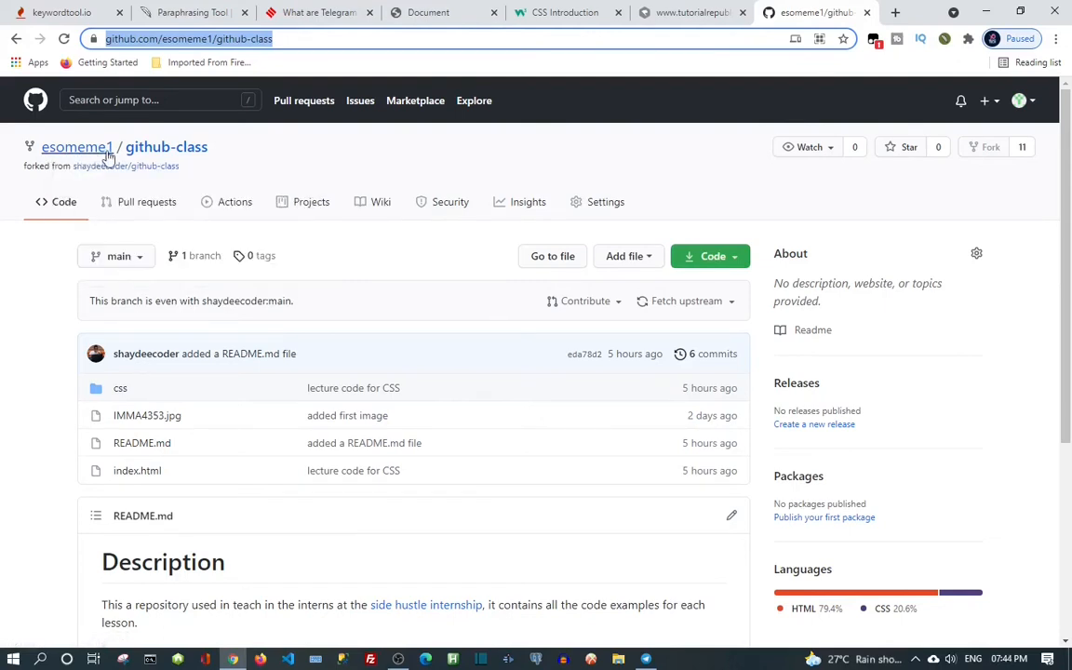
pyautogui.moveTo(166, 147)
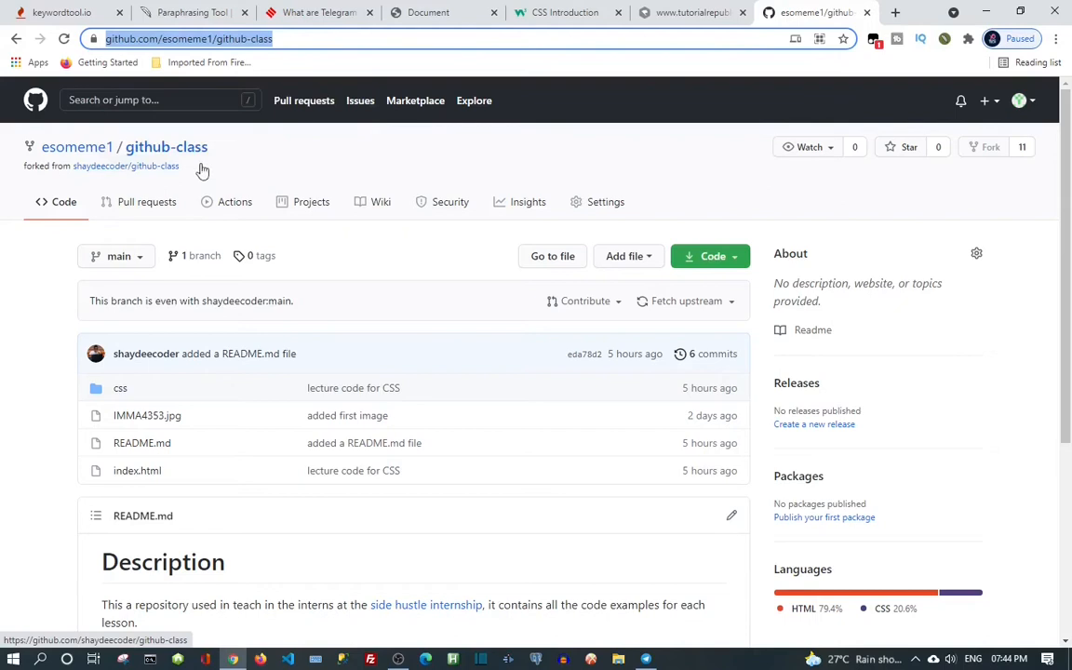
pyautogui.moveTo(535, 183)
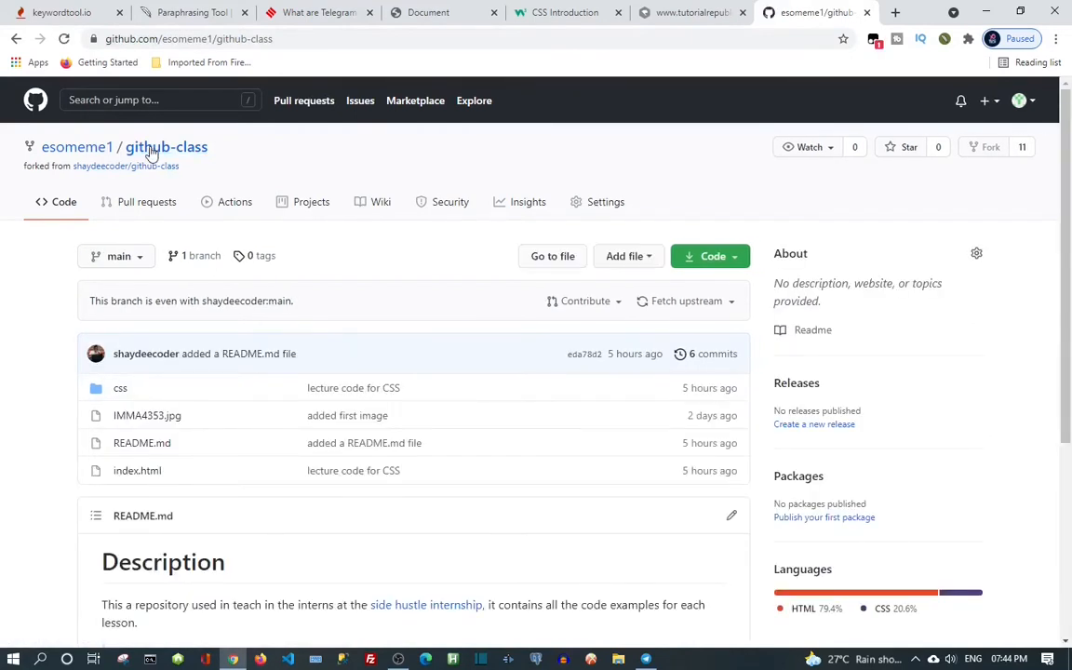
pyautogui.moveTo(984, 115)
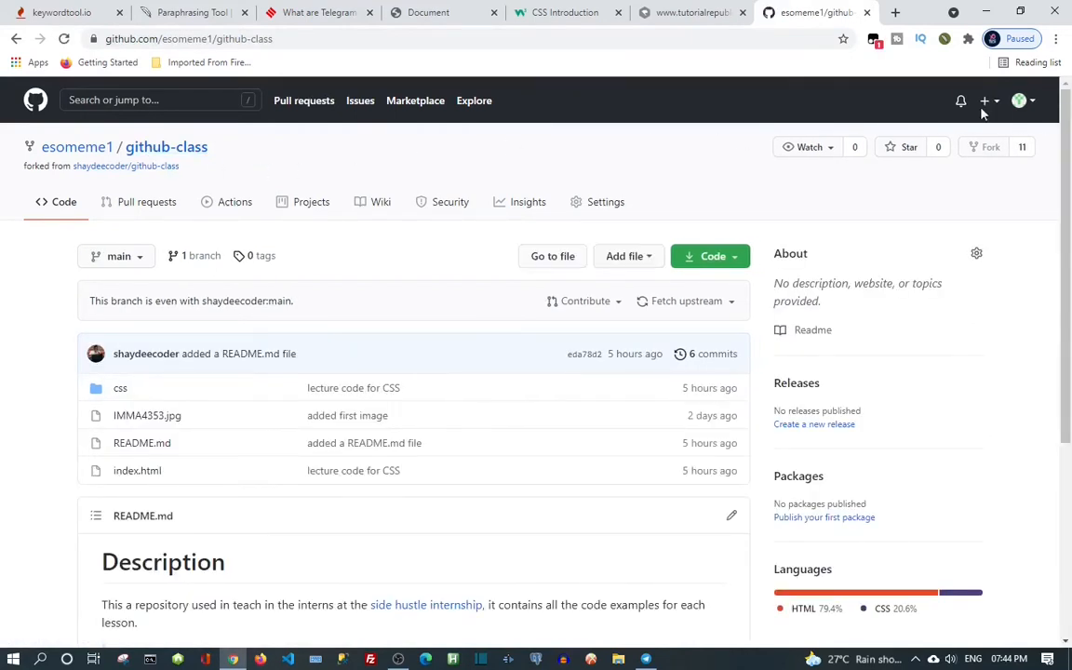
pyautogui.click(1020, 101)
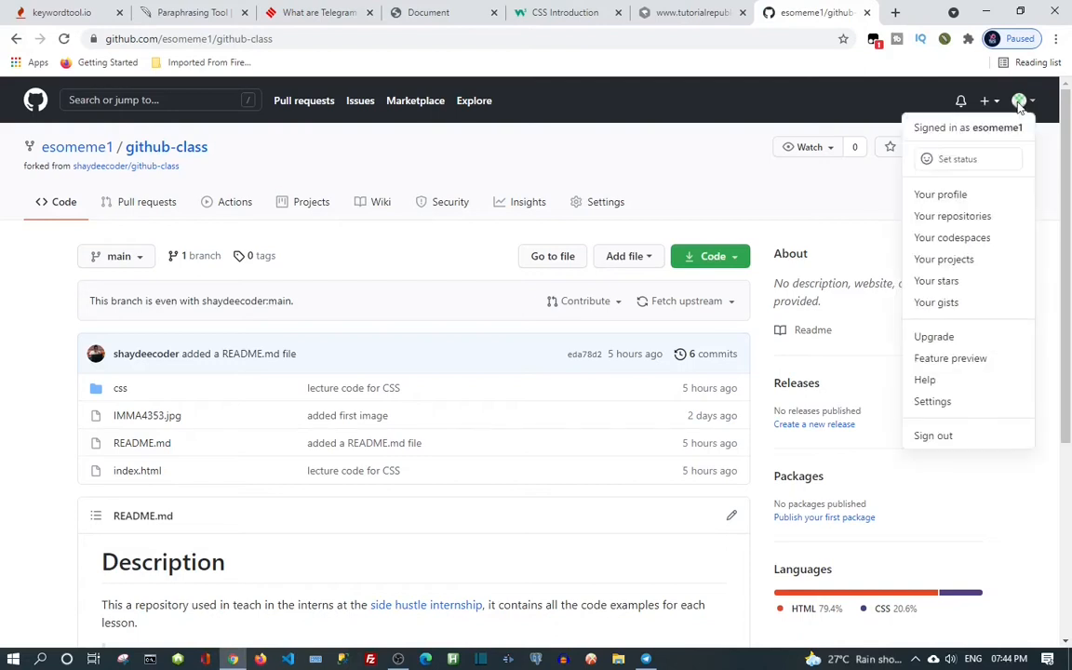
pyautogui.moveTo(925, 142)
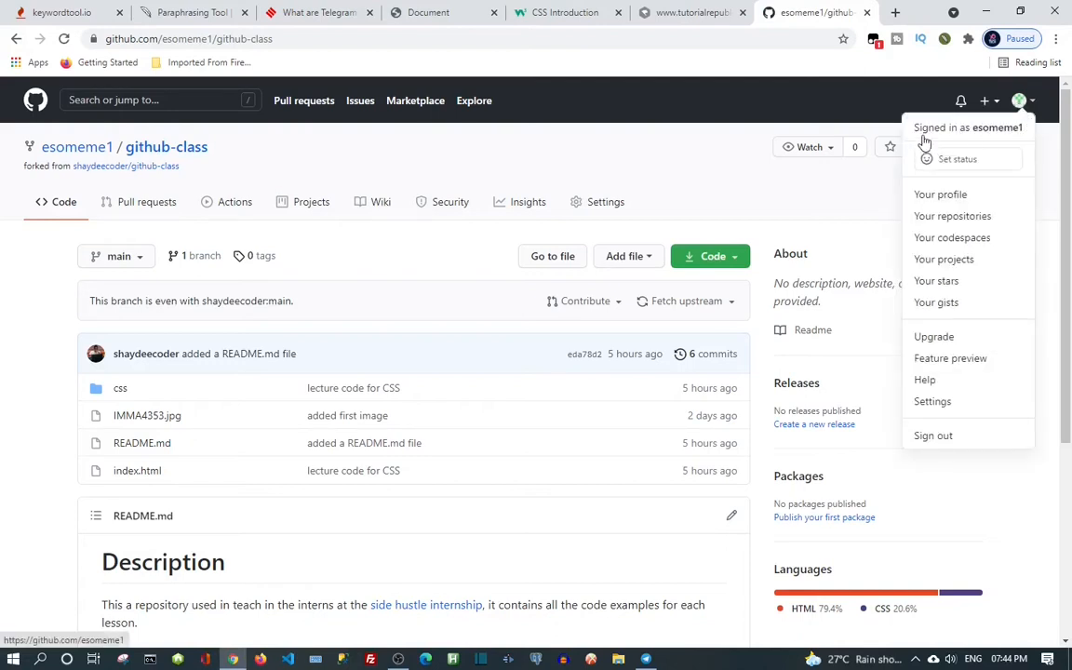
pyautogui.moveTo(949, 424)
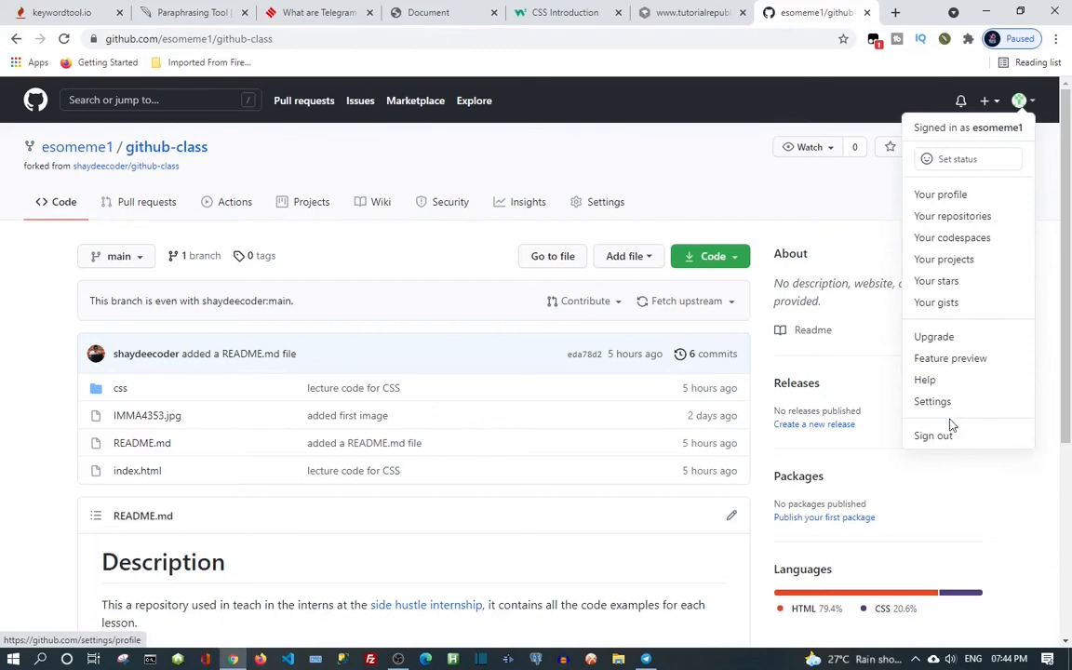
pyautogui.moveTo(192, 447)
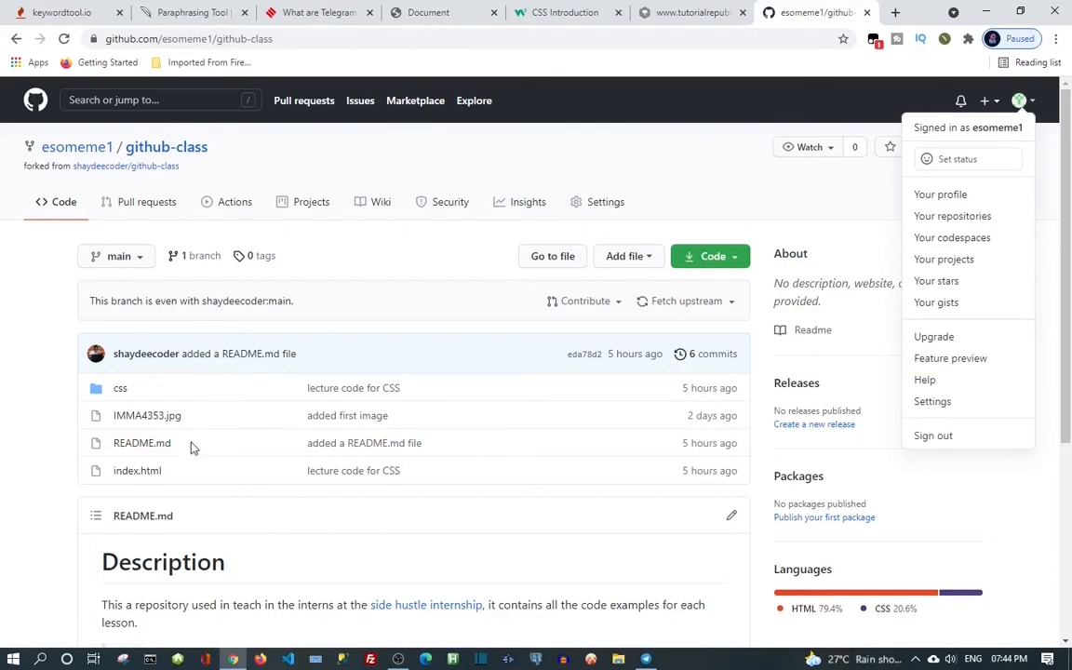
pyautogui.moveTo(173, 403)
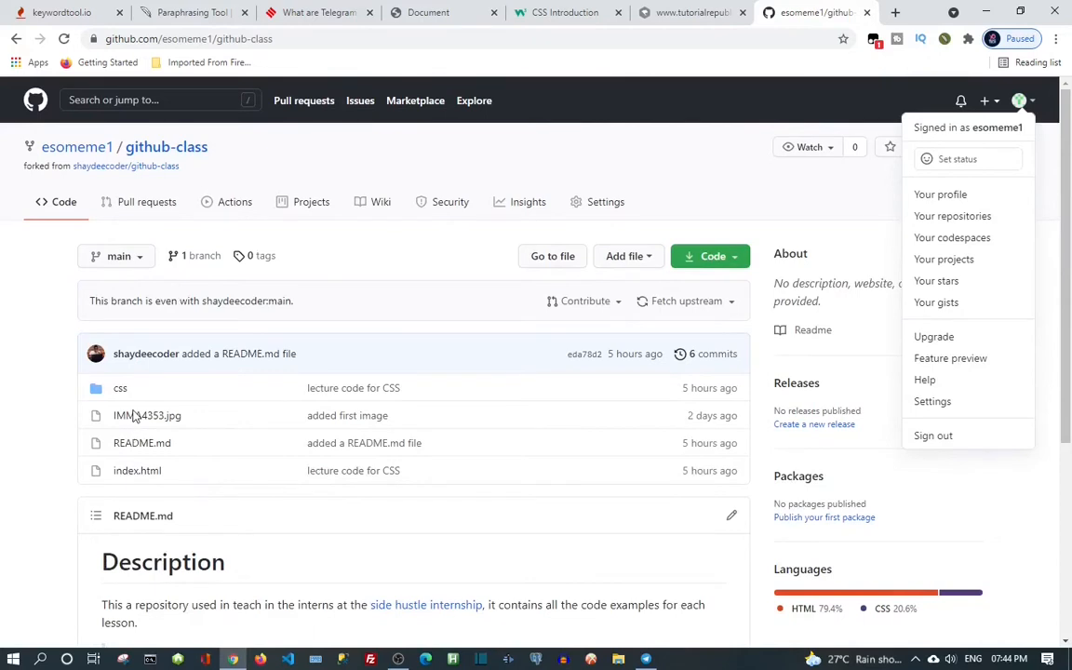
pyautogui.moveTo(144, 429)
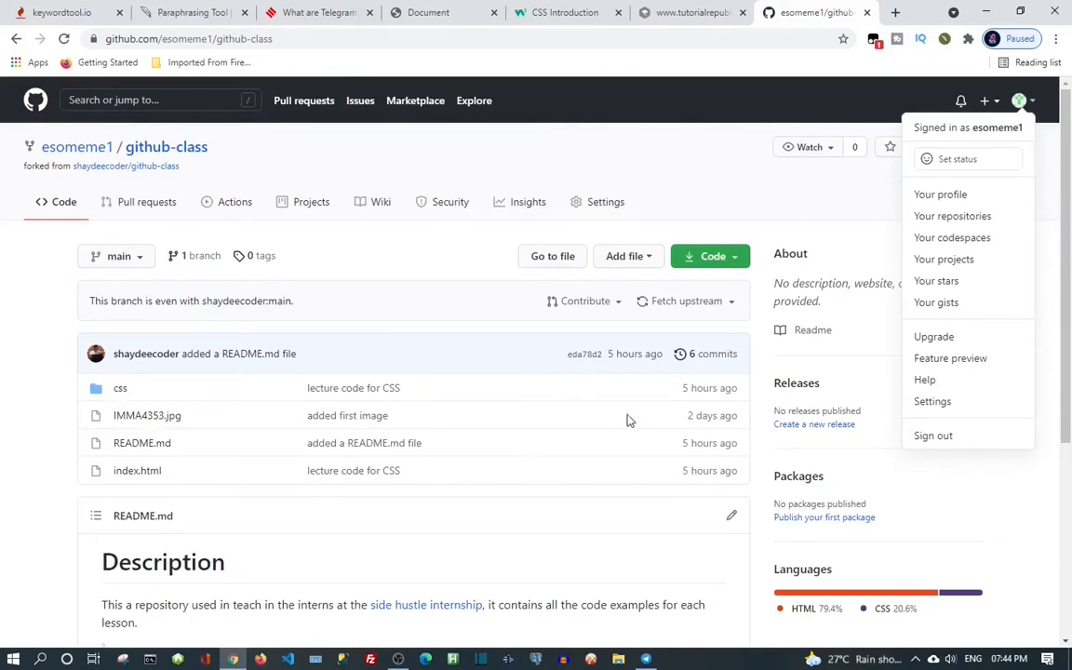
pyautogui.moveTo(664, 389)
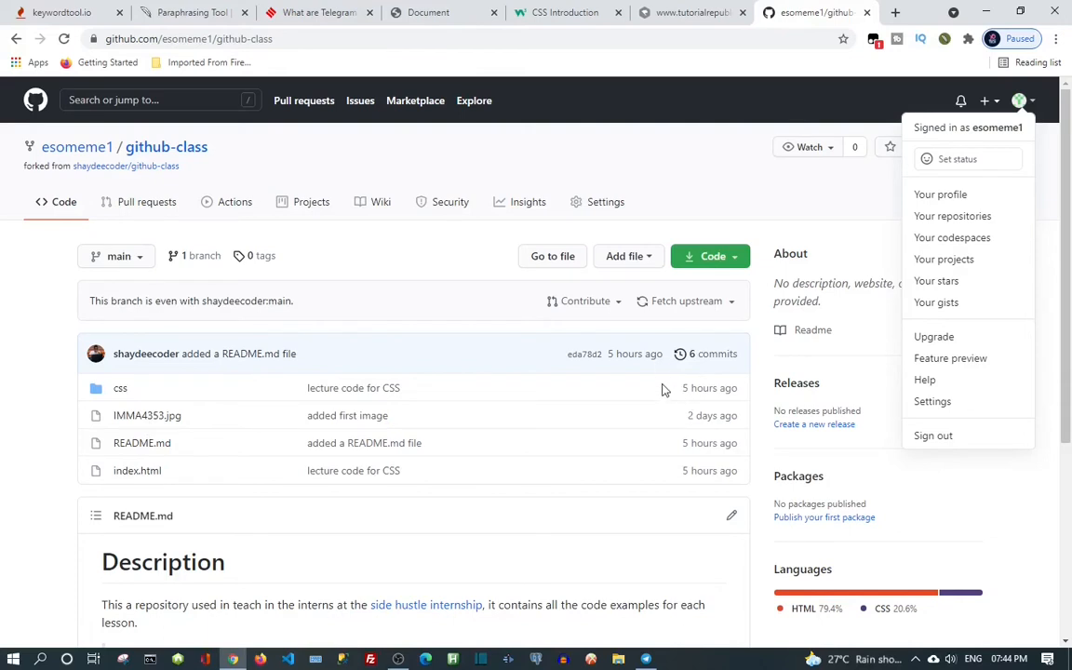
pyautogui.moveTo(133, 430)
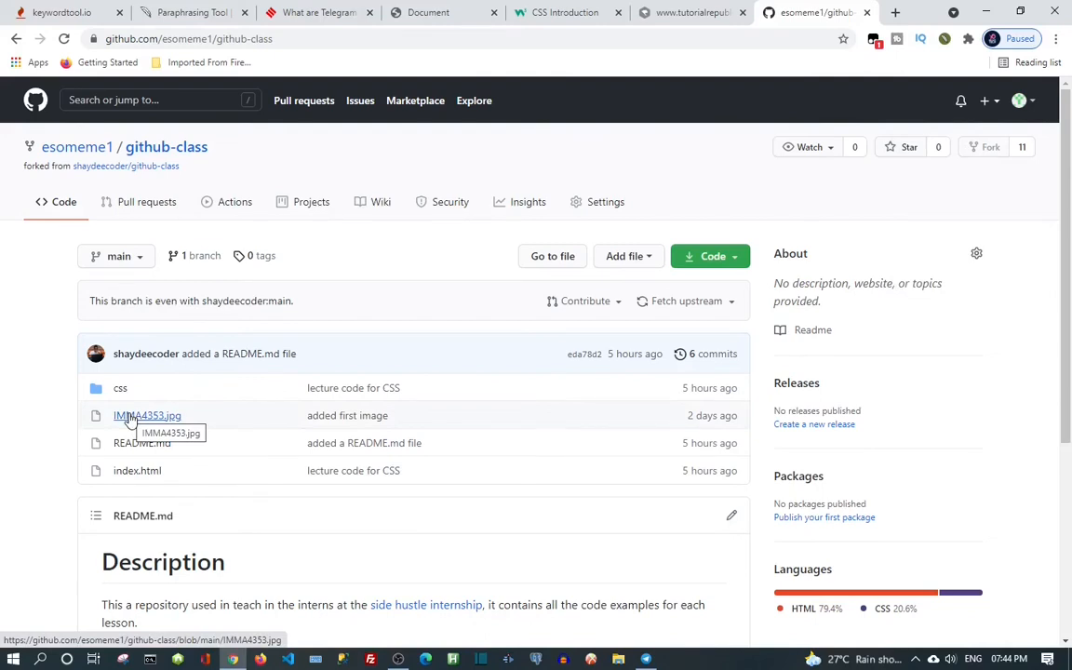
# Open css/style.css in the esomeme1/github-class fork to view its 23-line stylesheet
pyautogui.click(120, 388)
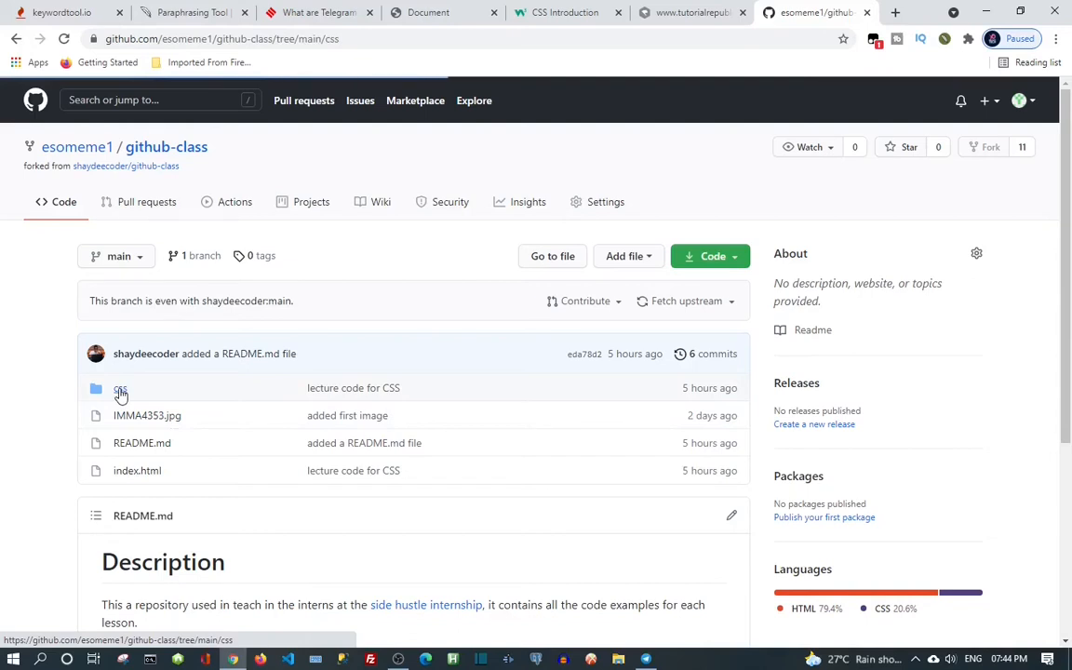
pyautogui.click(120, 388)
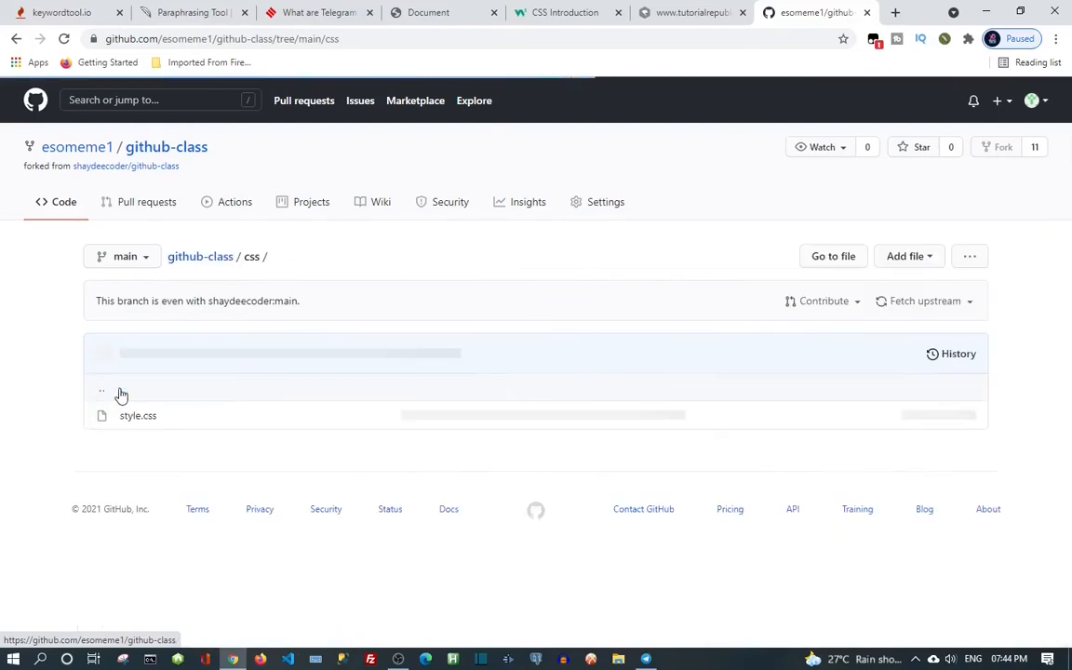
pyautogui.moveTo(104, 390)
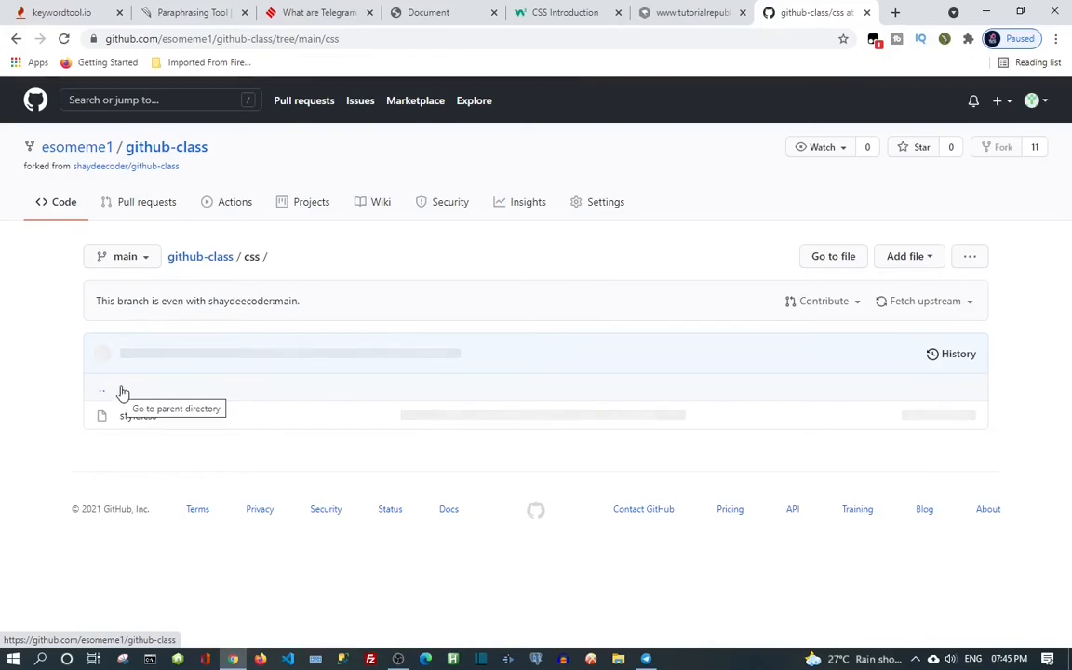
pyautogui.click(138, 417)
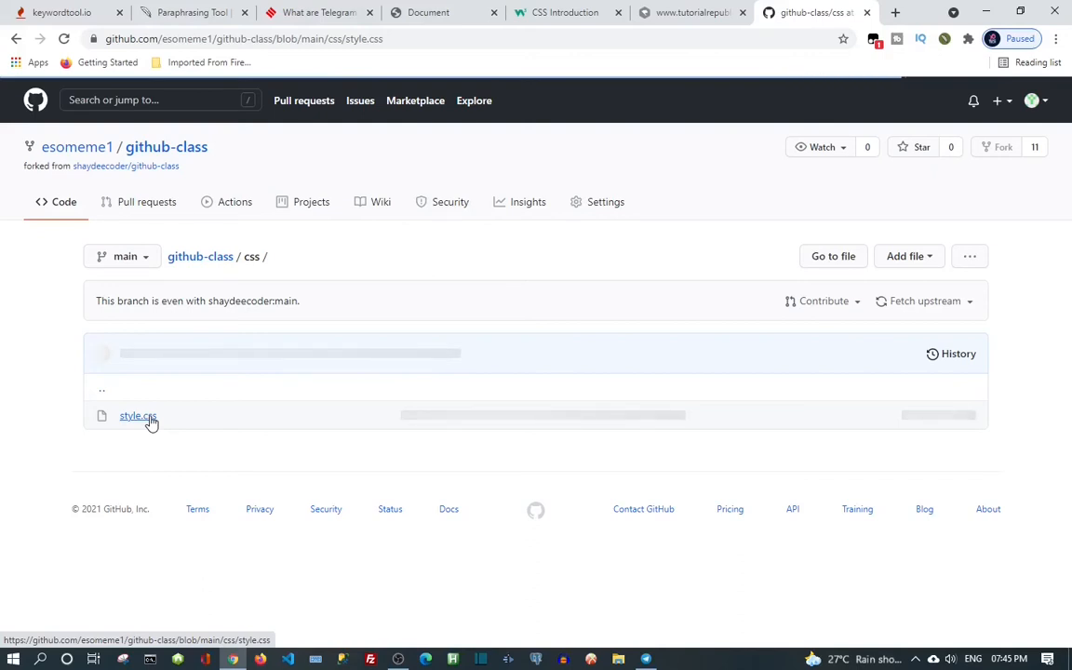
pyautogui.moveTo(129, 419)
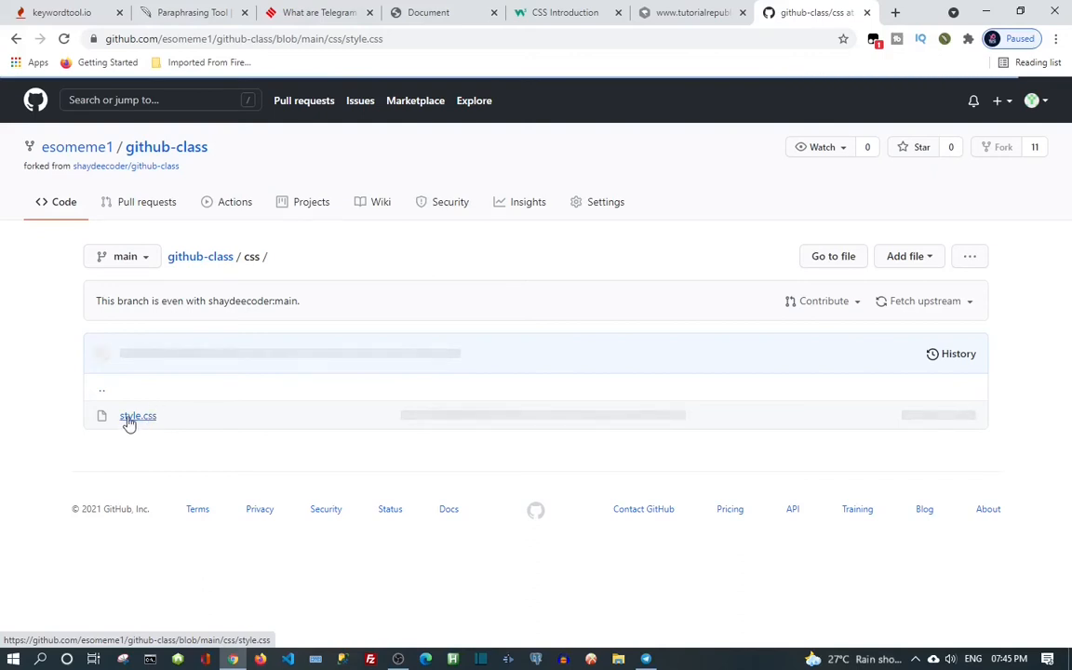
pyautogui.moveTo(138, 415)
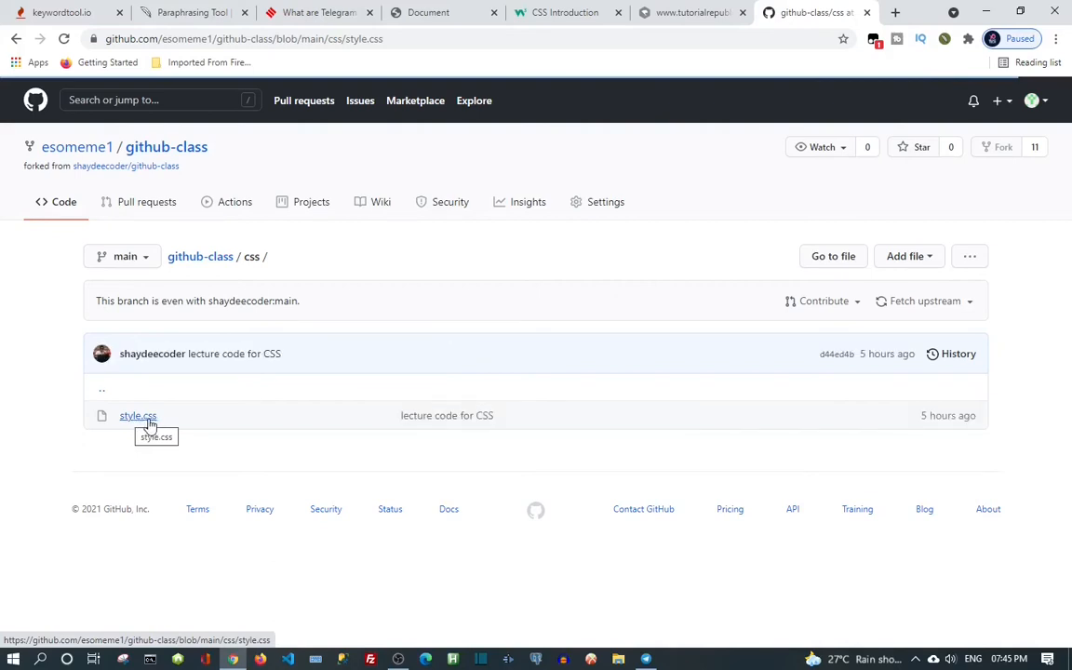
pyautogui.click(138, 415)
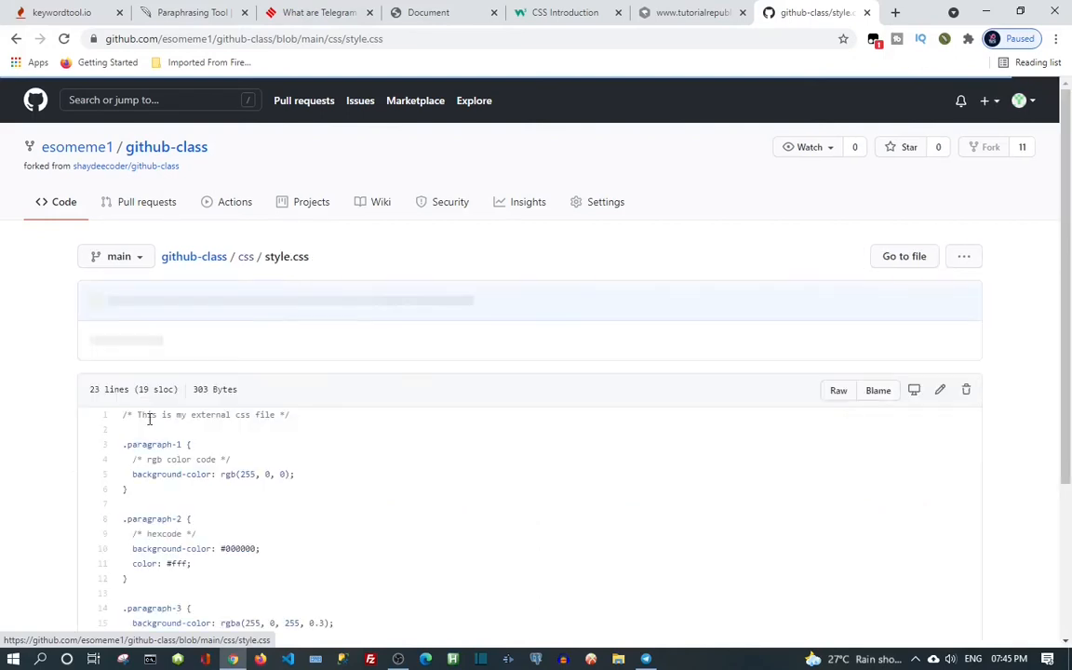
pyautogui.moveTo(414, 505)
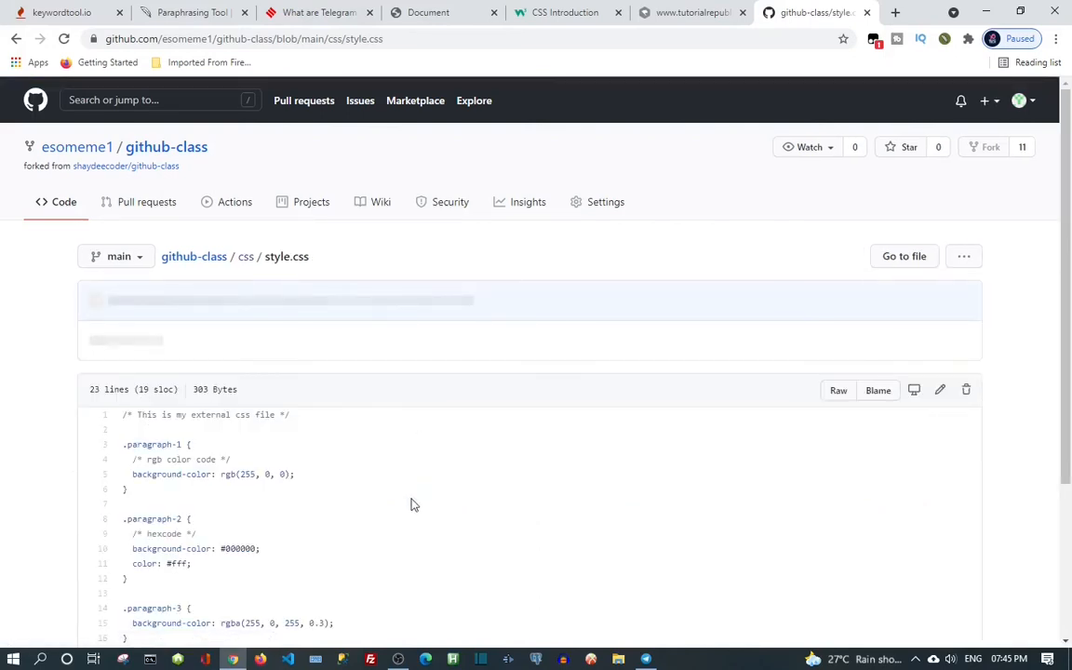
# Scroll through style.css, then return to the esomeme1/github-class home page
pyautogui.scroll(-3)
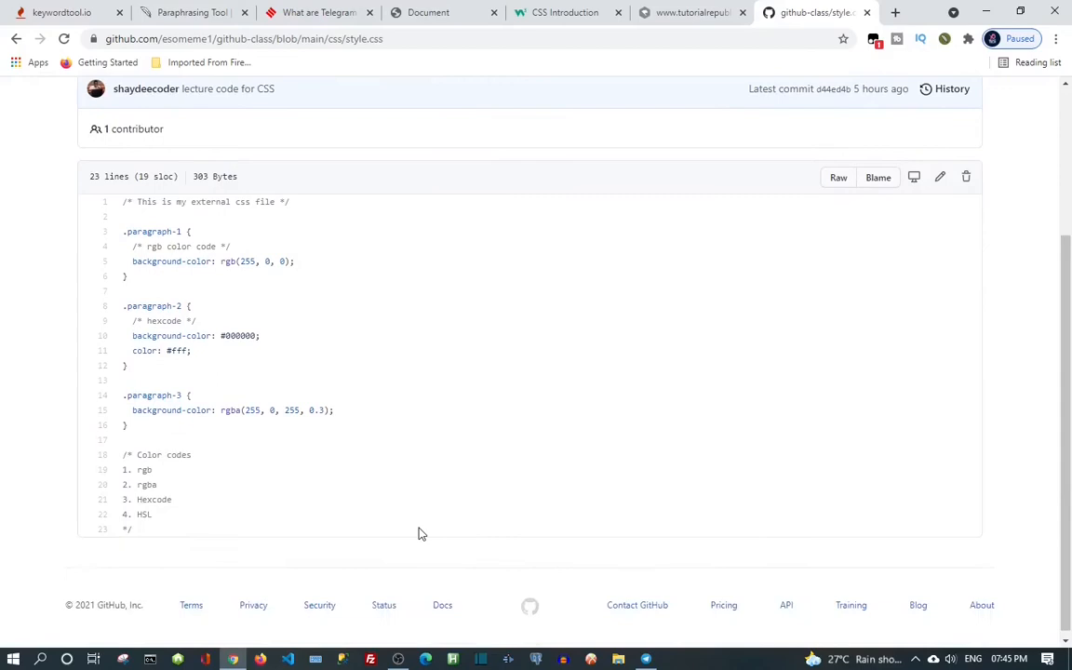
pyautogui.scroll(3)
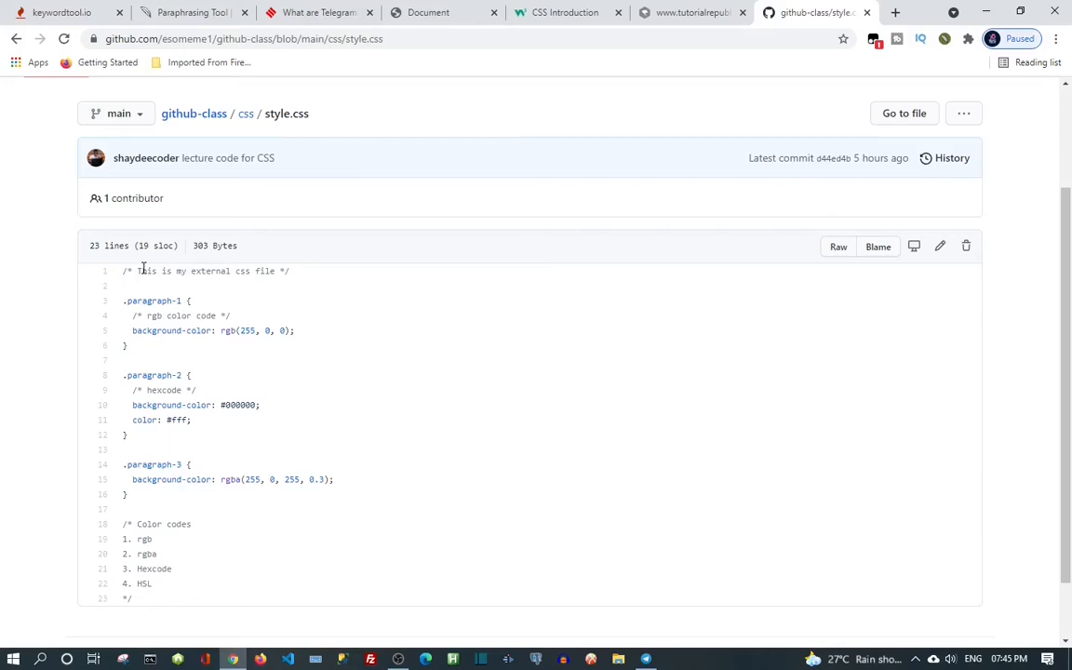
pyautogui.moveTo(130, 314)
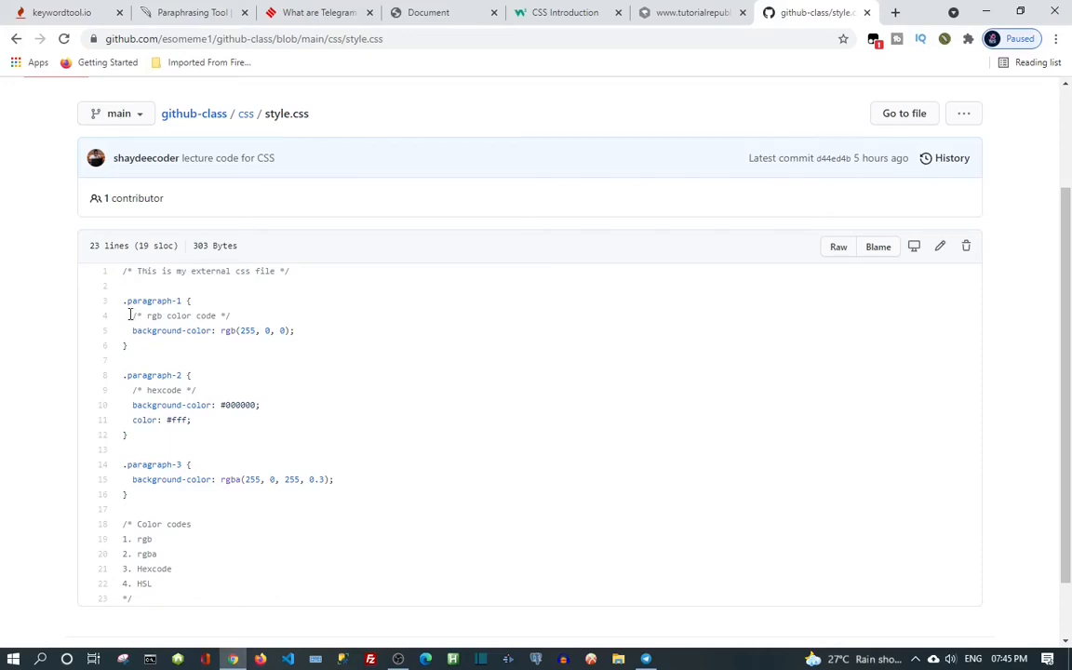
pyautogui.moveTo(212, 285)
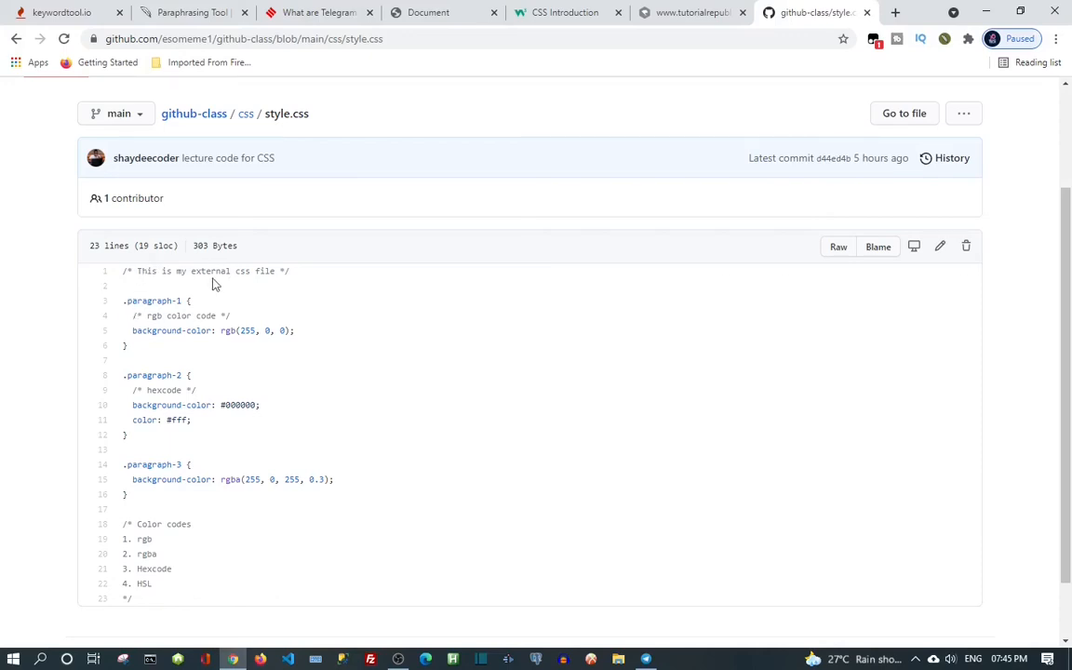
pyautogui.moveTo(165, 296)
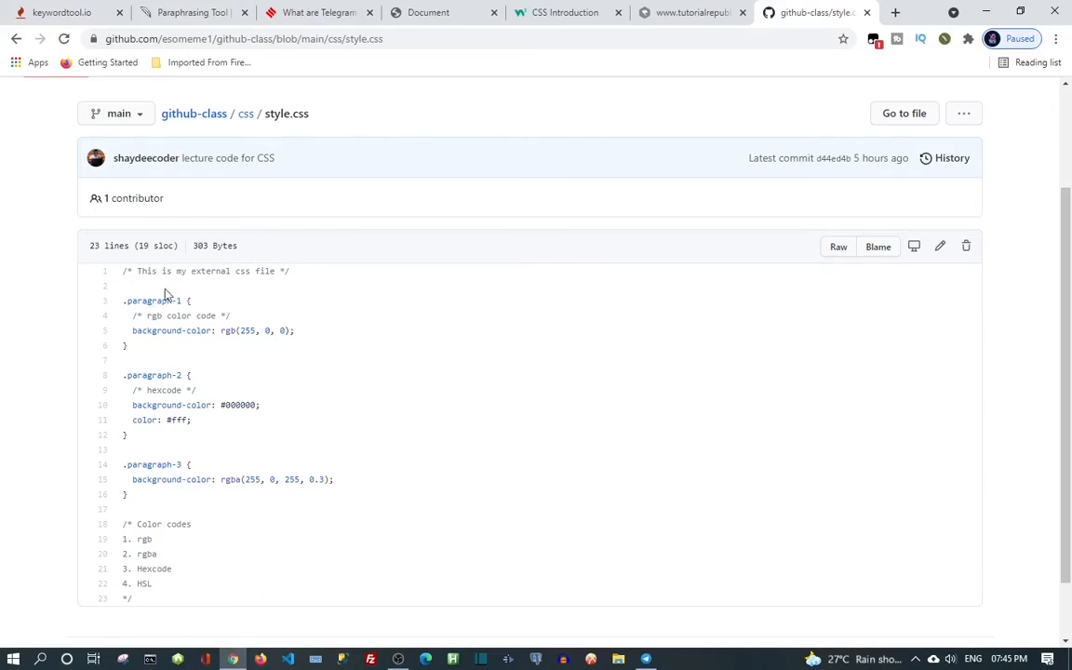
pyautogui.moveTo(244, 284)
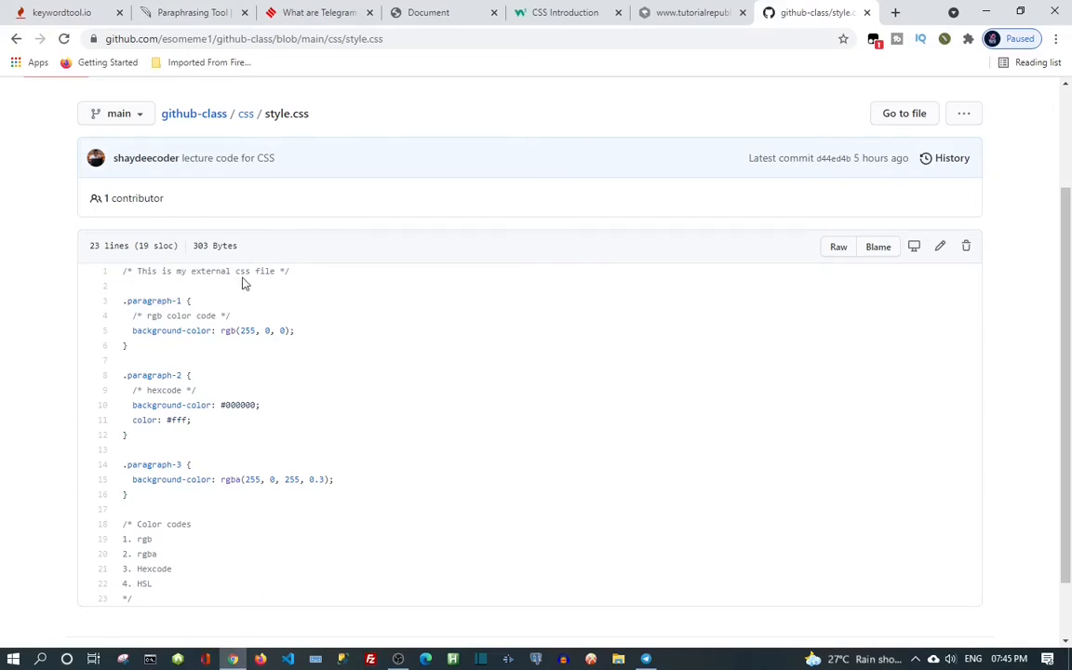
pyautogui.moveTo(183, 354)
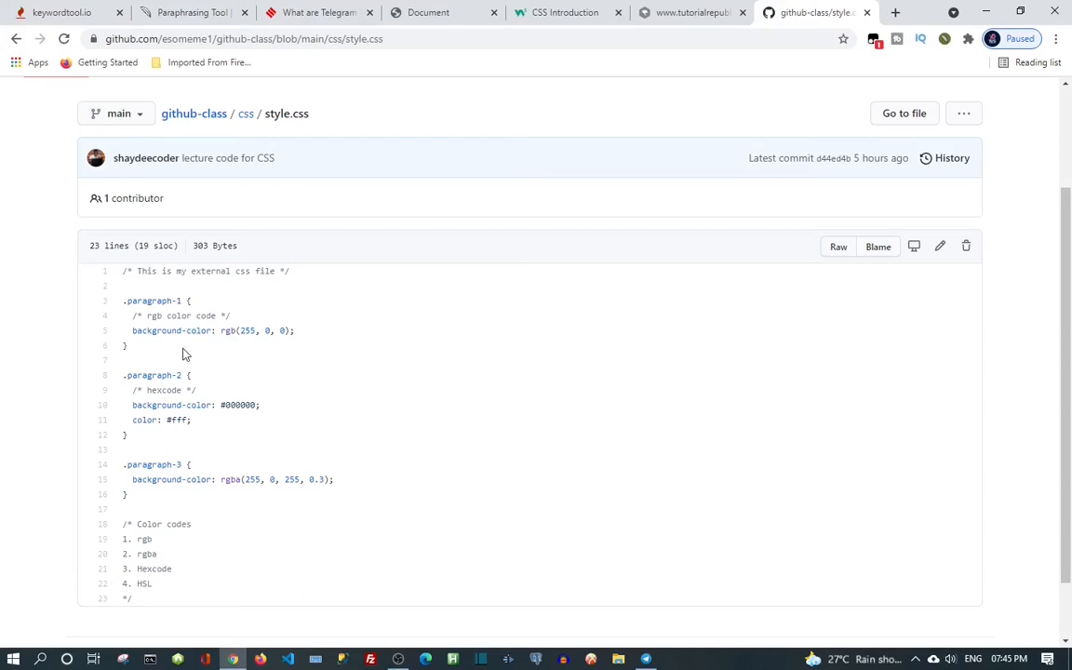
pyautogui.moveTo(193, 505)
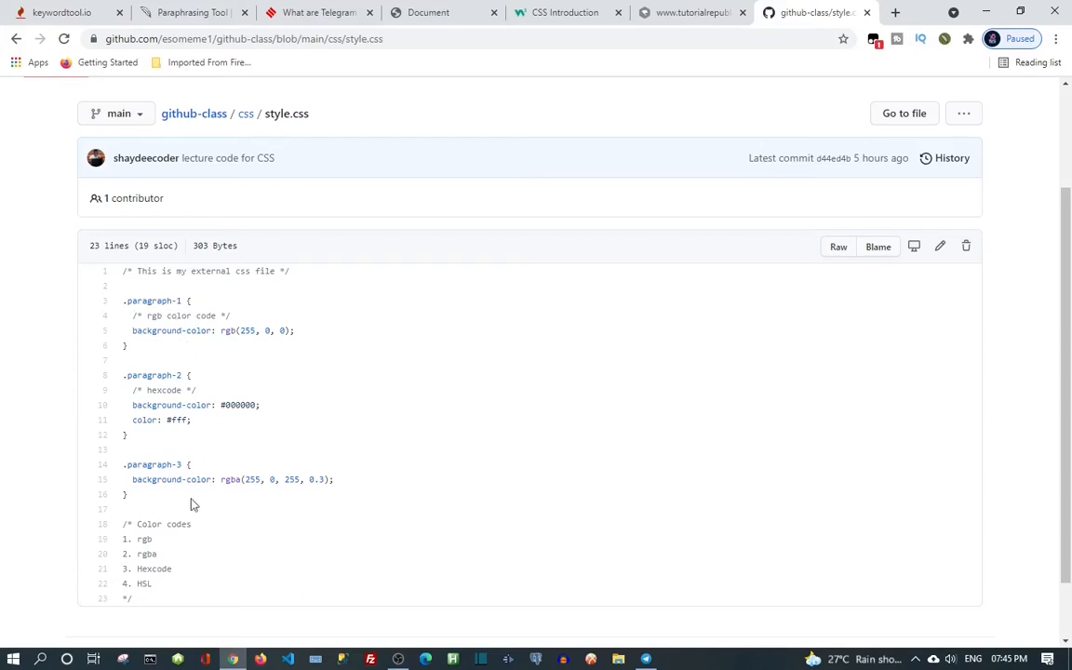
pyautogui.moveTo(197, 478)
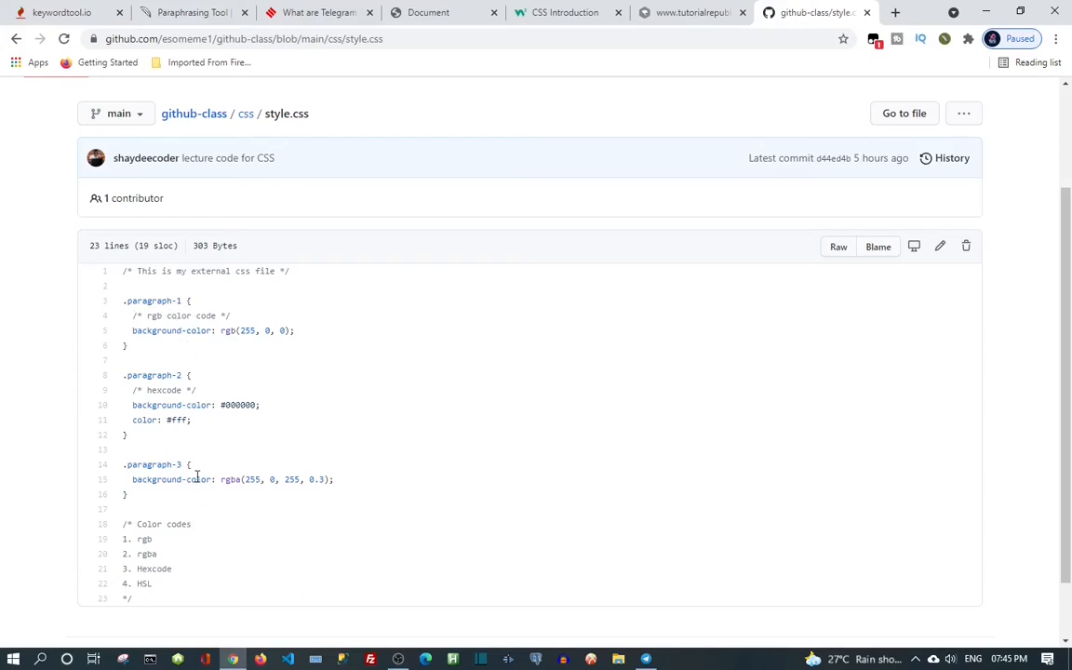
pyautogui.scroll(3)
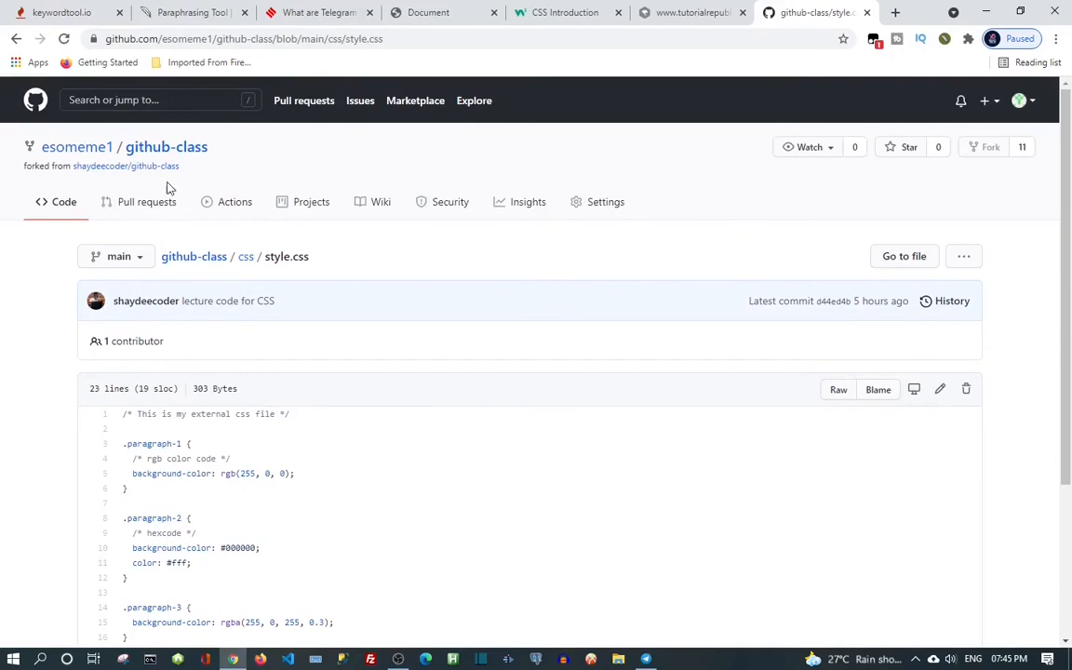
pyautogui.click(166, 147)
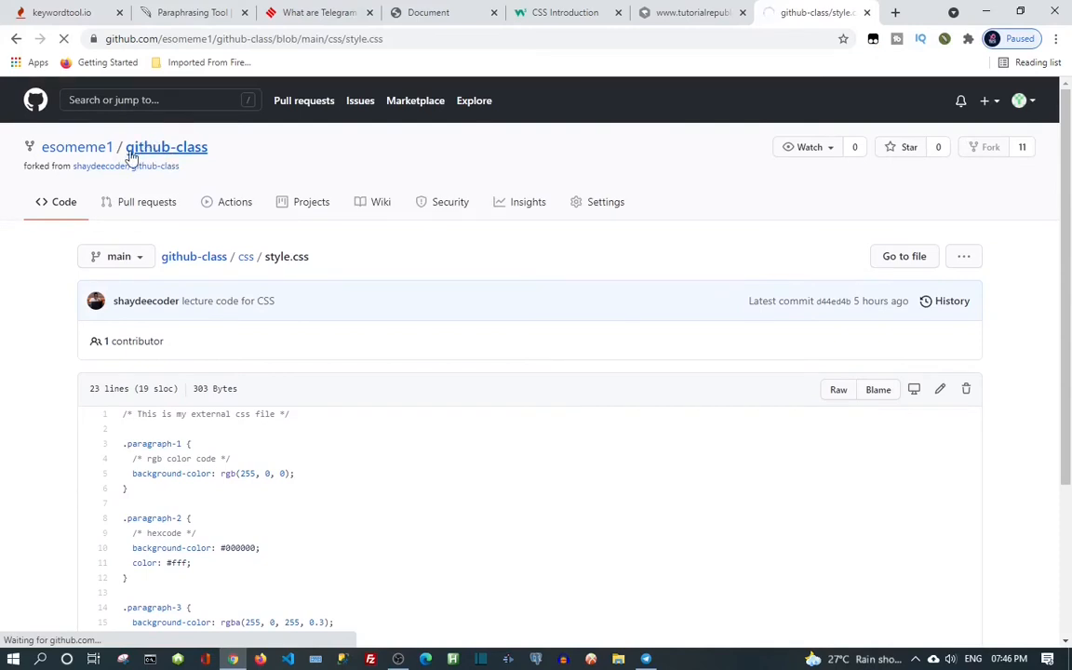
pyautogui.moveTo(202, 154)
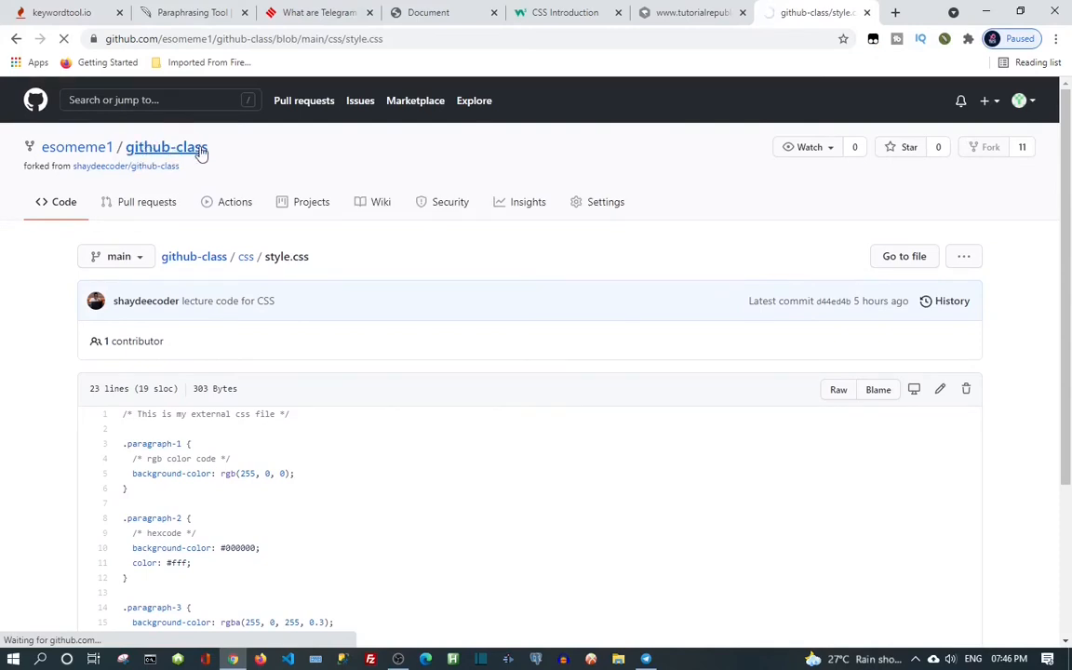
pyautogui.click(165, 147)
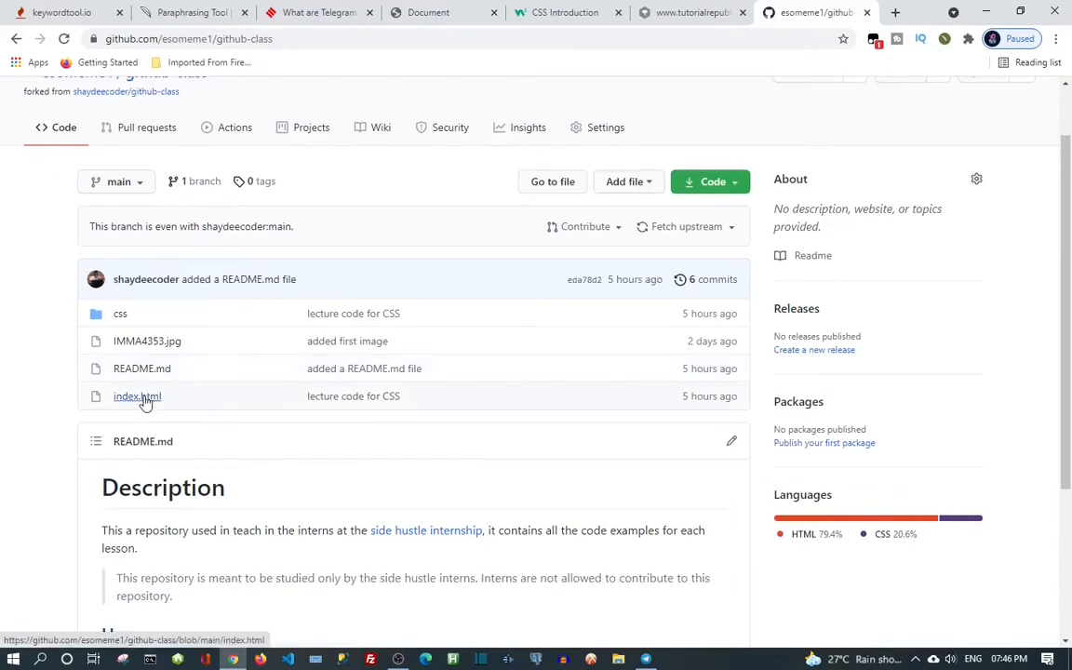
# Return to the github-class repository root with its four files and README
pyautogui.click(16, 39)
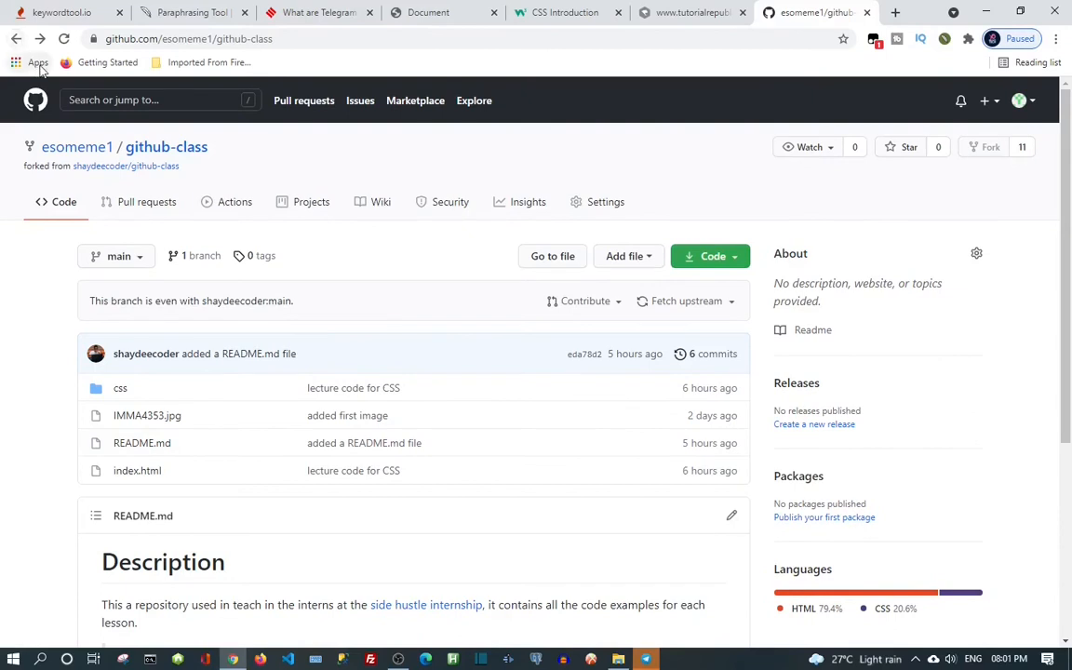
pyautogui.moveTo(110, 239)
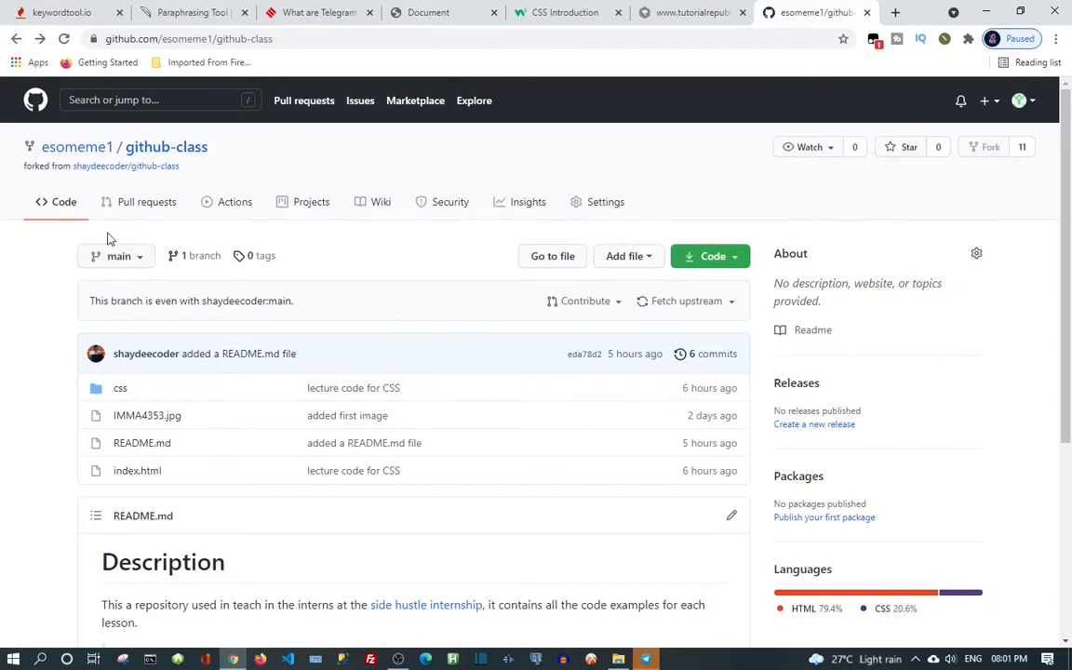
pyautogui.moveTo(503, 242)
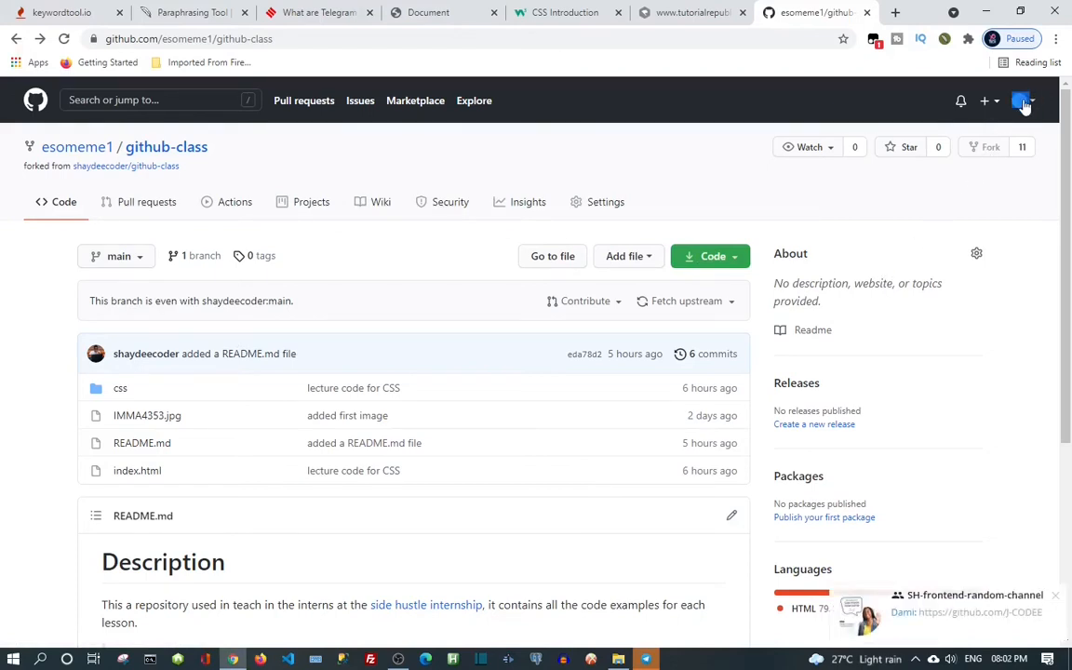
# Open the esomeme1 profile, scroll past the main and github-class repositories, and reopen the account menu
pyautogui.click(1021, 101)
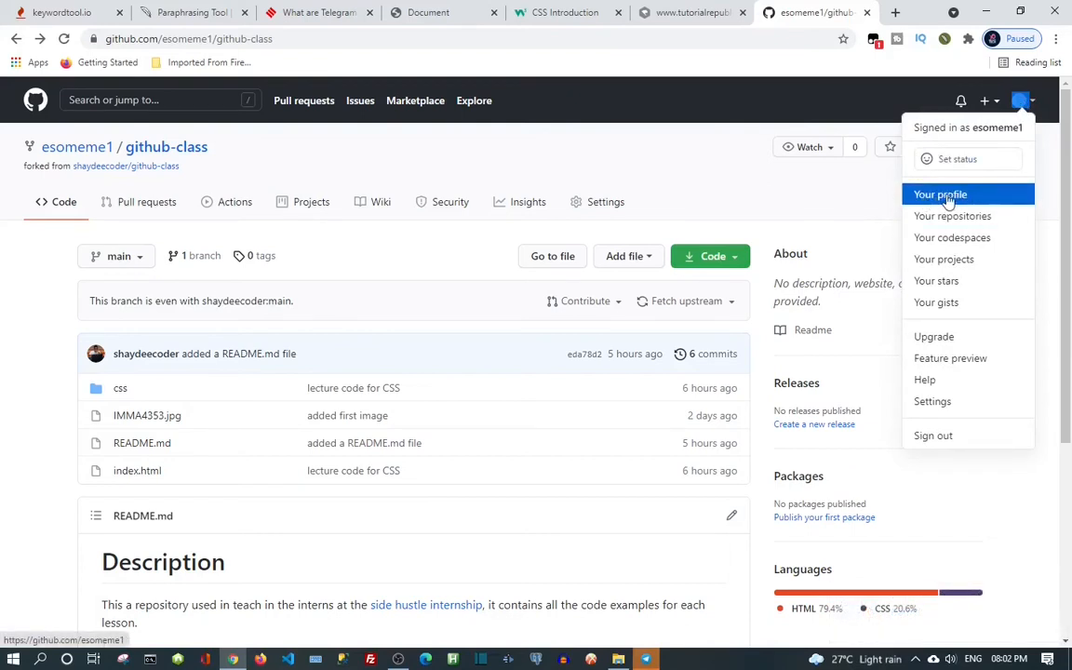
pyautogui.click(940, 194)
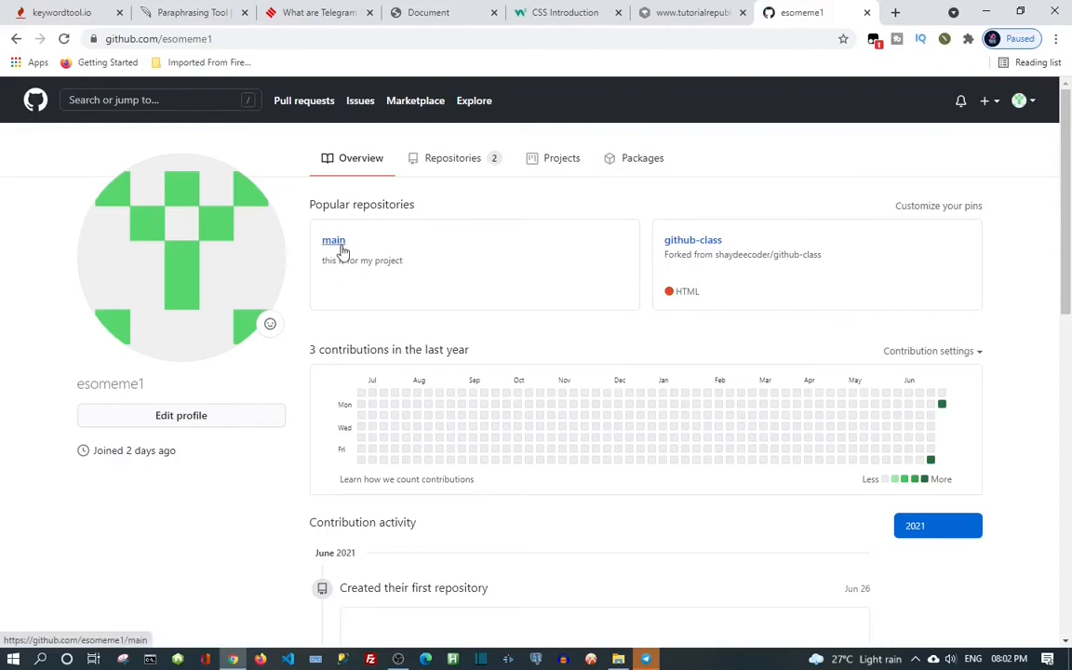
pyautogui.moveTo(334, 241)
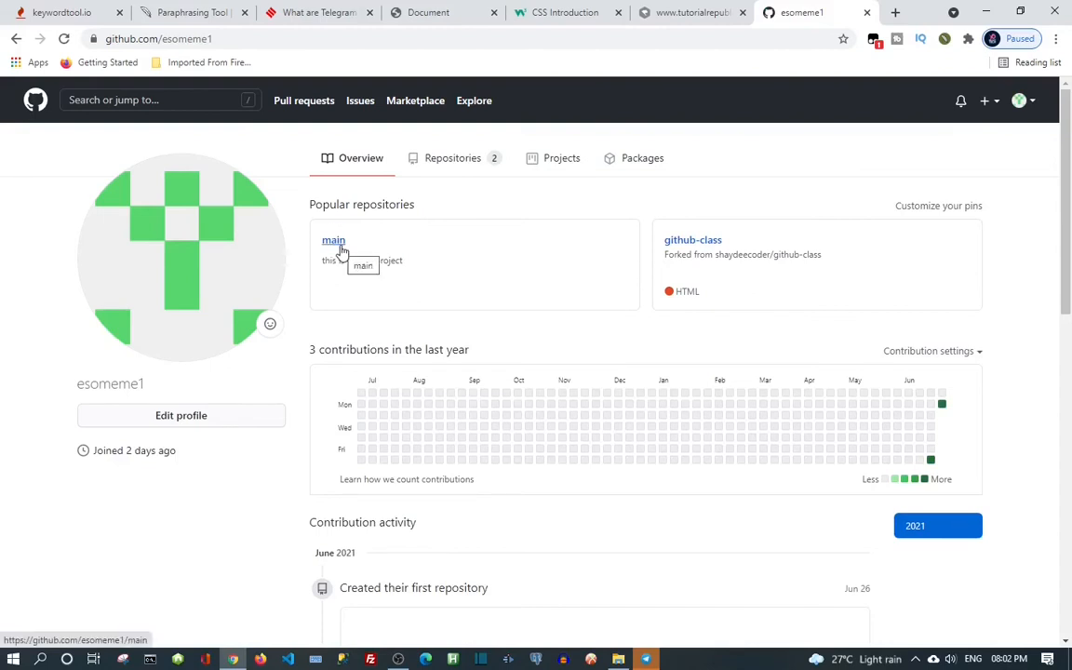
pyautogui.moveTo(335, 263)
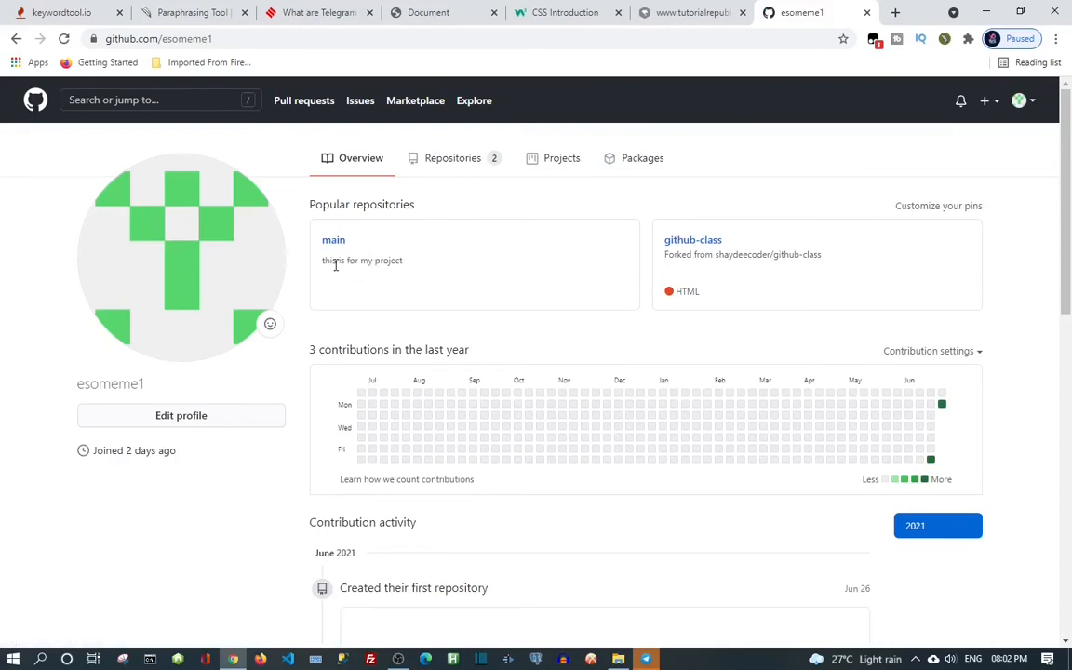
pyautogui.moveTo(762, 276)
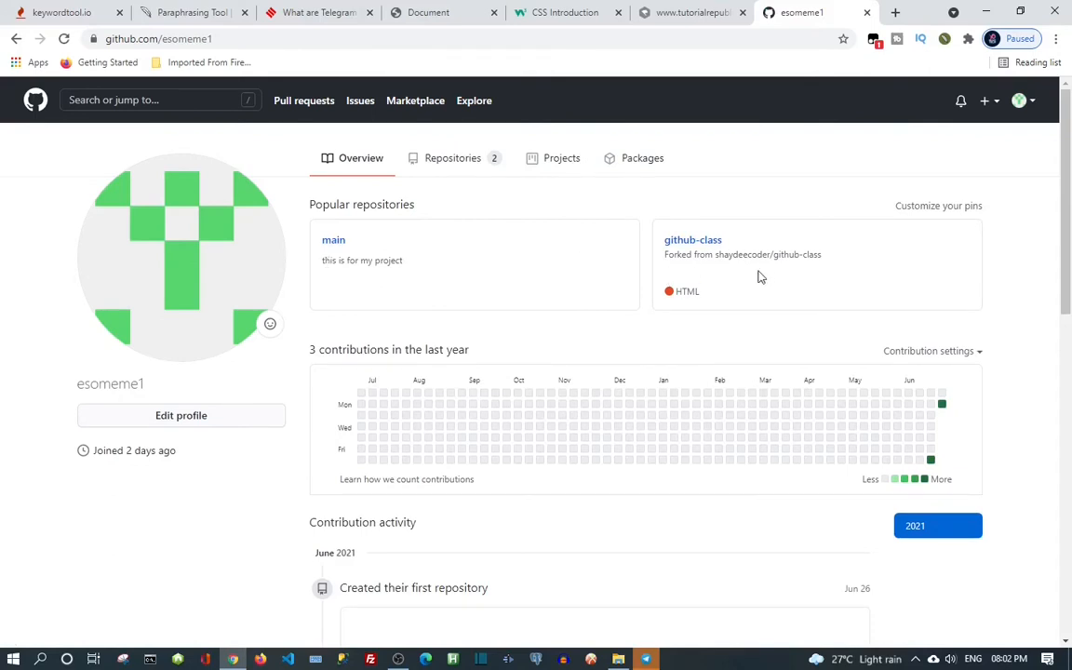
pyautogui.moveTo(692, 240)
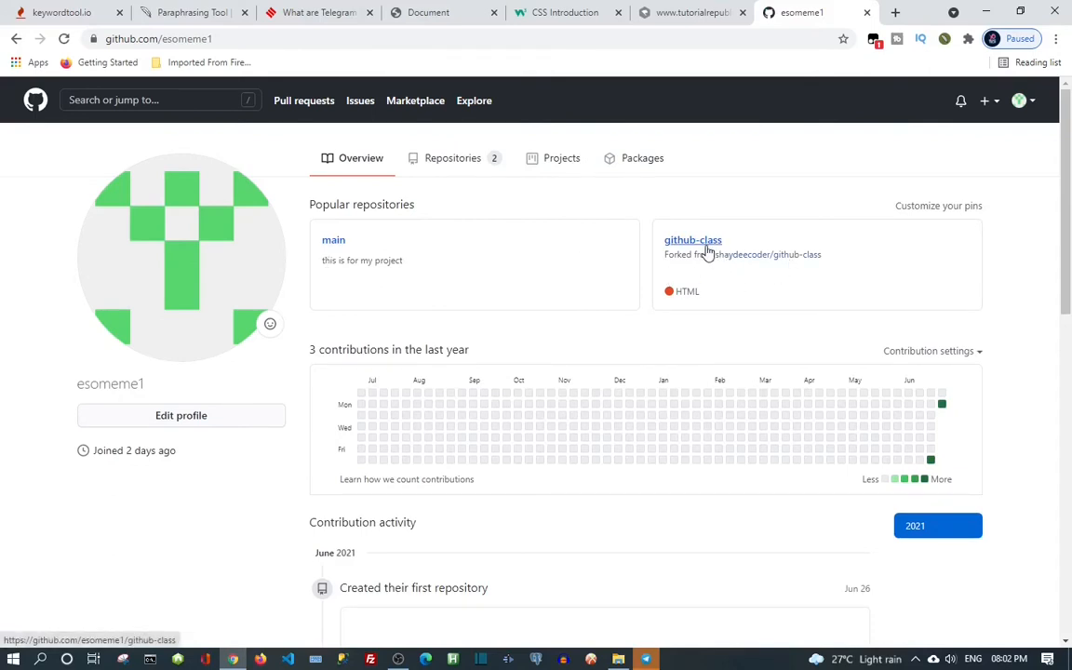
pyautogui.moveTo(679, 270)
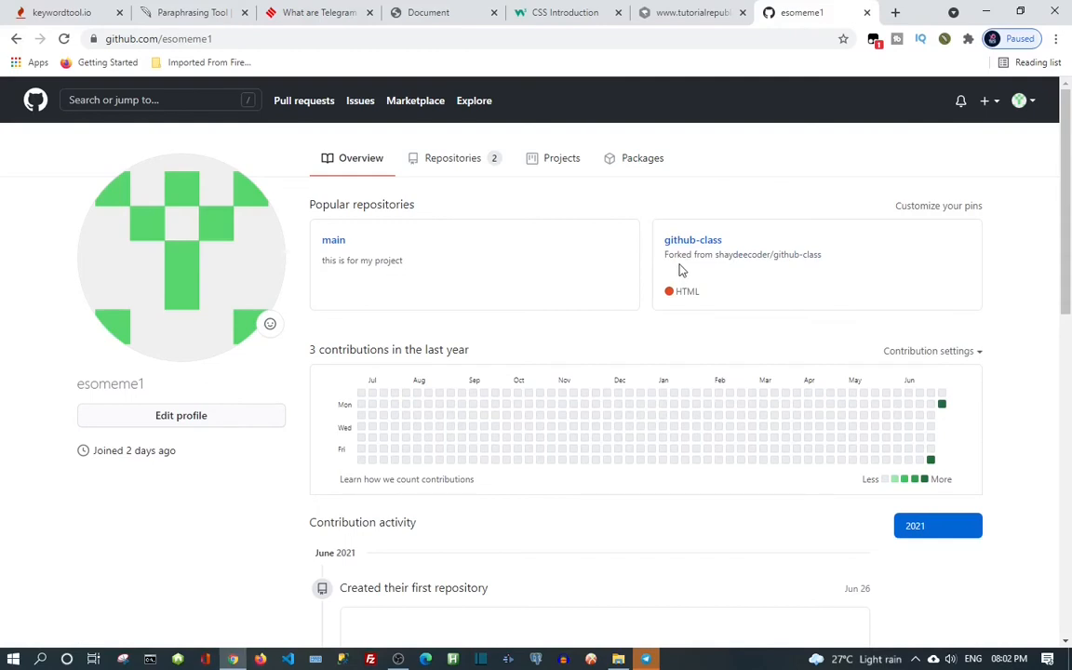
pyautogui.moveTo(775, 264)
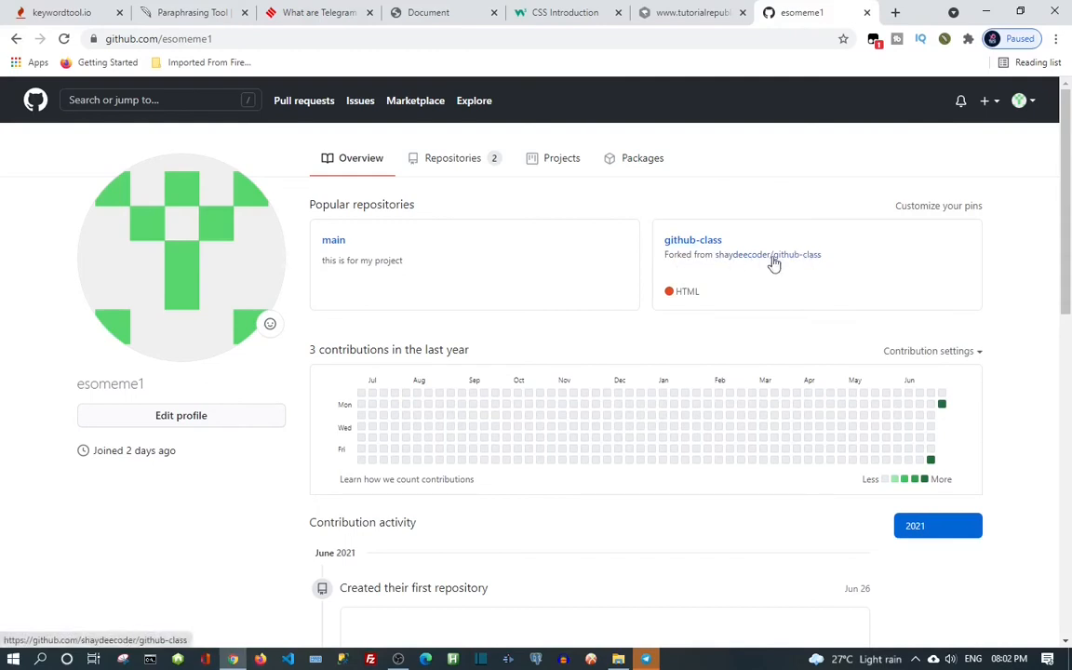
pyautogui.moveTo(703, 275)
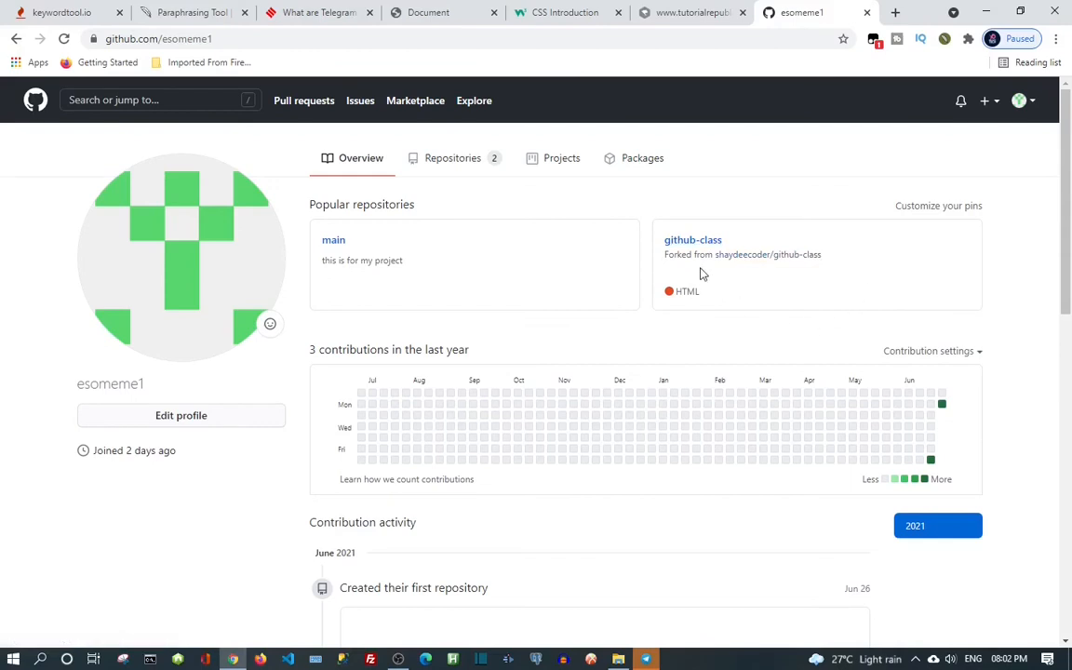
pyautogui.moveTo(745, 268)
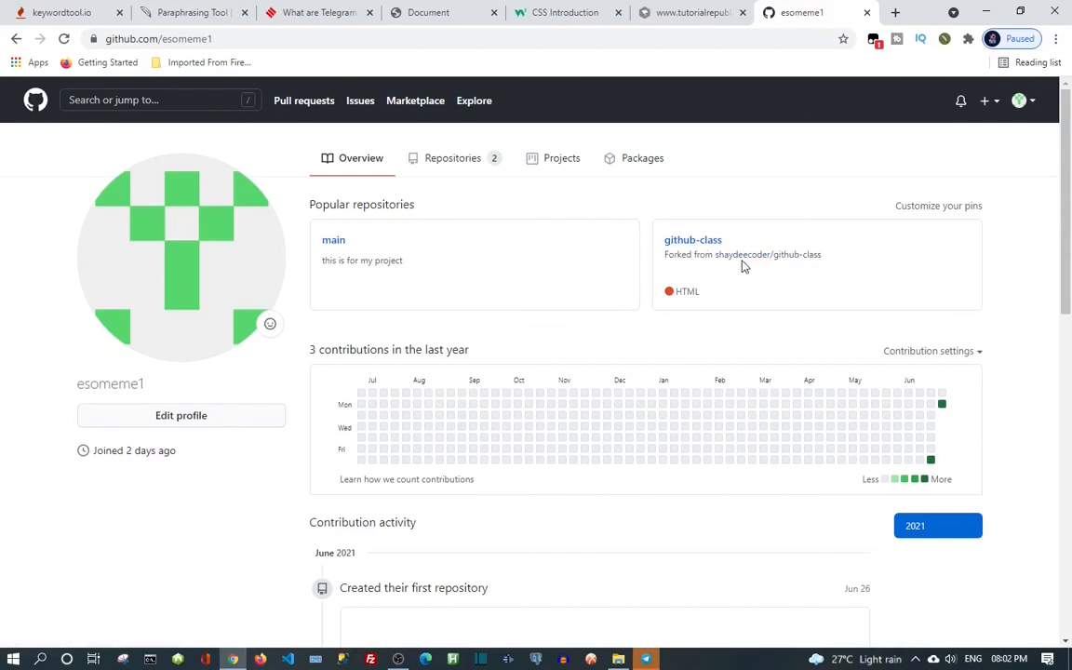
pyautogui.moveTo(801, 261)
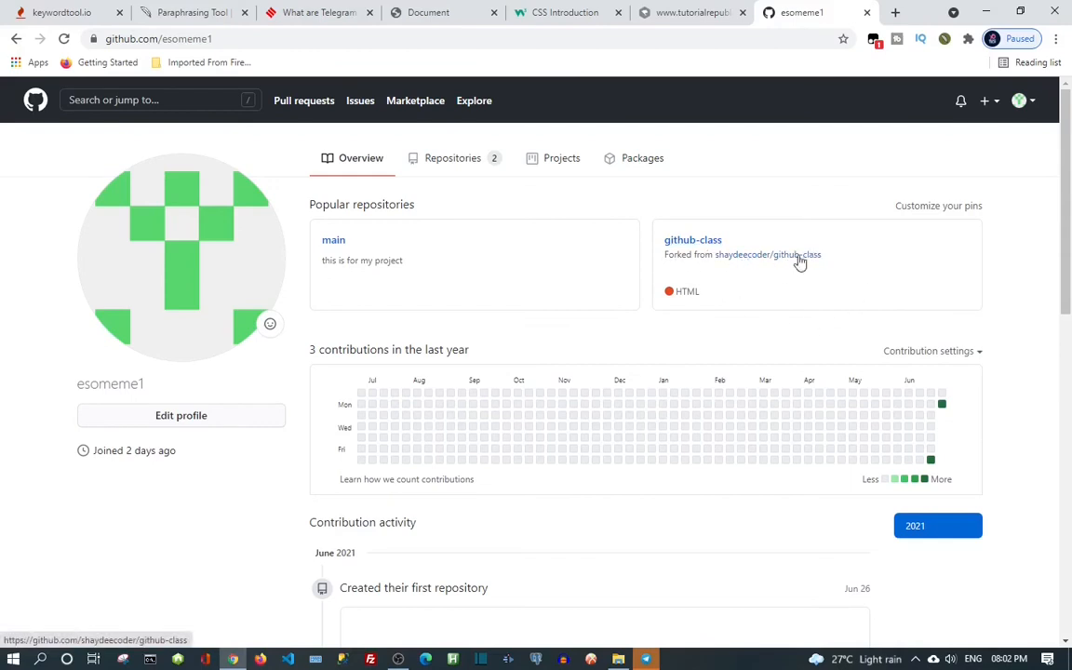
pyautogui.moveTo(416, 158)
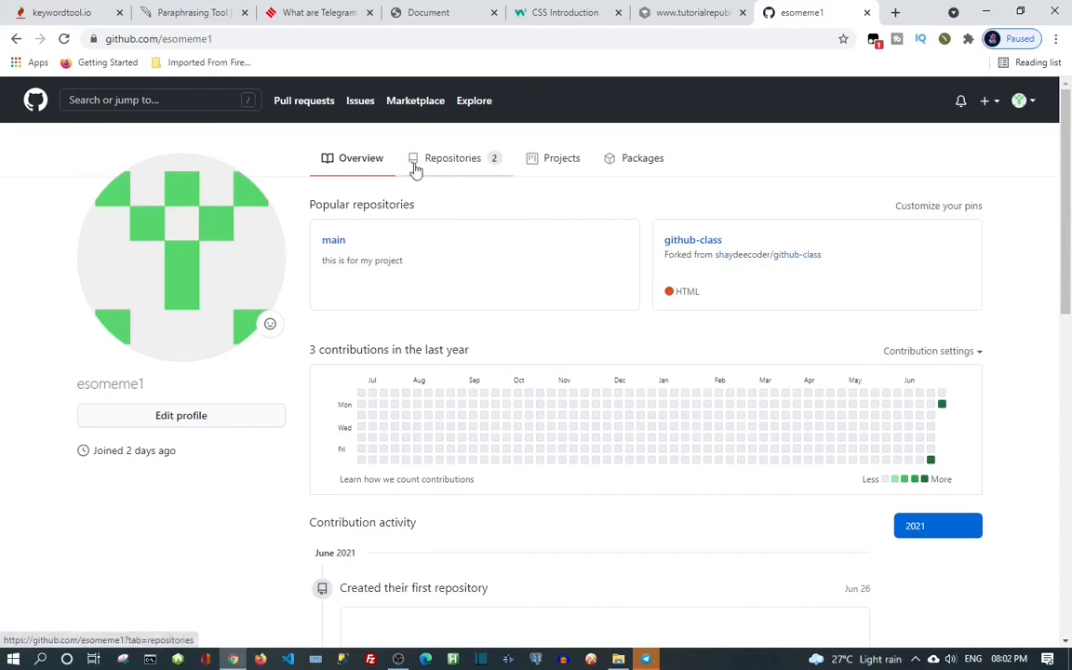
pyautogui.moveTo(437, 162)
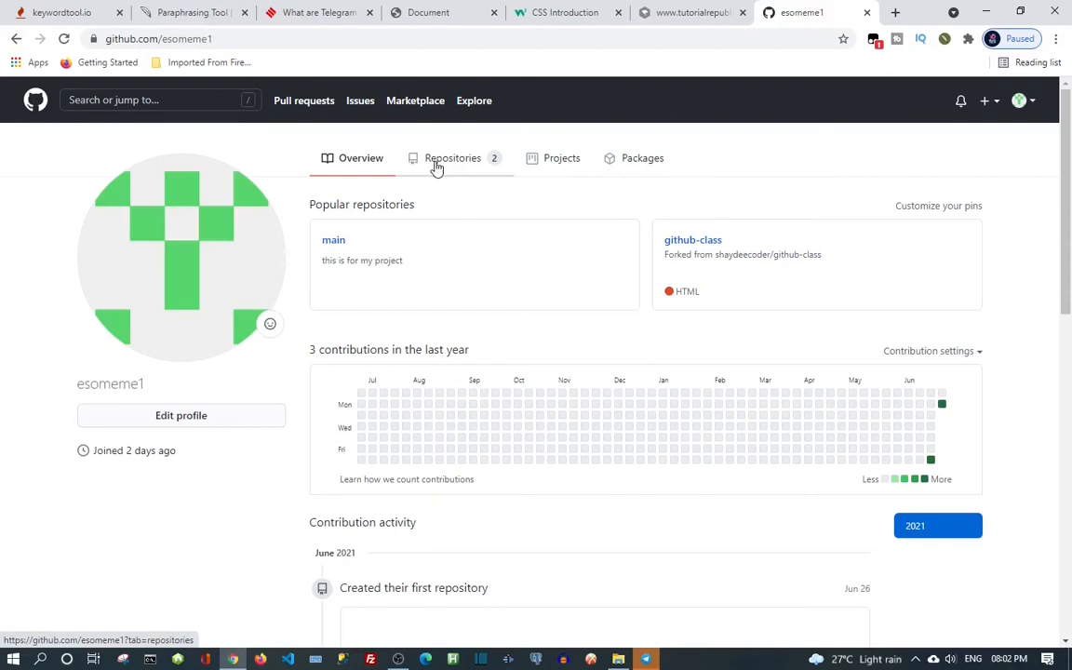
pyautogui.moveTo(500, 162)
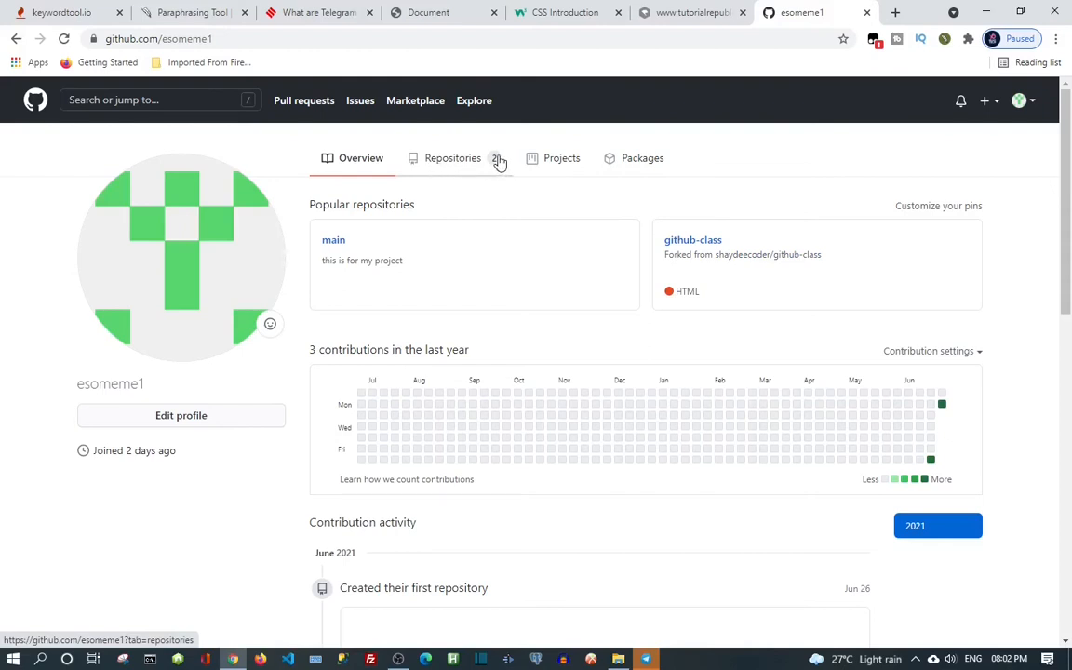
pyautogui.moveTo(419, 270)
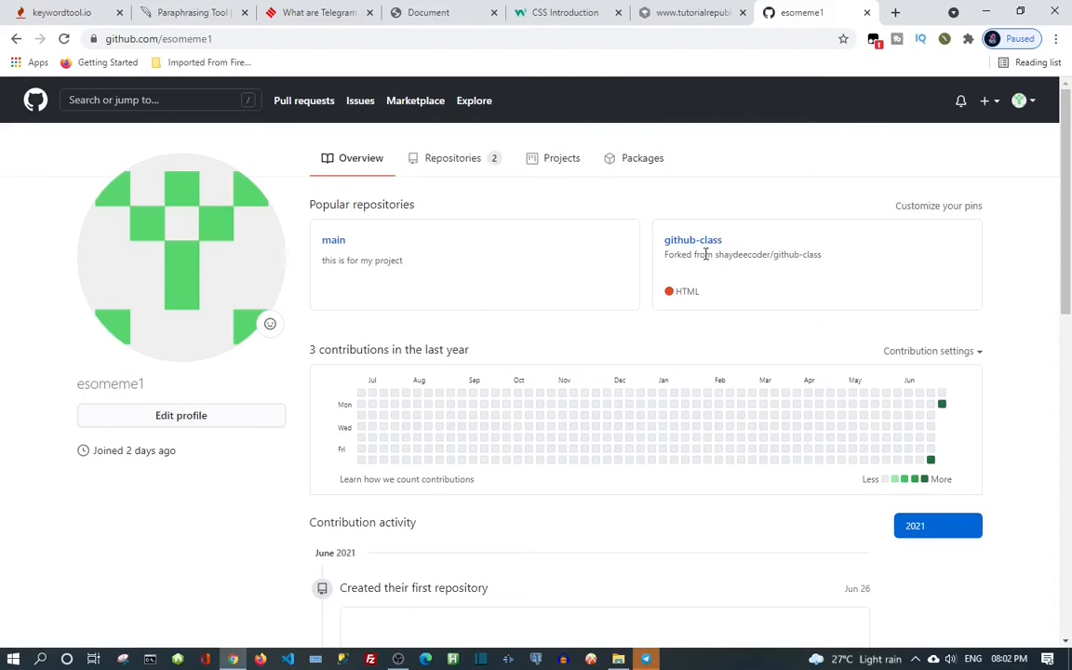
pyautogui.scroll(-3)
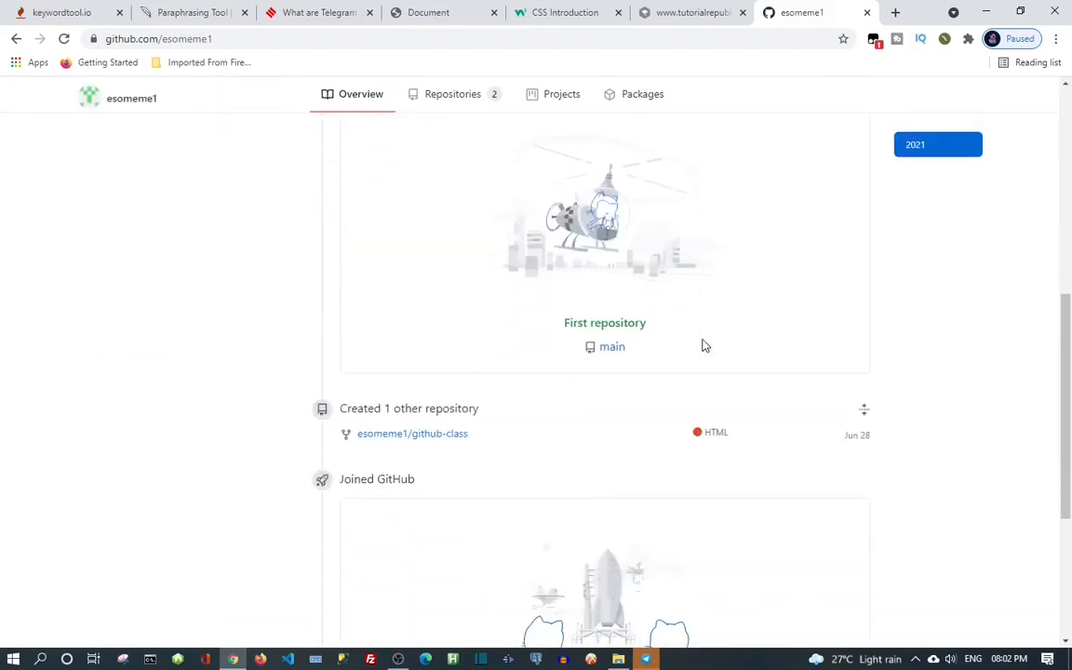
pyautogui.scroll(3)
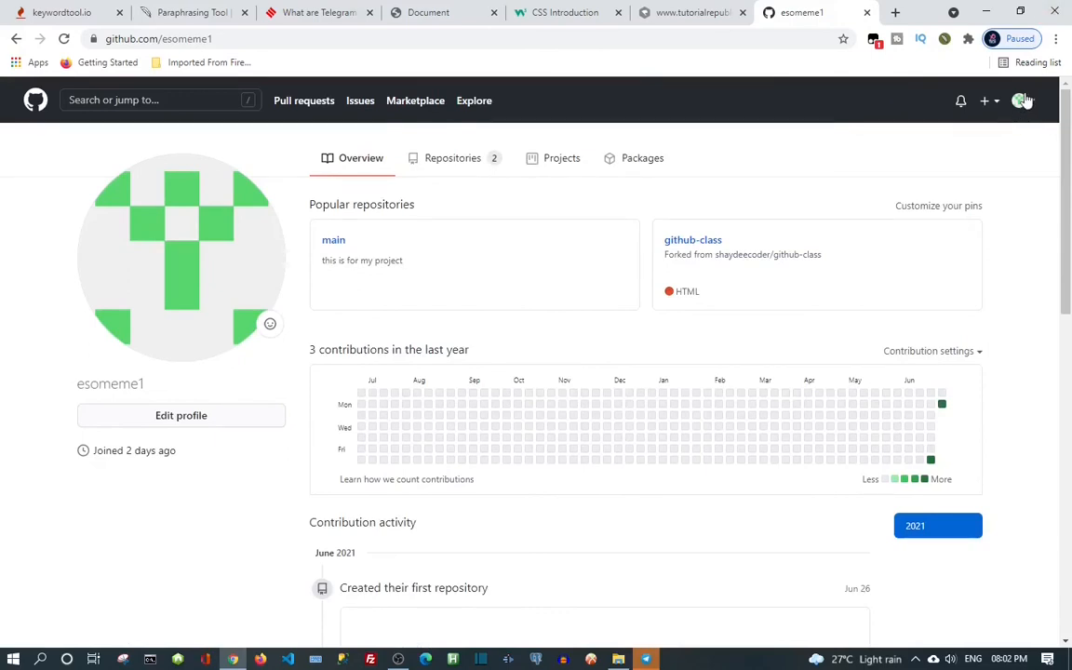
pyautogui.click(1020, 101)
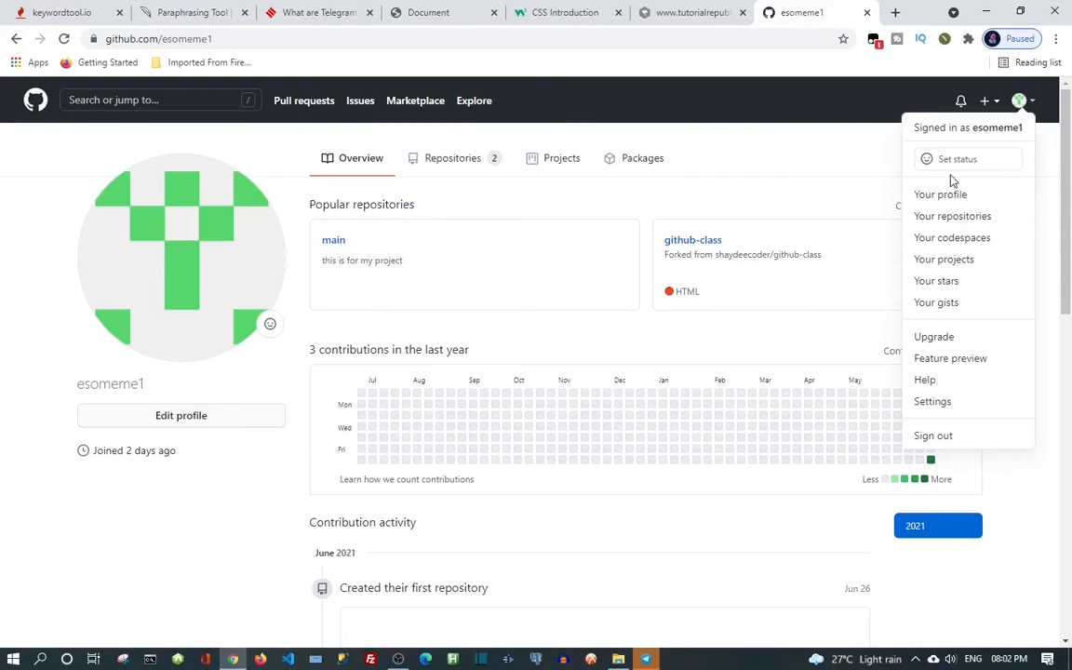
pyautogui.moveTo(19, 71)
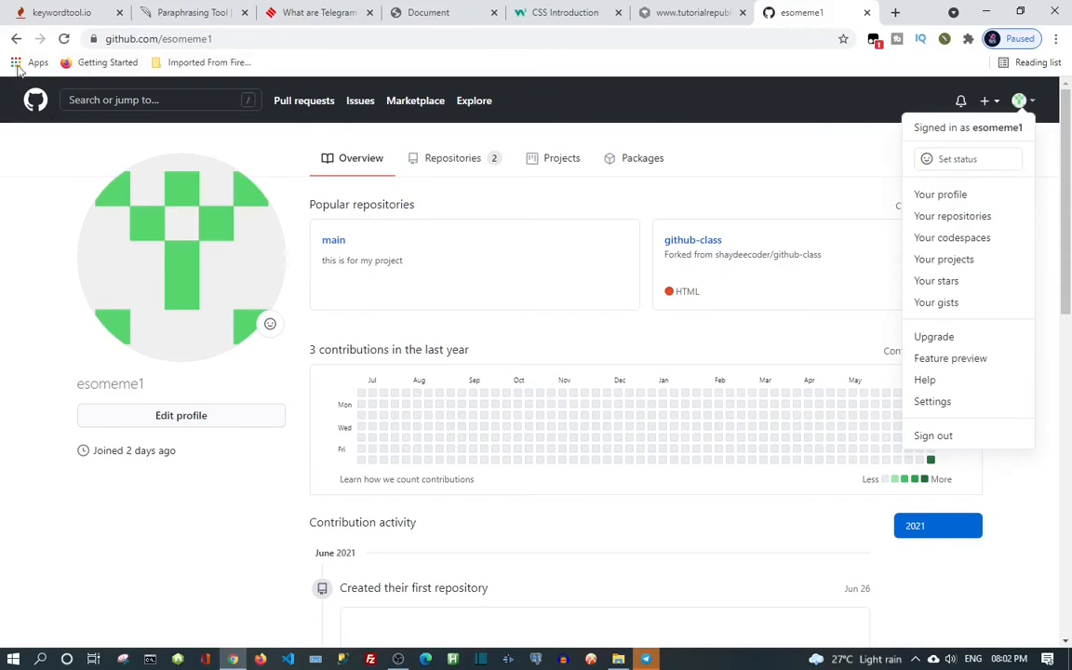
# Go back to the repository and scroll through the 48-line index.html with embedded CSS
pyautogui.click(692, 239)
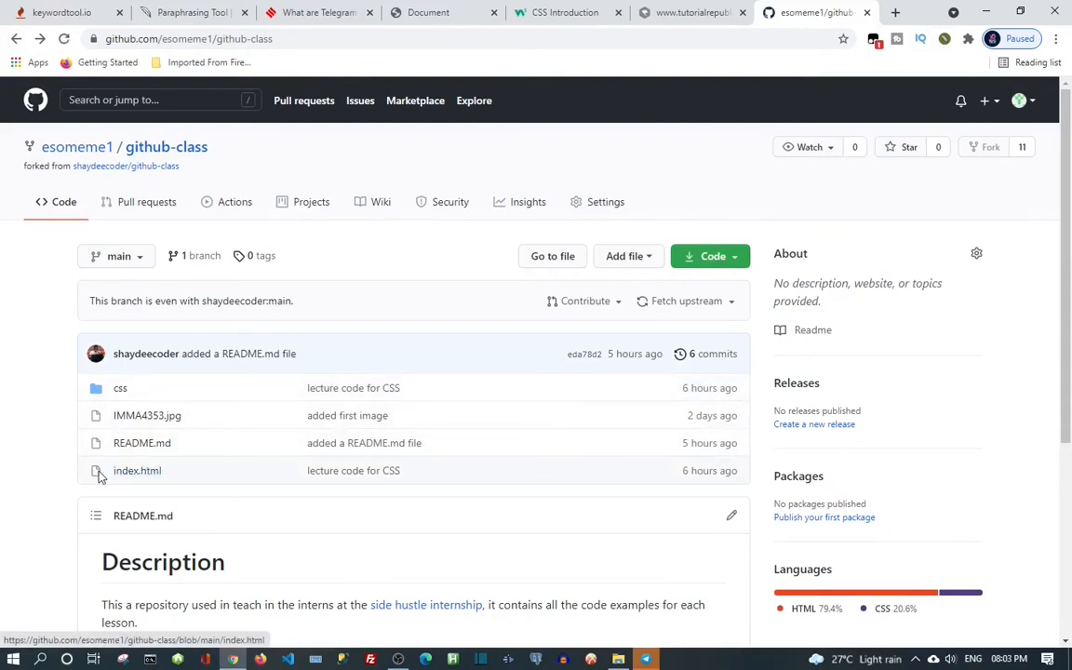
pyautogui.moveTo(128, 465)
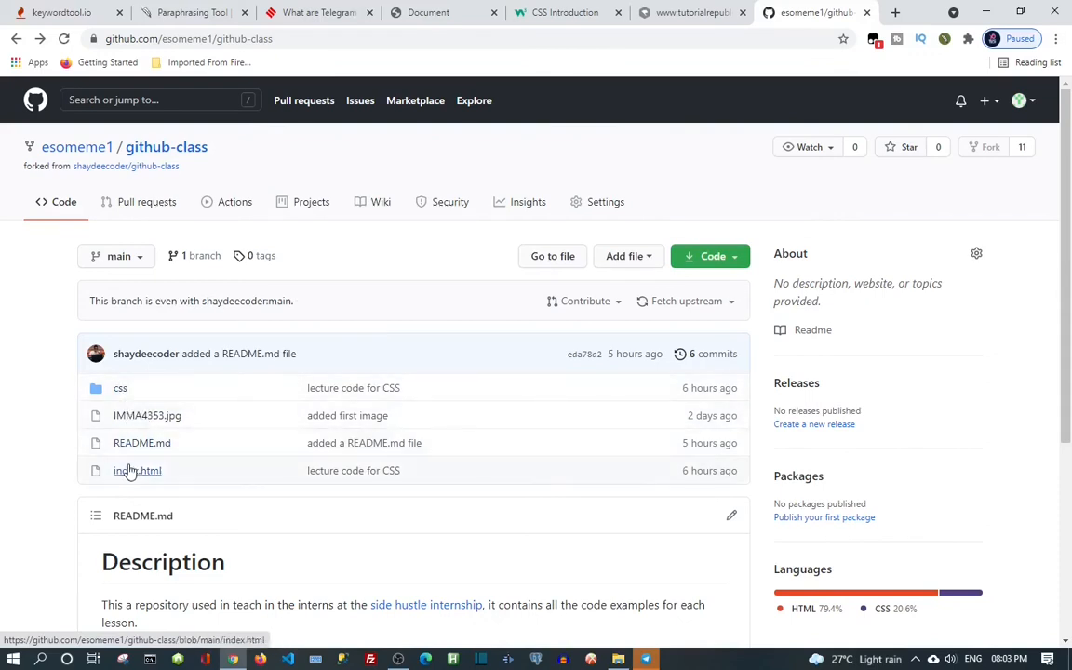
pyautogui.click(137, 470)
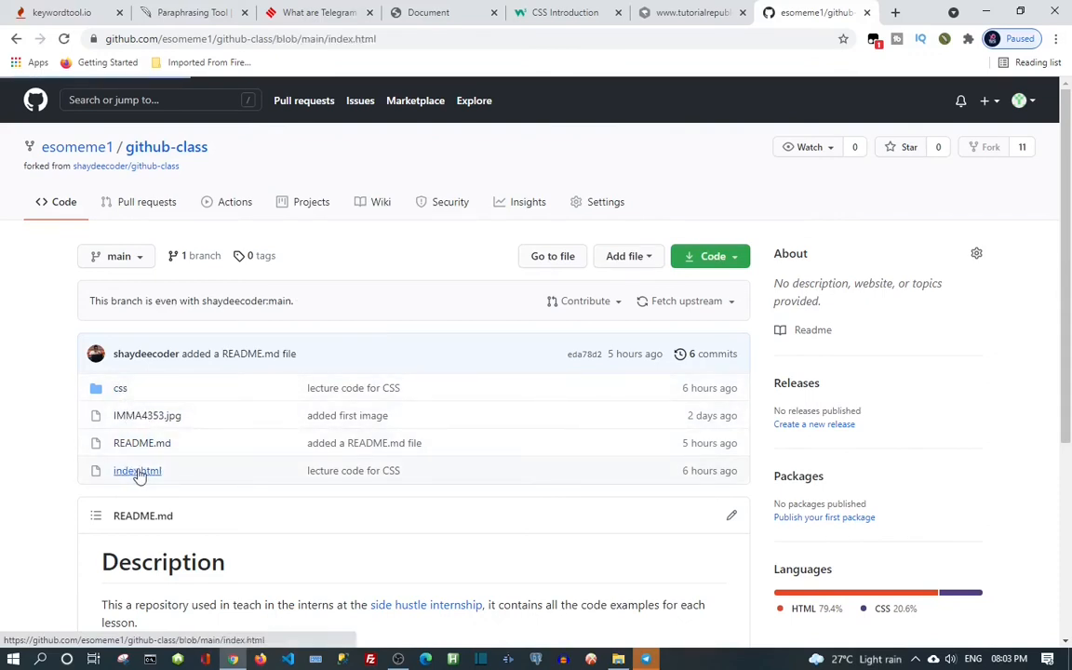
pyautogui.click(137, 471)
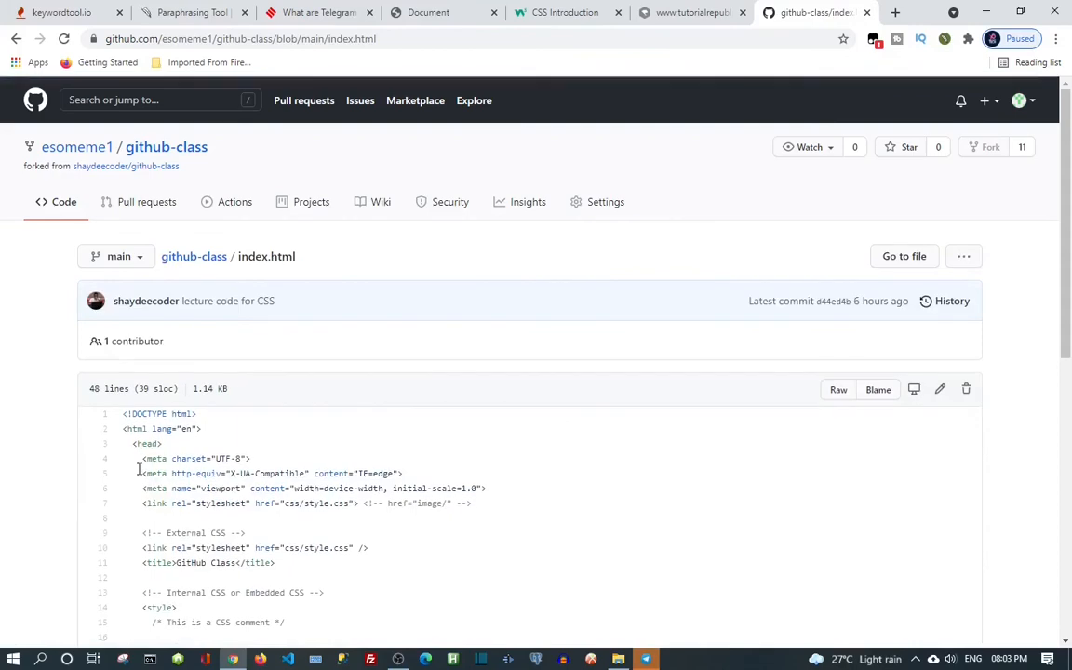
pyautogui.scroll(-3)
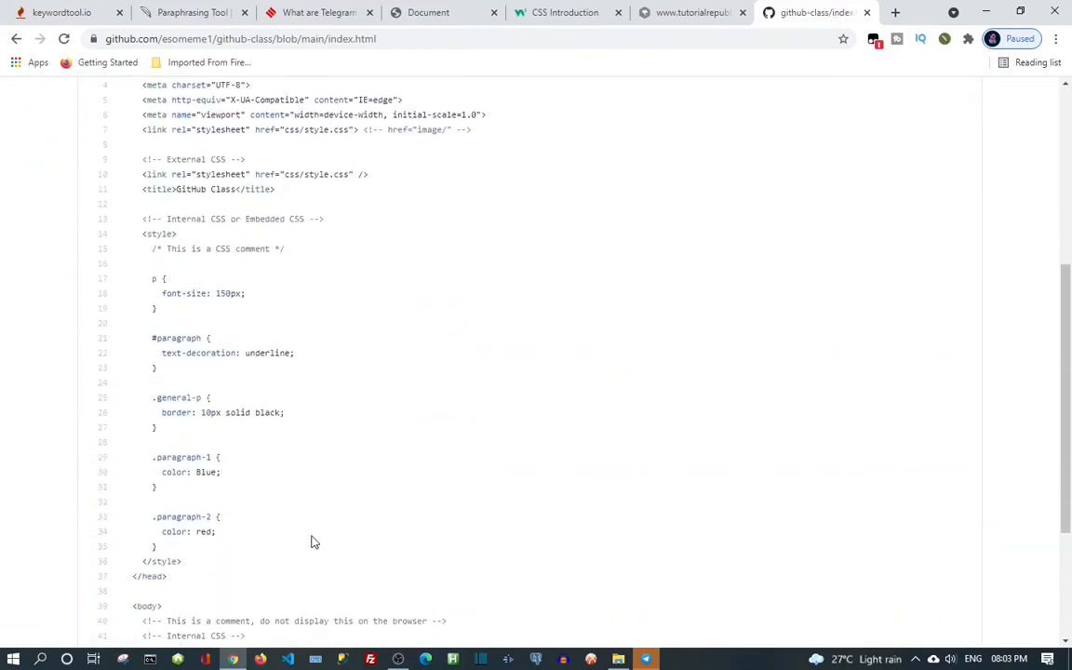
pyautogui.scroll(3)
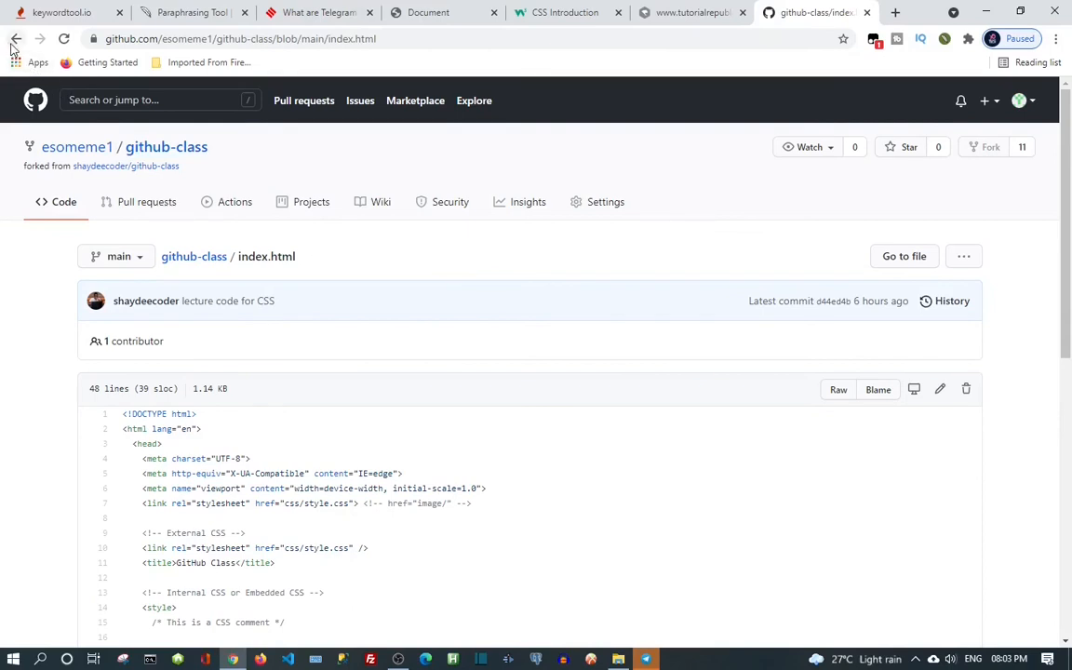
# Reopen css/style.css, scroll through it, then go back twice to the repository root
pyautogui.click(16, 38)
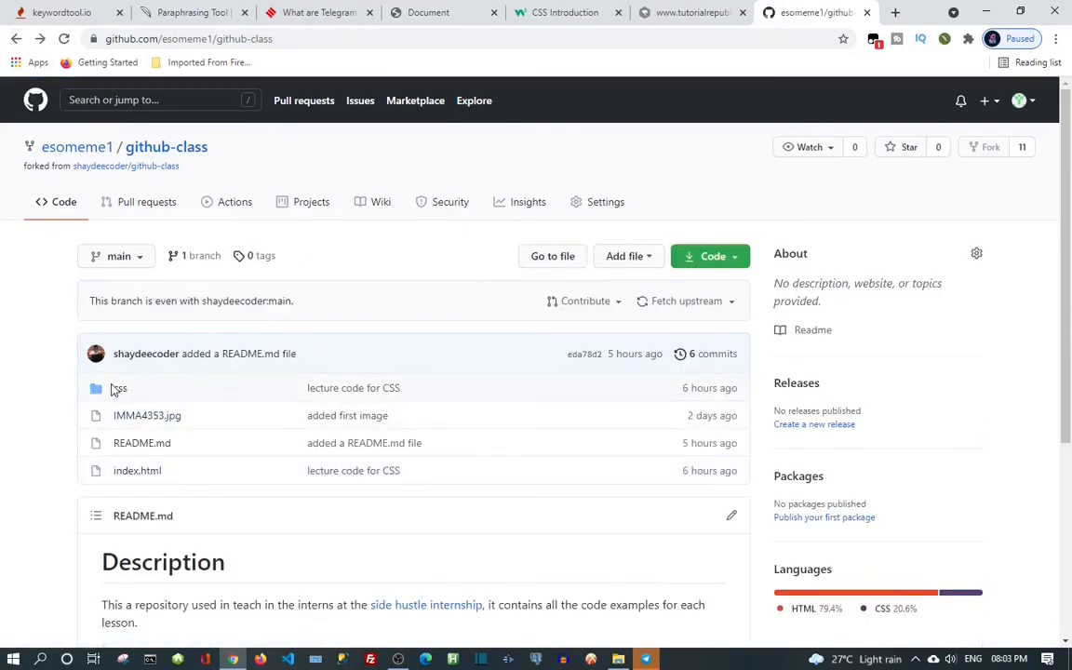
pyautogui.click(118, 389)
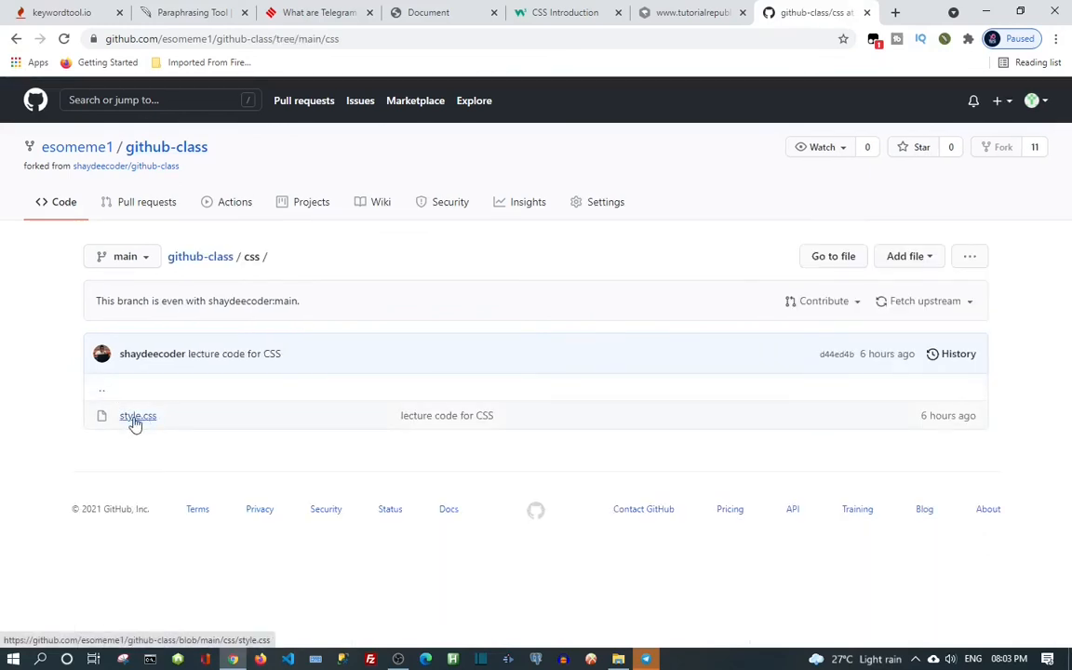
pyautogui.click(138, 416)
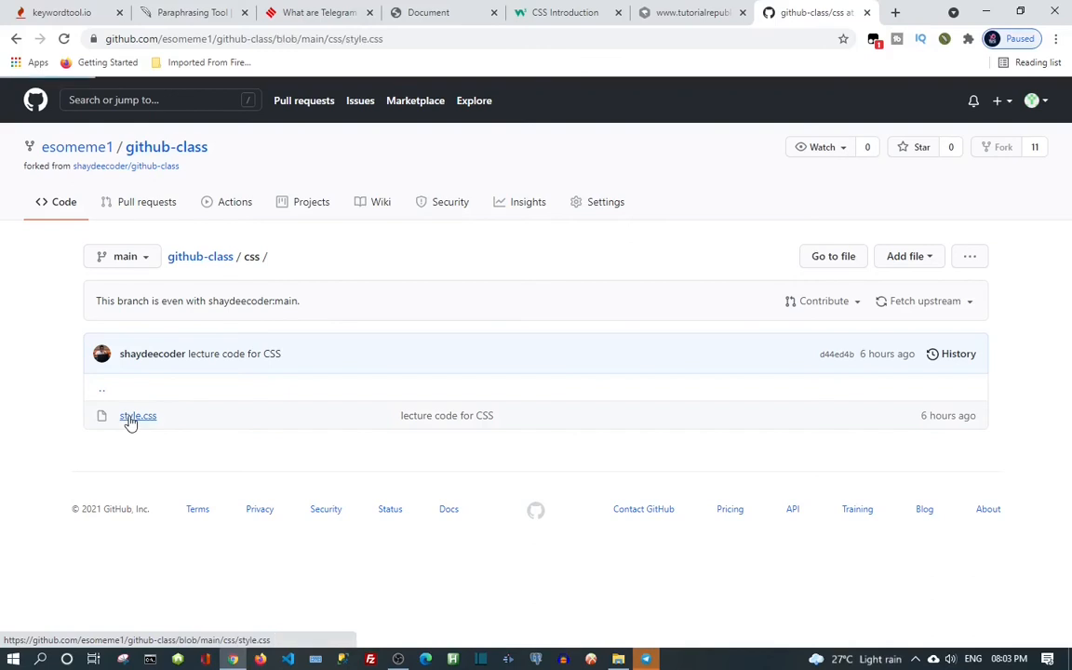
pyautogui.click(138, 415)
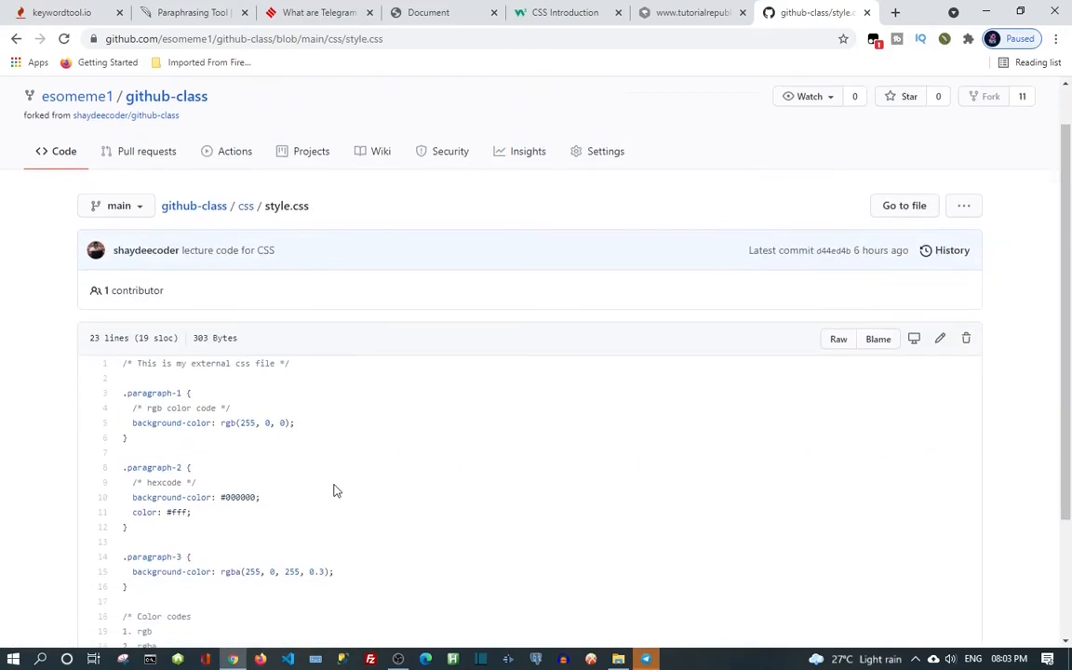
pyautogui.scroll(-3)
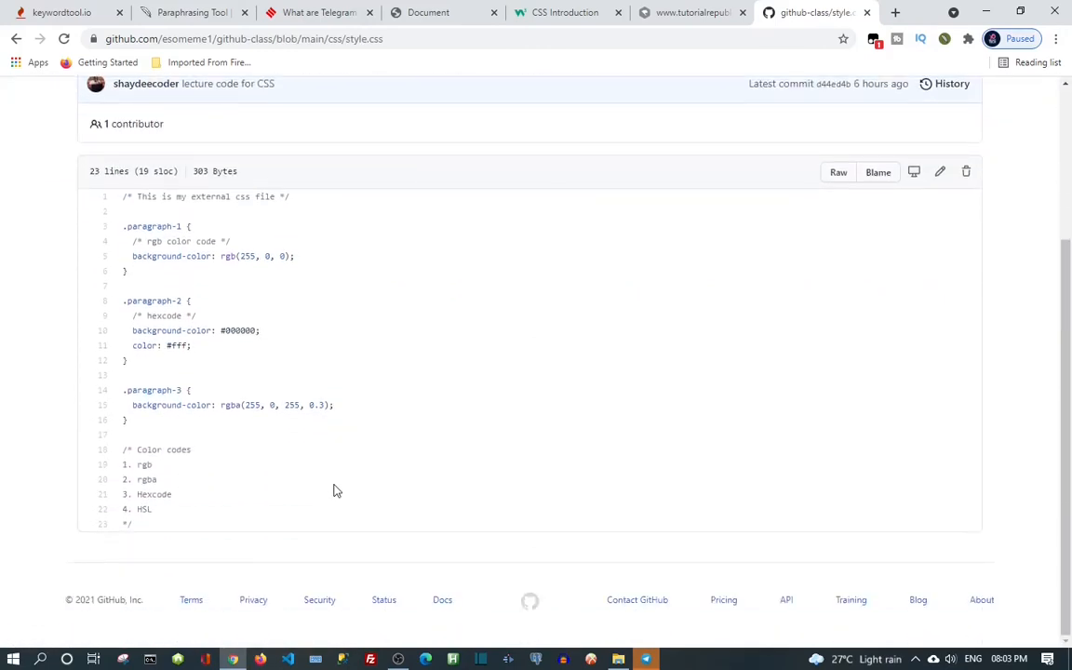
pyautogui.scroll(3)
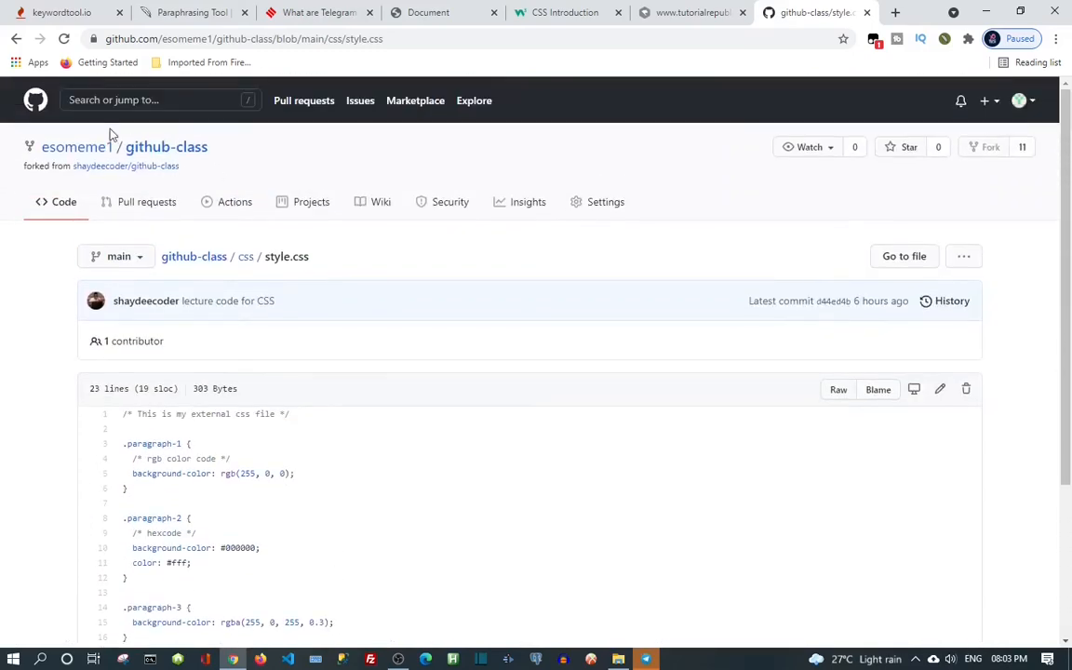
pyautogui.click(16, 38)
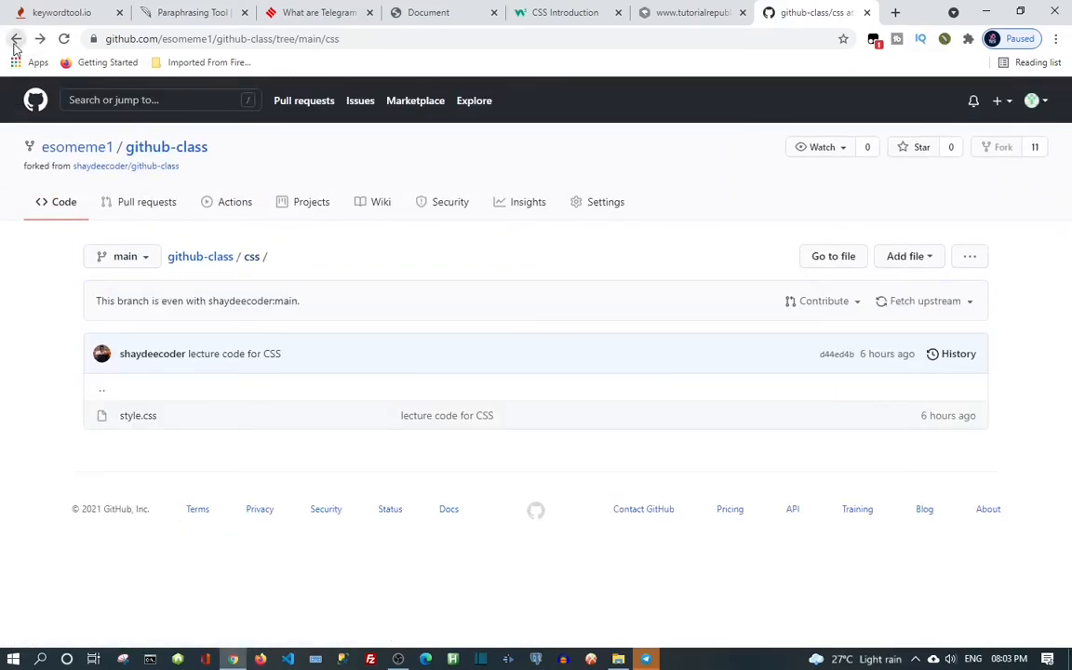
pyautogui.click(16, 38)
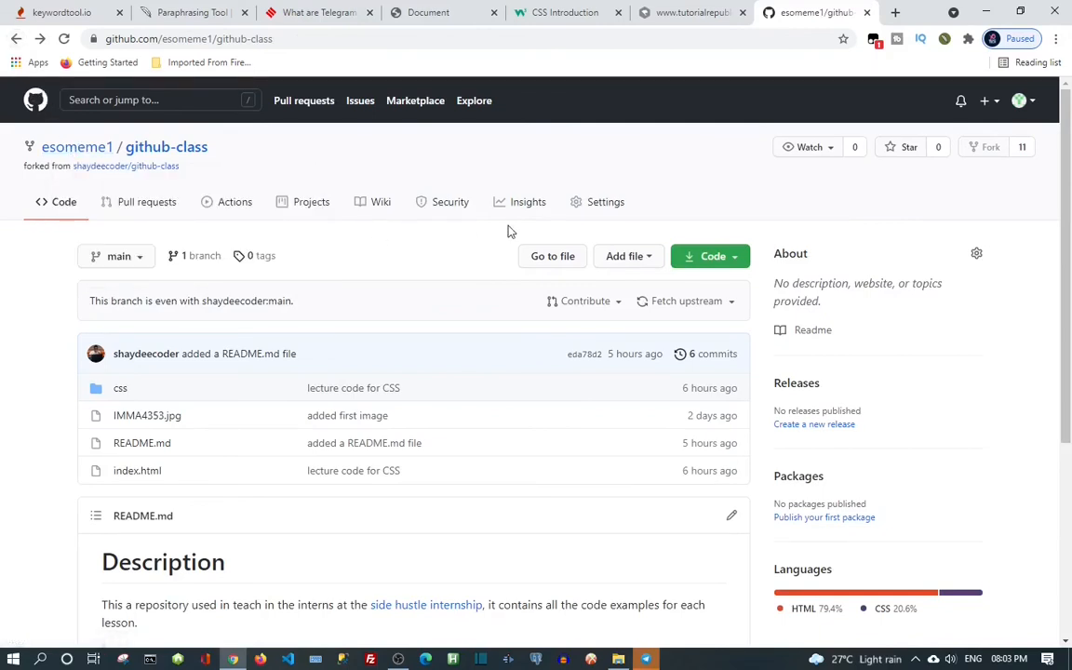
pyautogui.moveTo(596, 263)
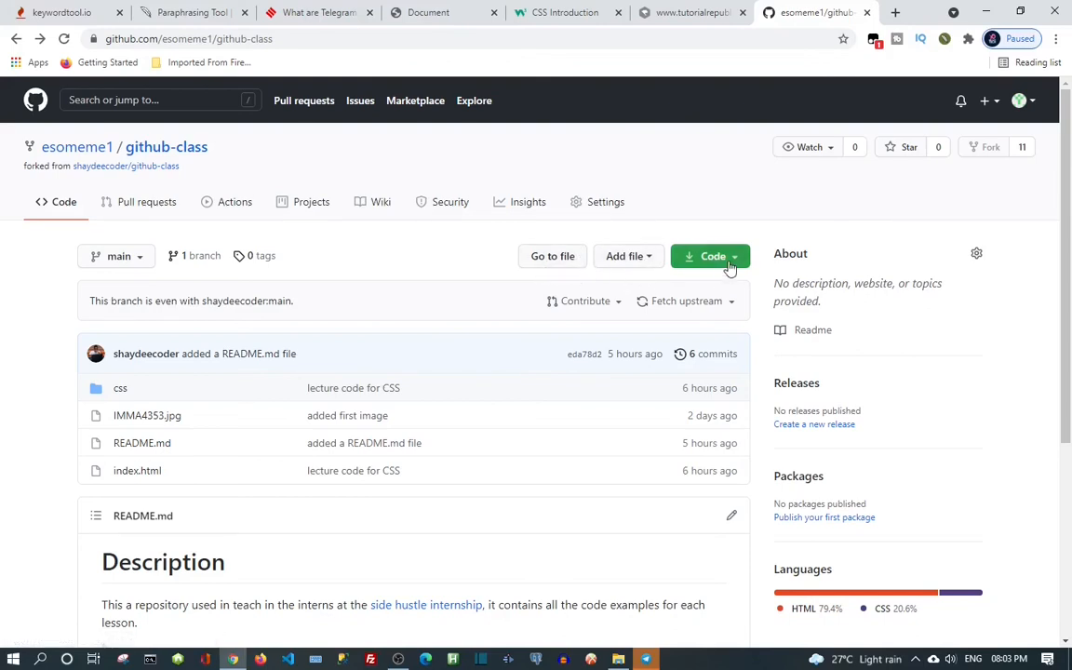
# Open the green Code dropdown showing the HTTPS clone URL and Download ZIP
pyautogui.click(710, 256)
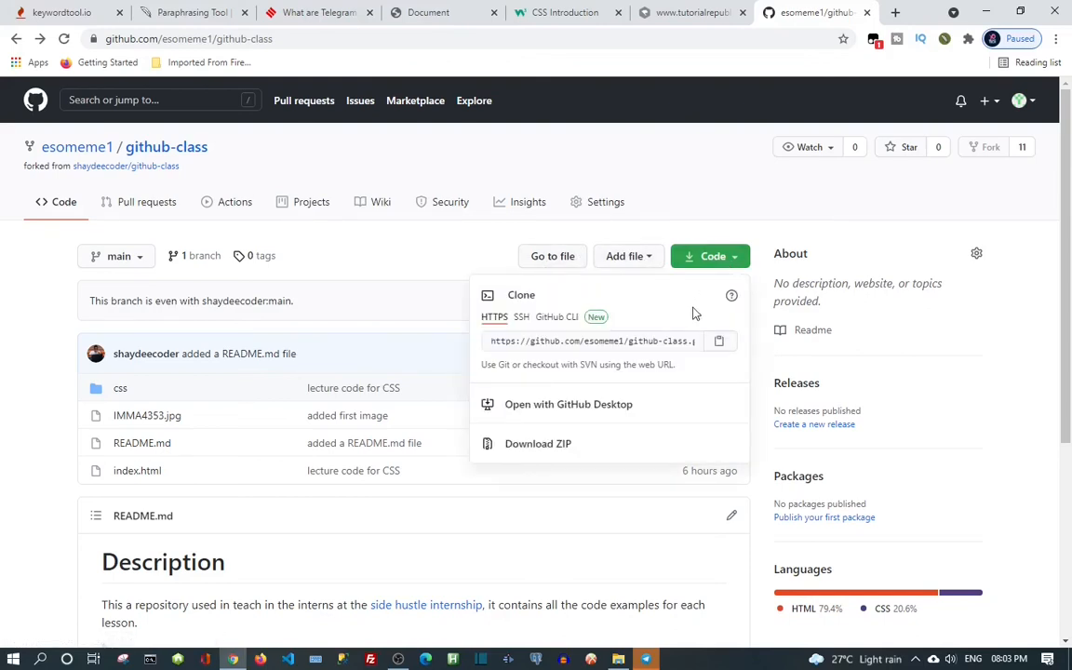
pyautogui.moveTo(537, 443)
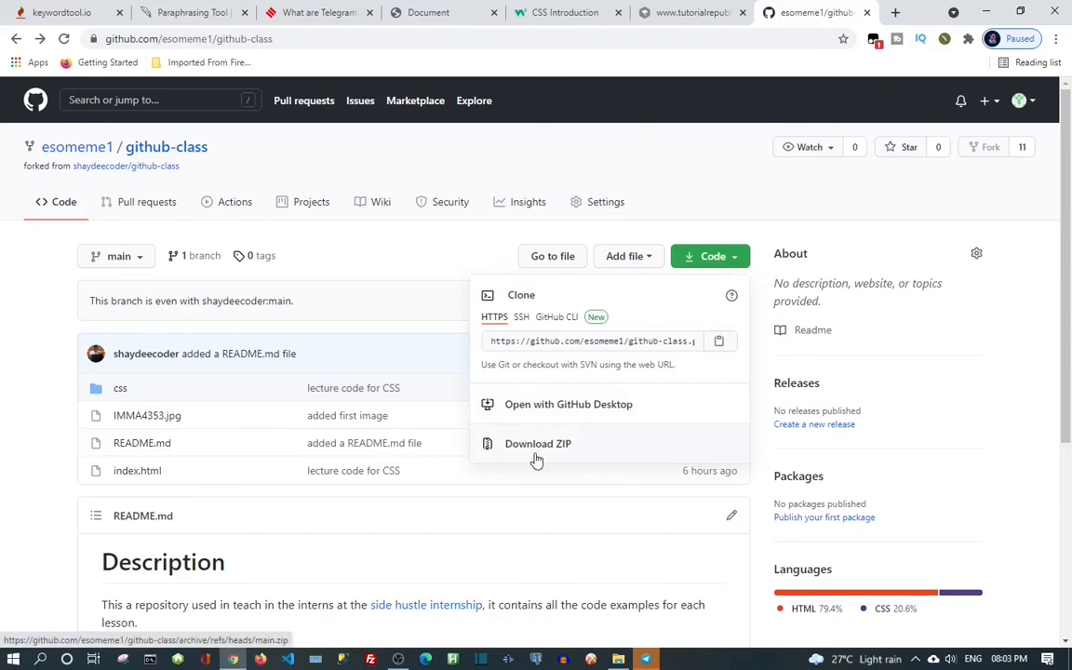
pyautogui.moveTo(549, 456)
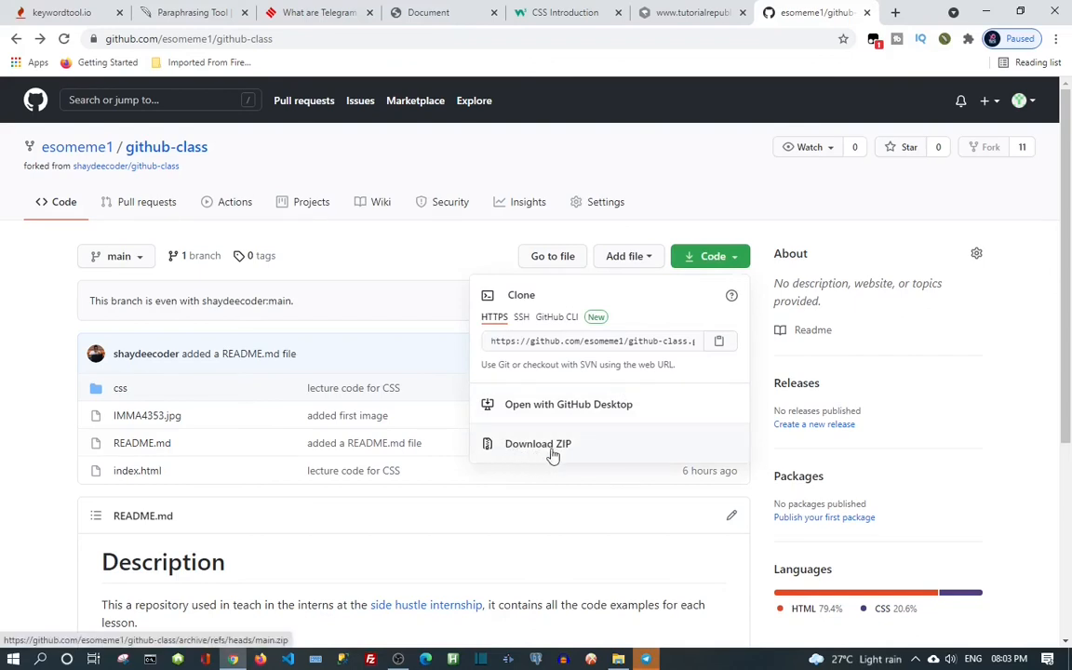
pyautogui.moveTo(572, 457)
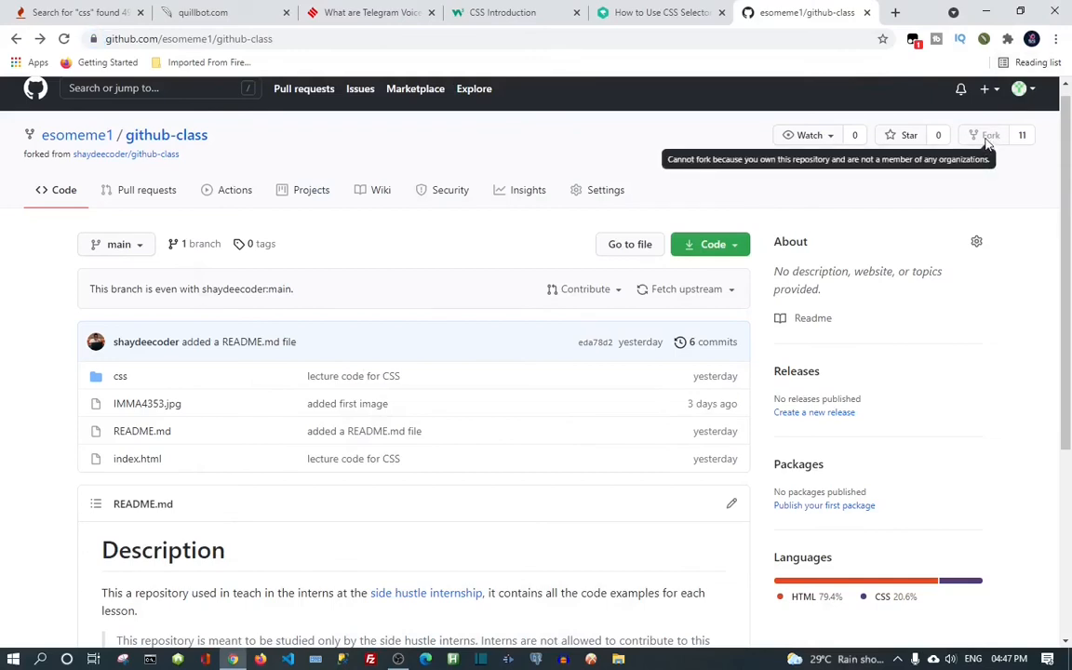
pyautogui.moveTo(989, 123)
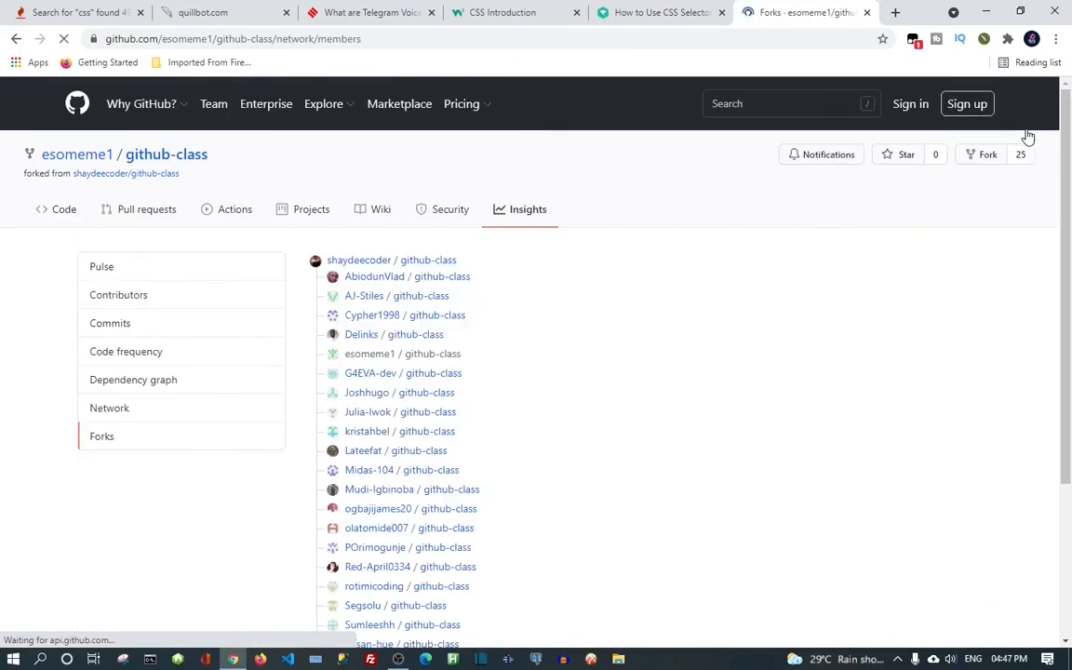
pyautogui.moveTo(405, 315)
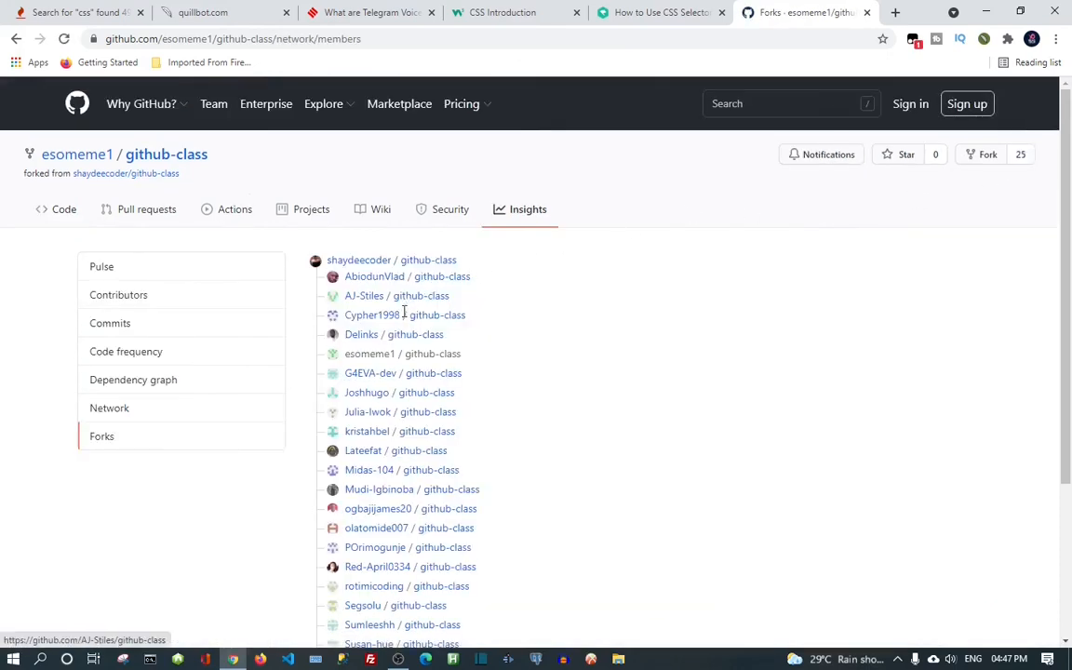
pyautogui.moveTo(370, 354)
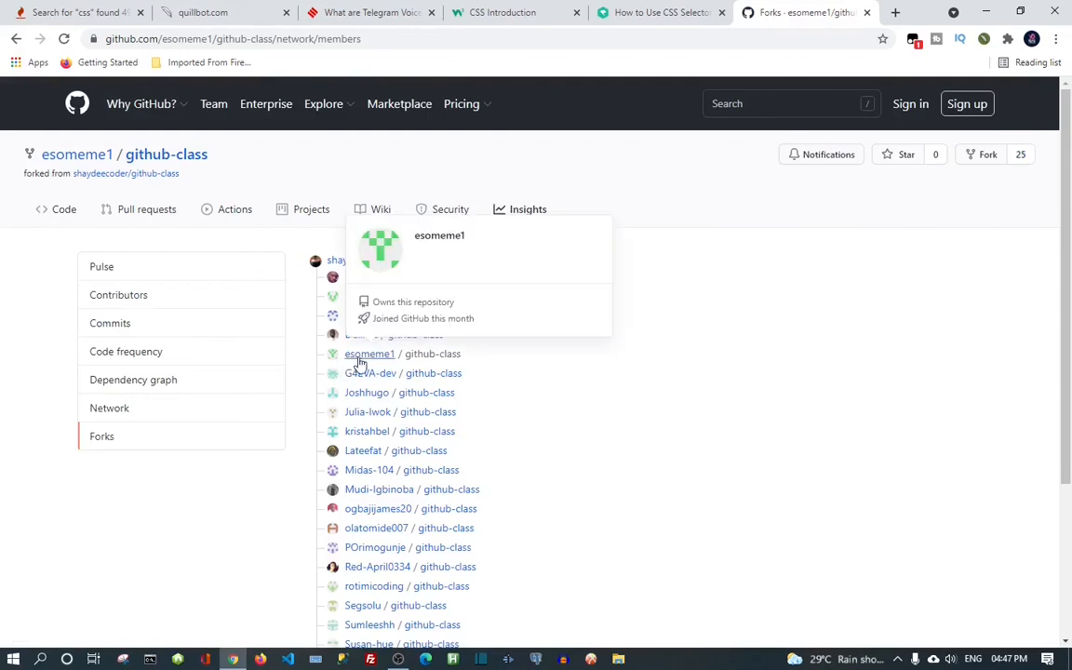
pyautogui.moveTo(392, 364)
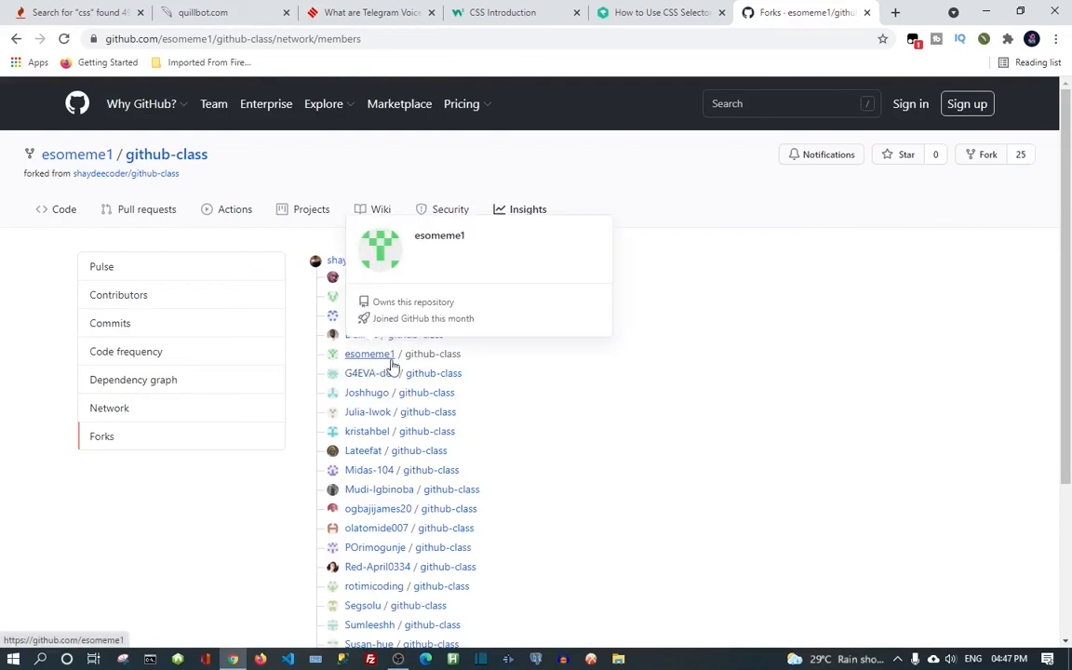
pyautogui.moveTo(389, 352)
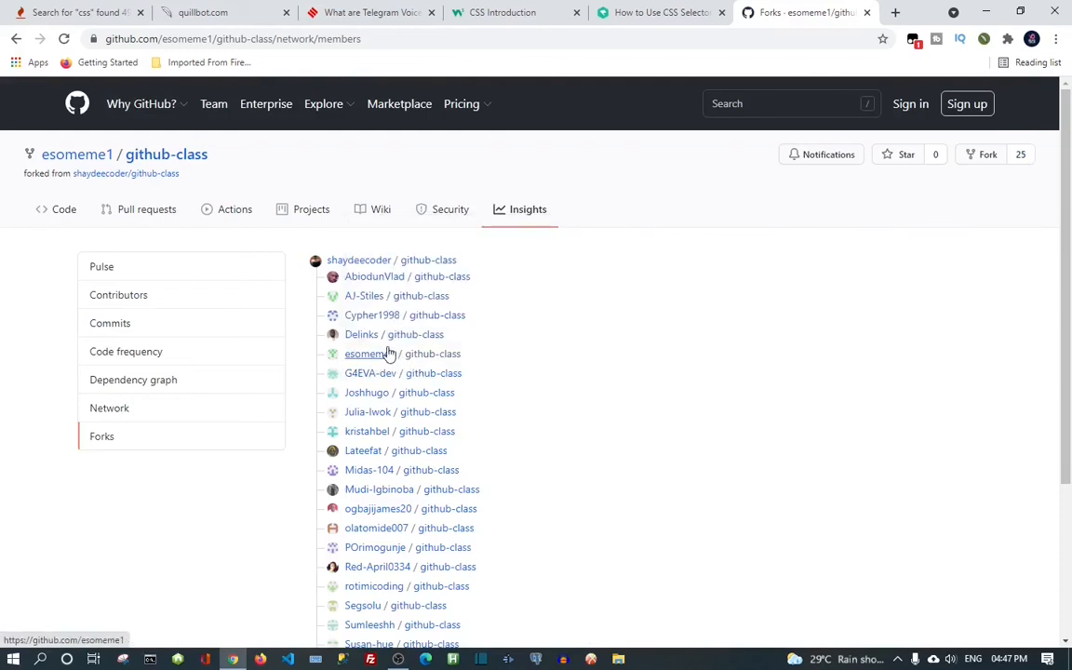
pyautogui.moveTo(364, 354)
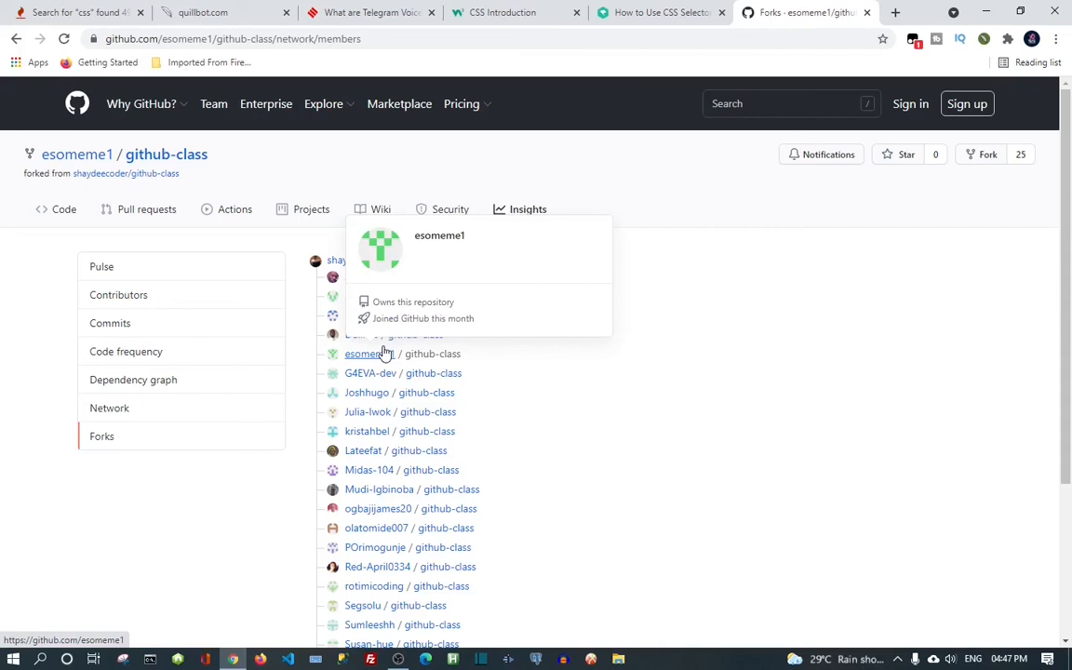
pyautogui.moveTo(371, 373)
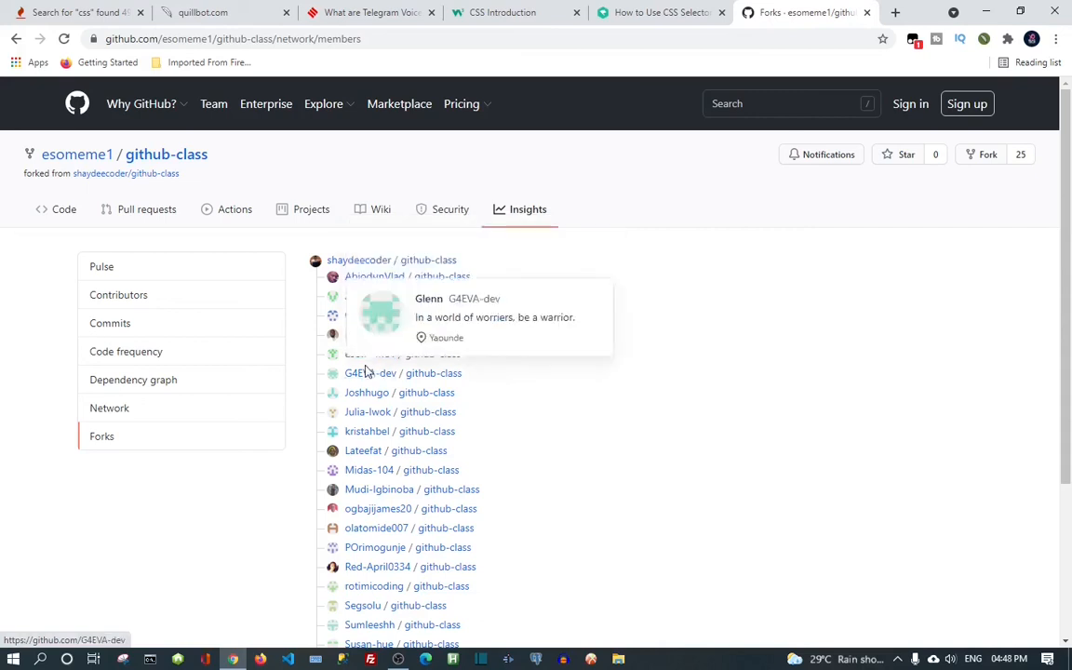
pyautogui.moveTo(370, 354)
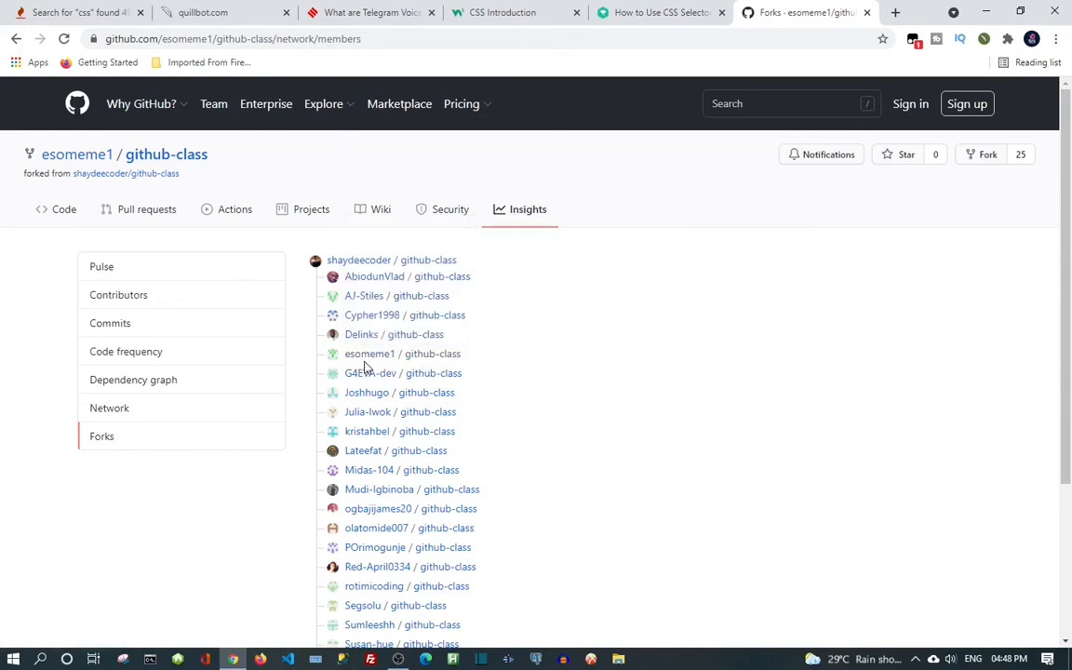
pyautogui.moveTo(714, 160)
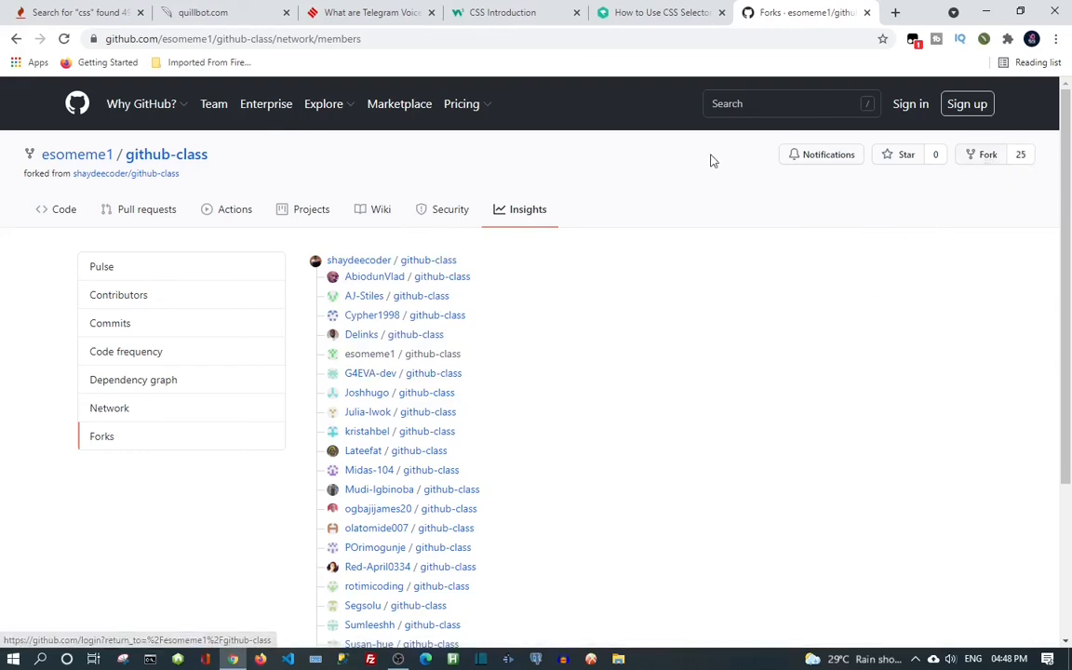
pyautogui.moveTo(118, 295)
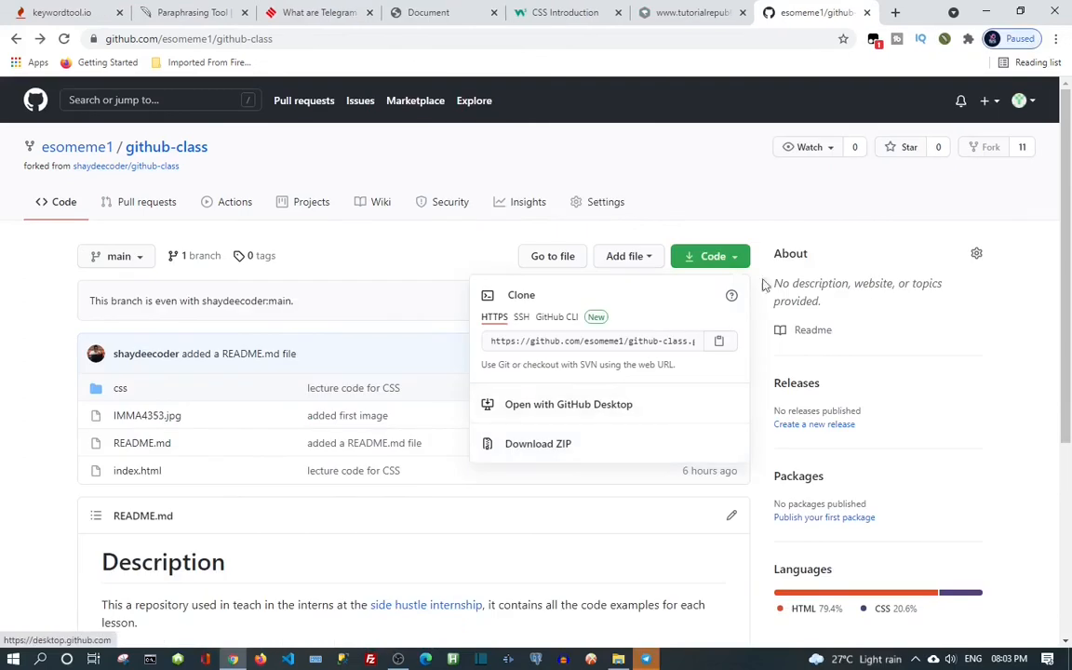
pyautogui.moveTo(805, 261)
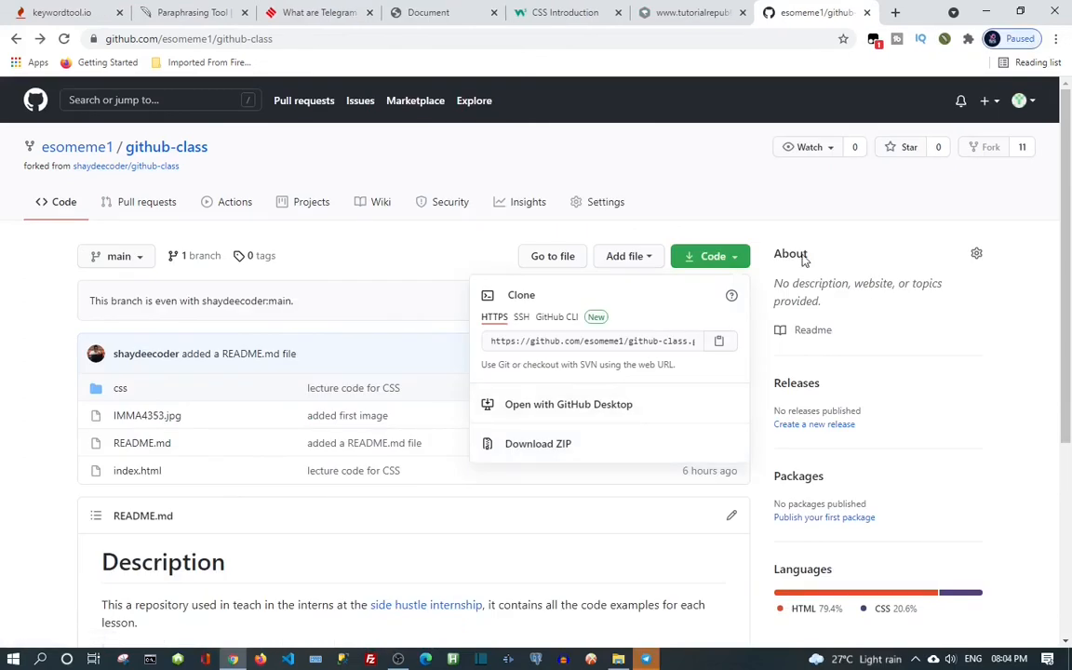